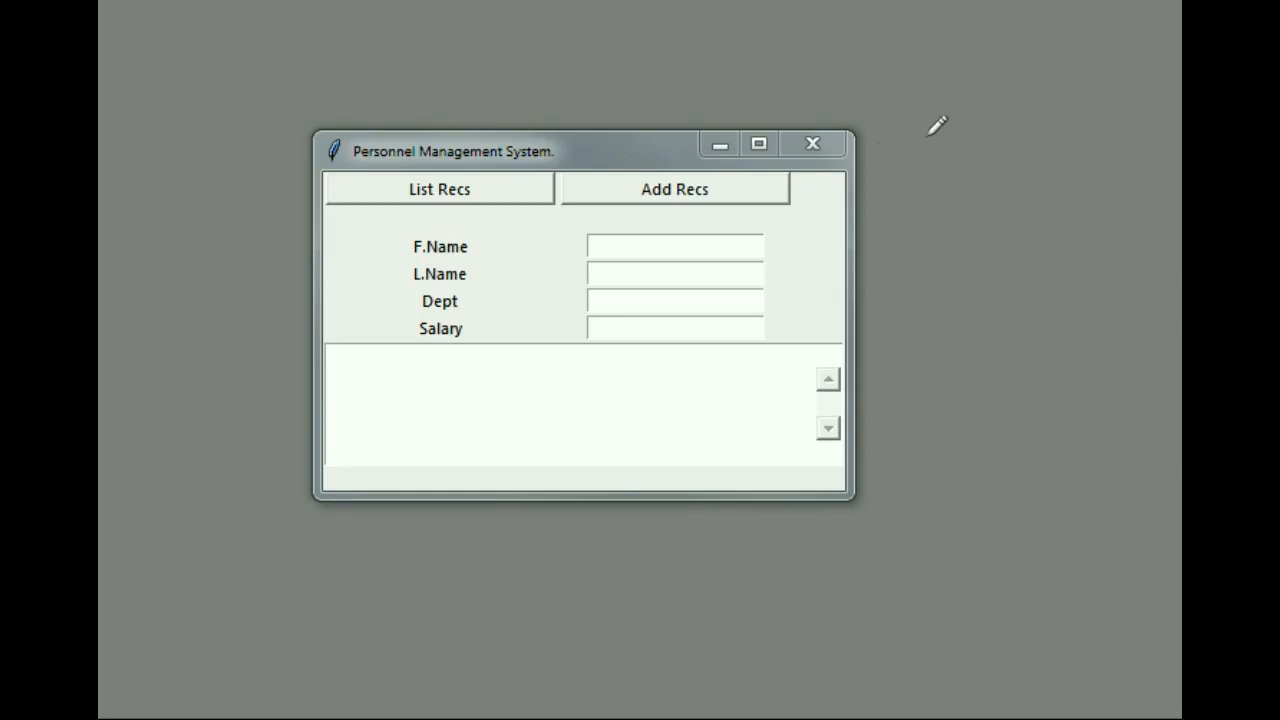
mouse_move(444, 228)
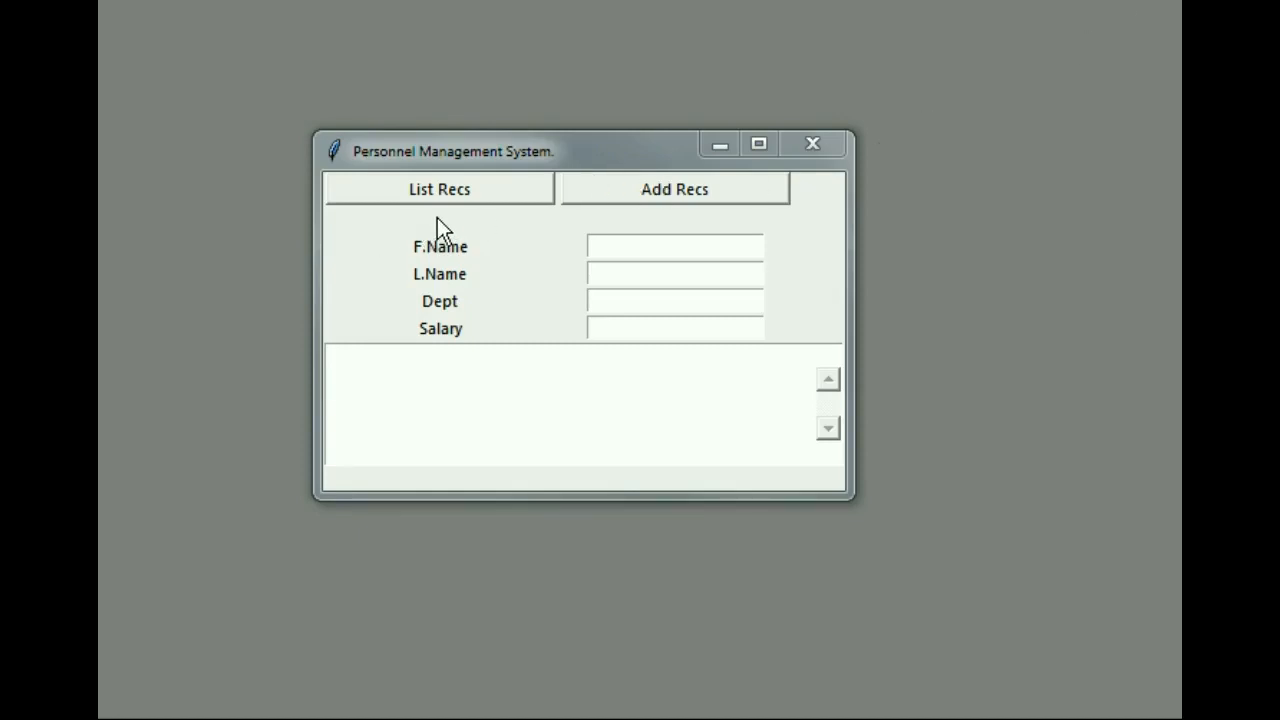
mouse_move(452, 230)
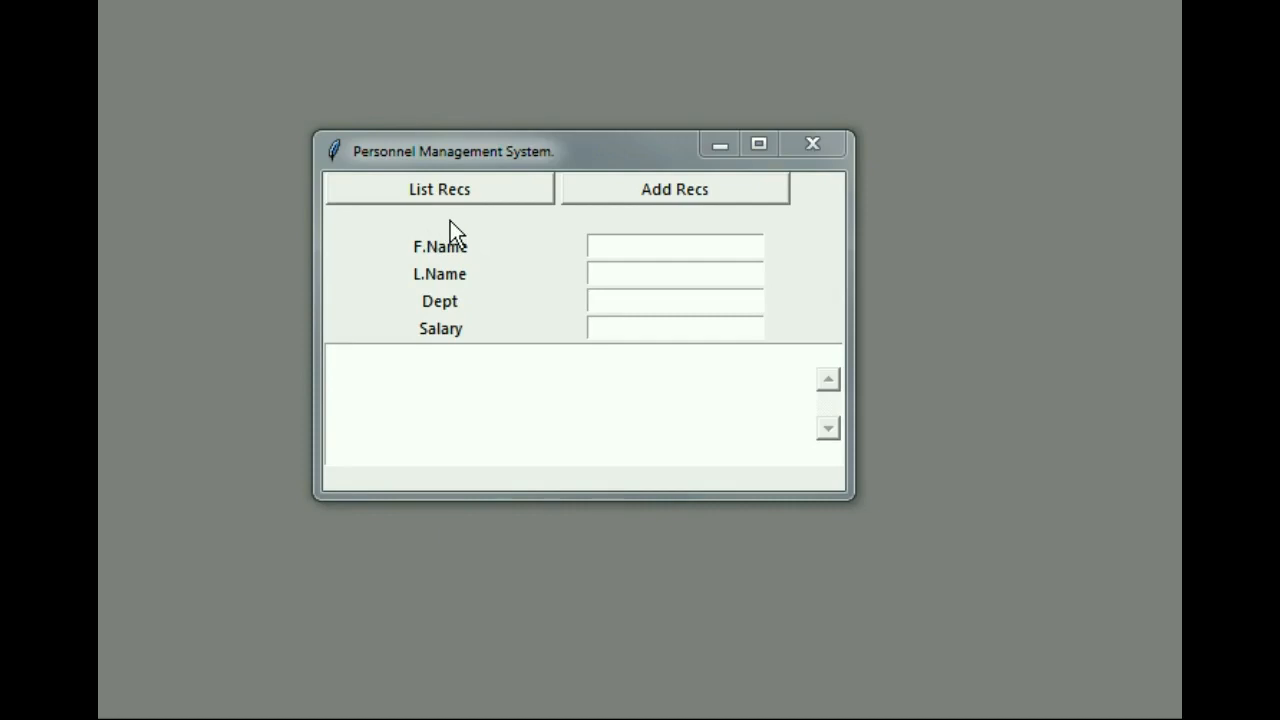
mouse_move(484, 204)
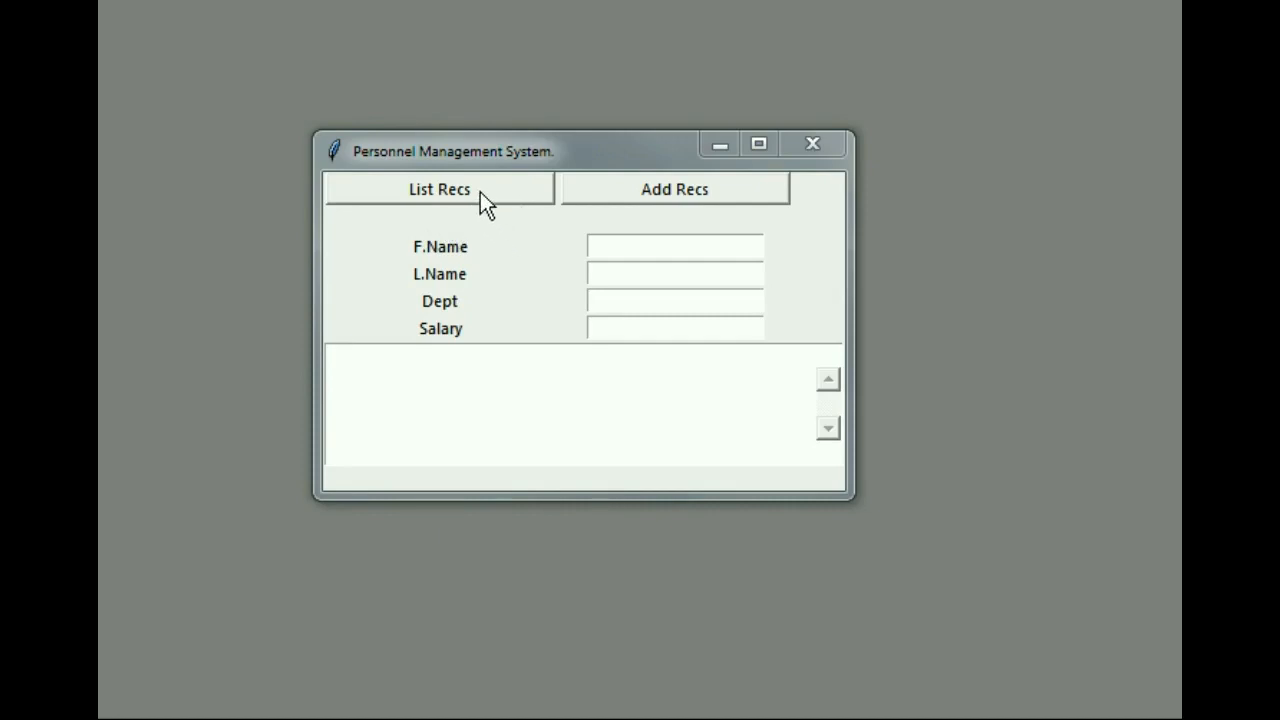
List the records and add a new employee George Washington, Govt, salary 500000
left_click(440, 188)
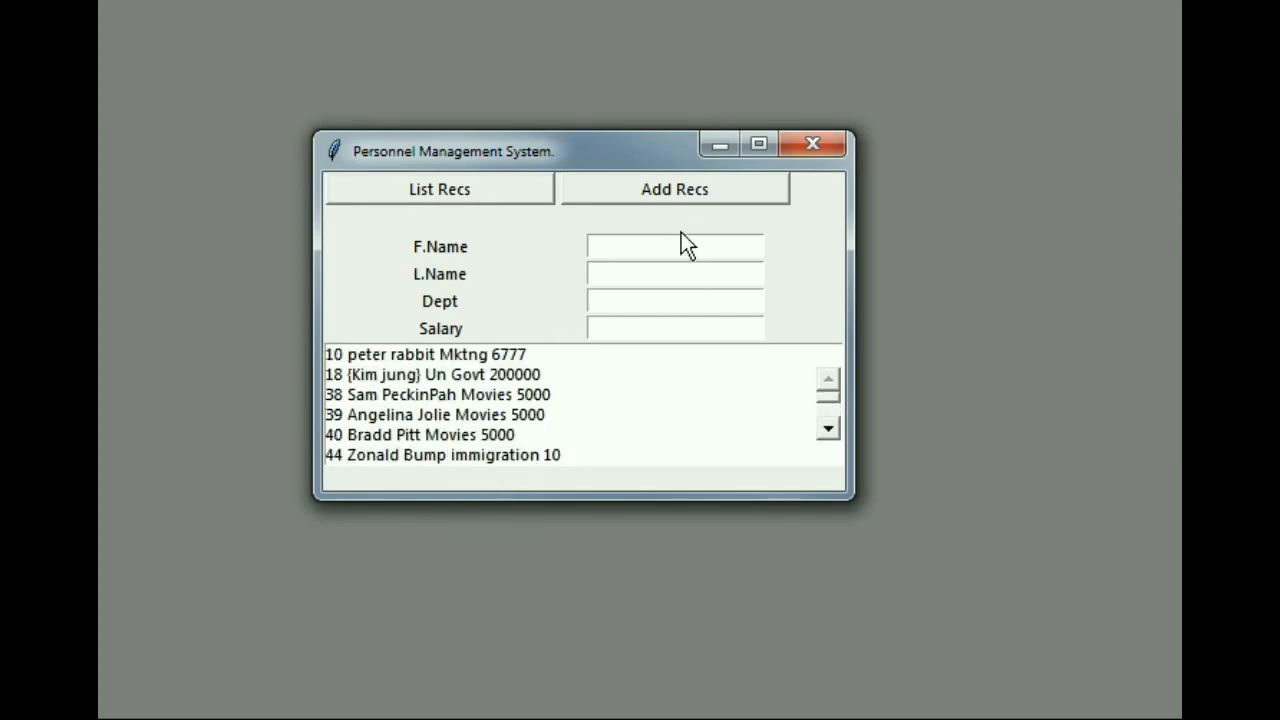
type("d")
type("George")
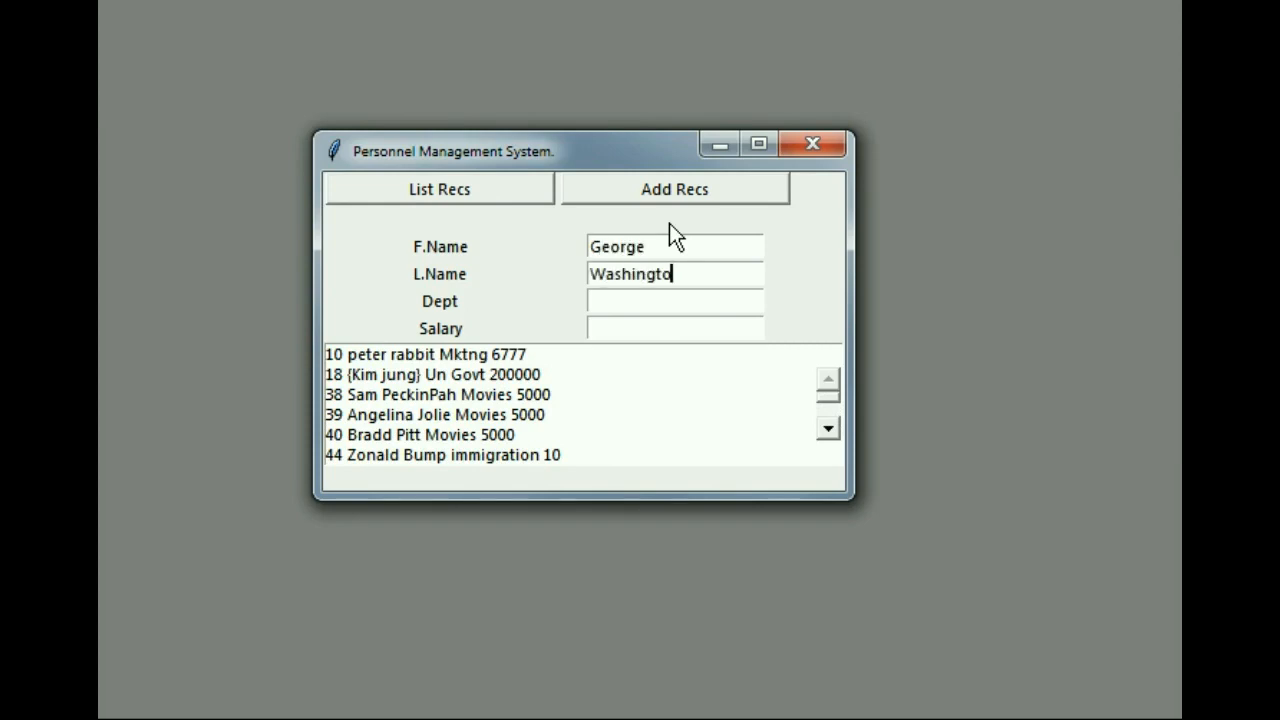
type("G")
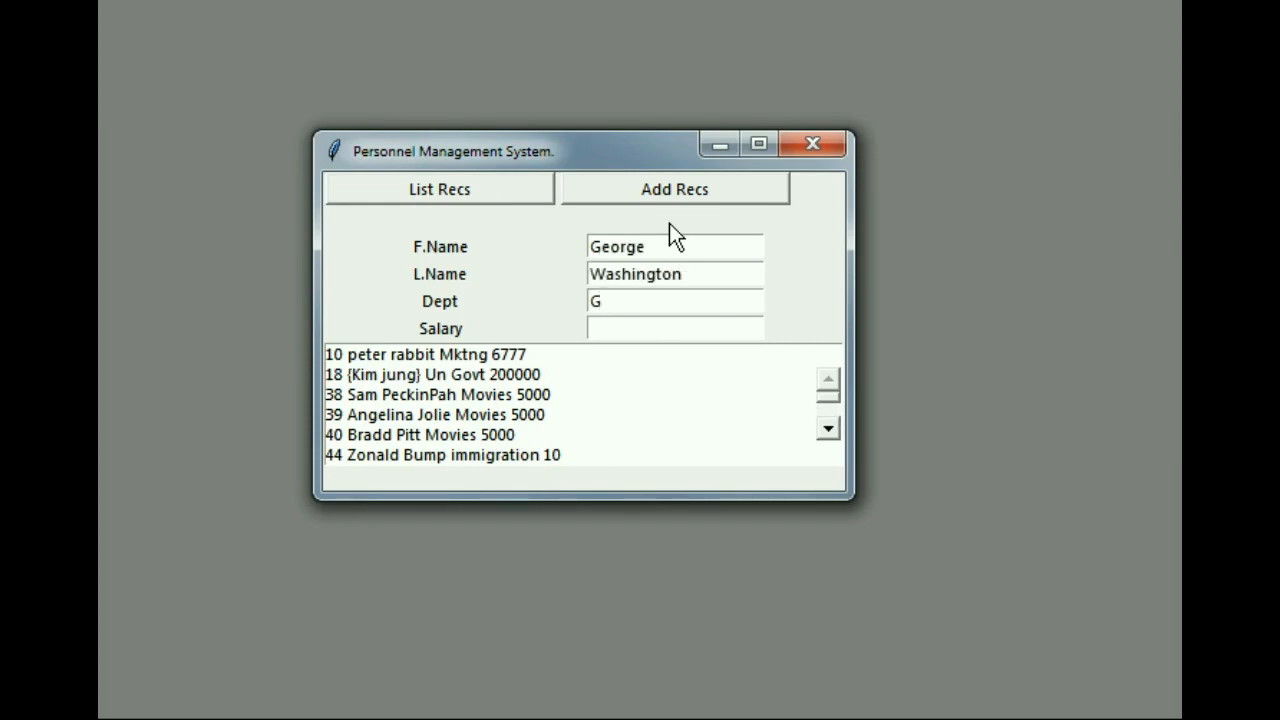
type("ovt")
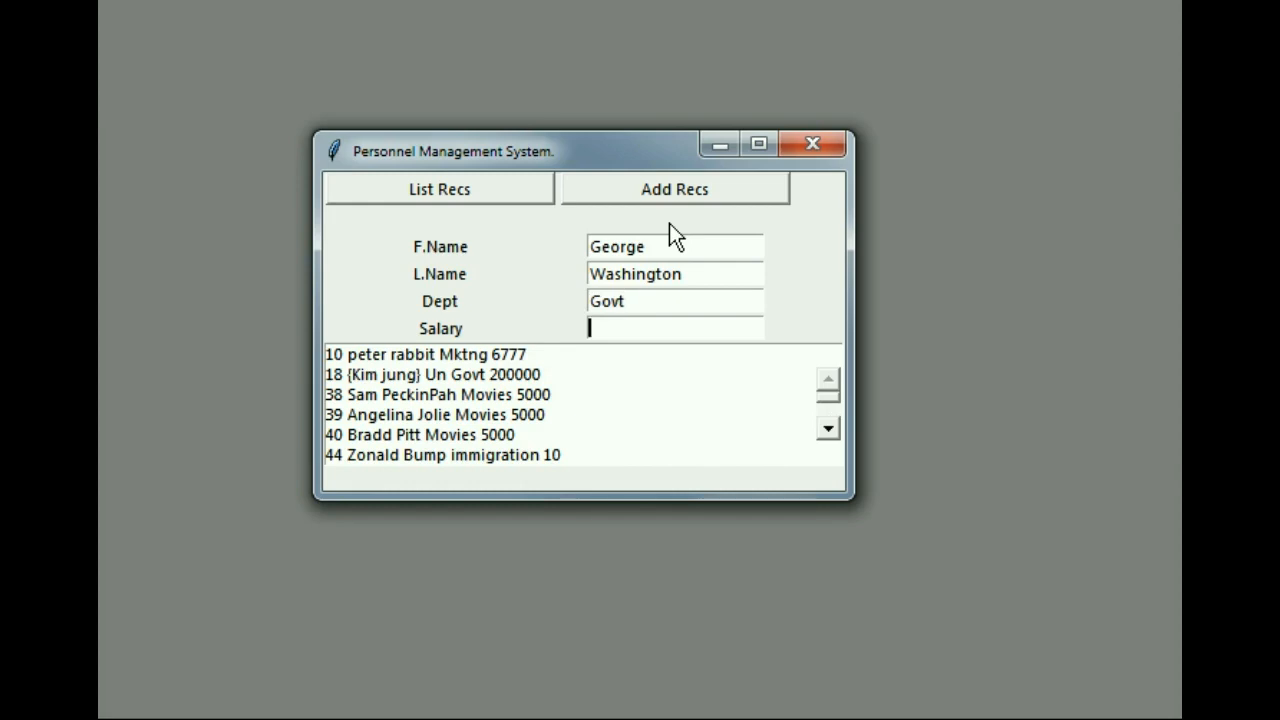
type("5000")
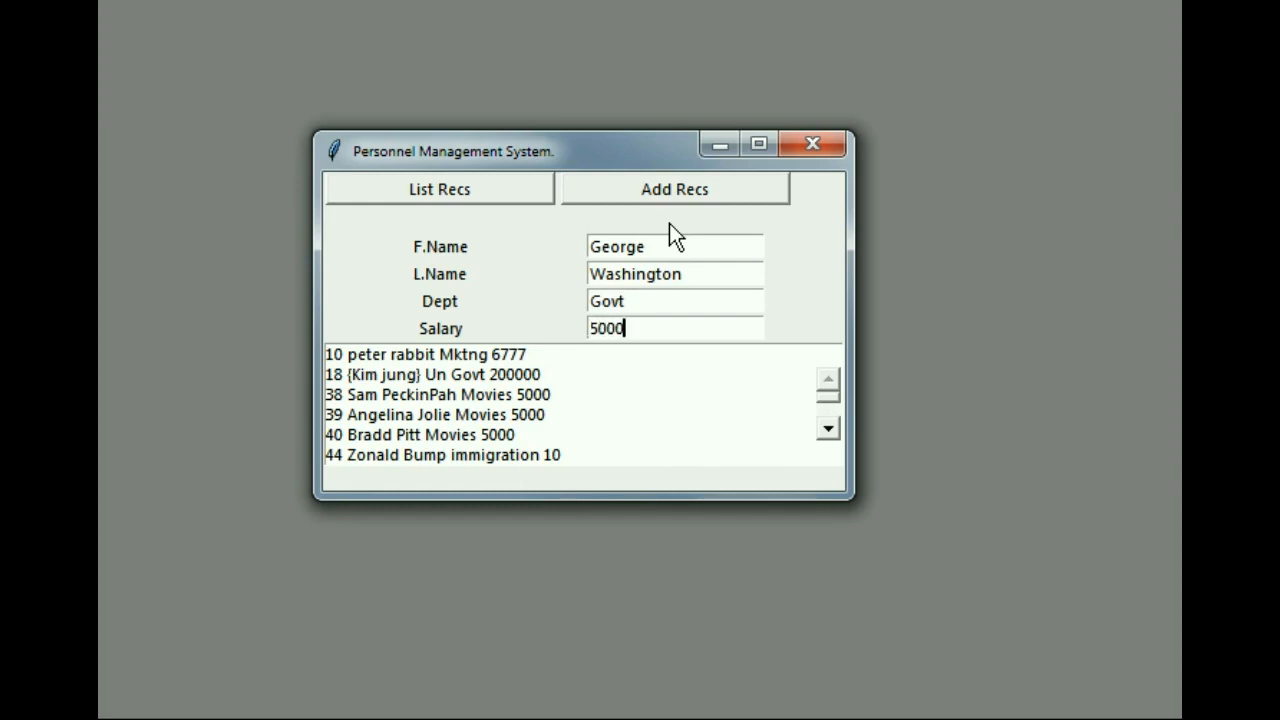
type("0")
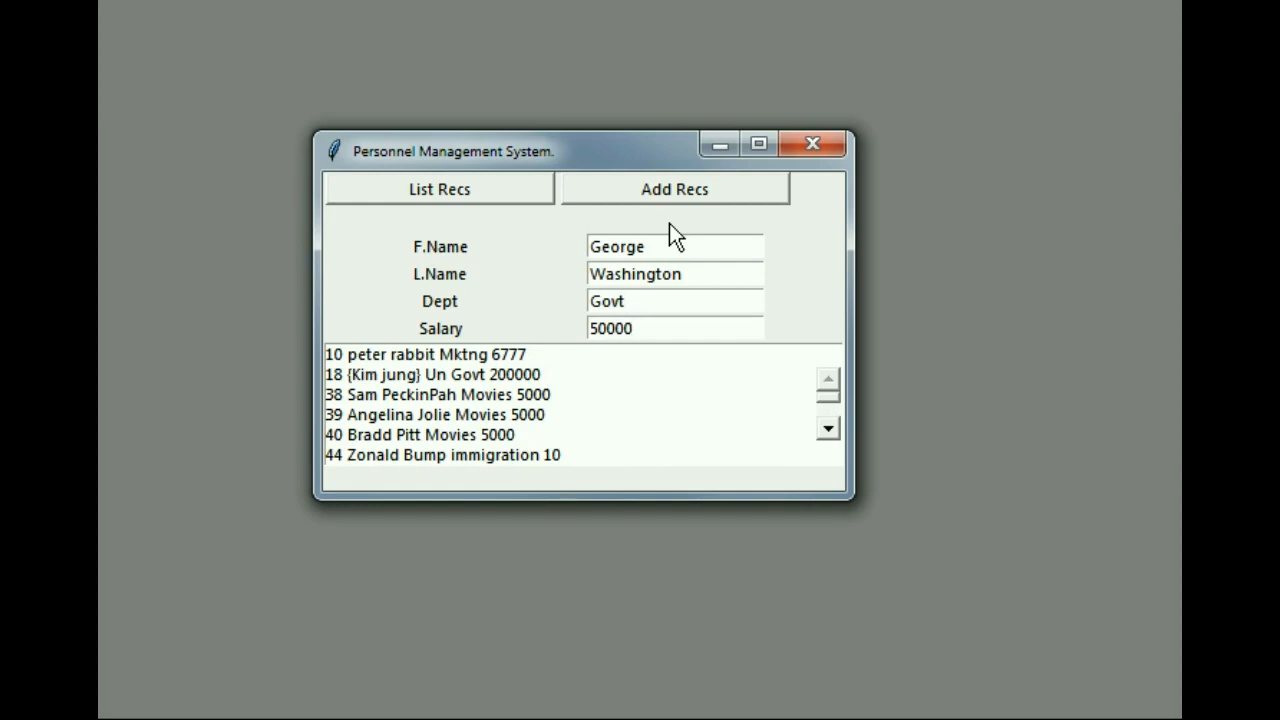
type("0")
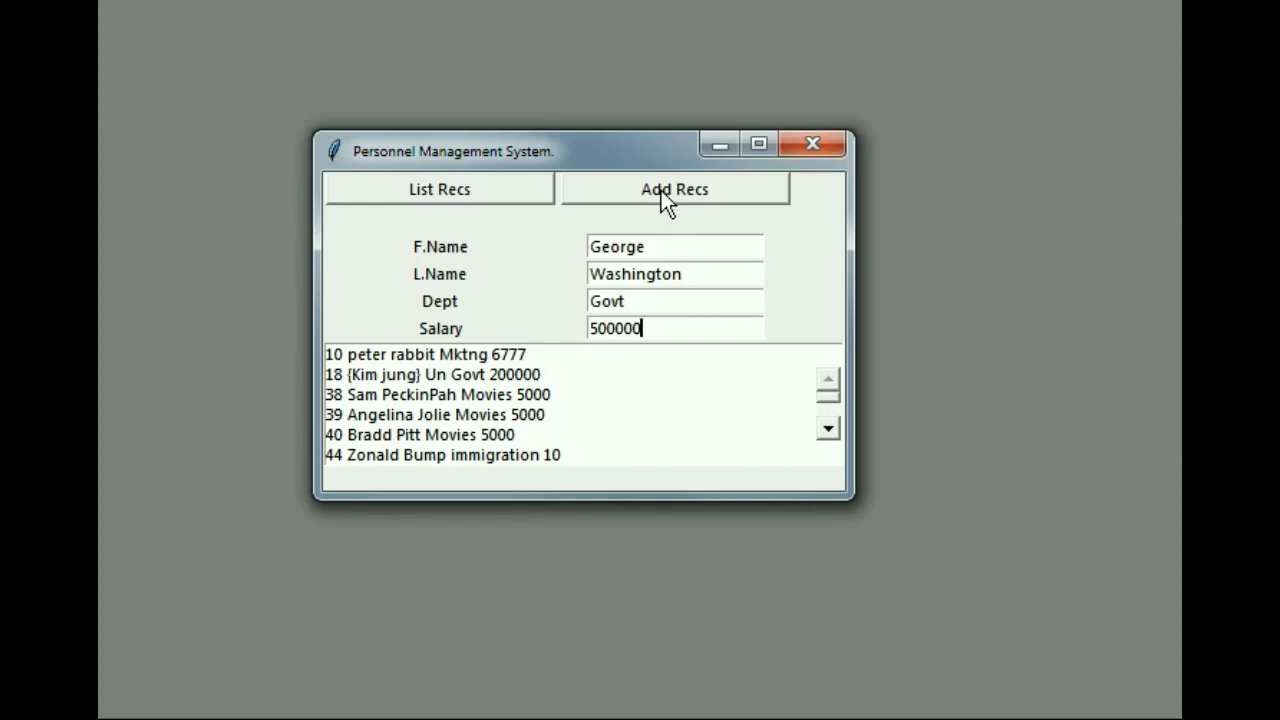
mouse_move(588, 418)
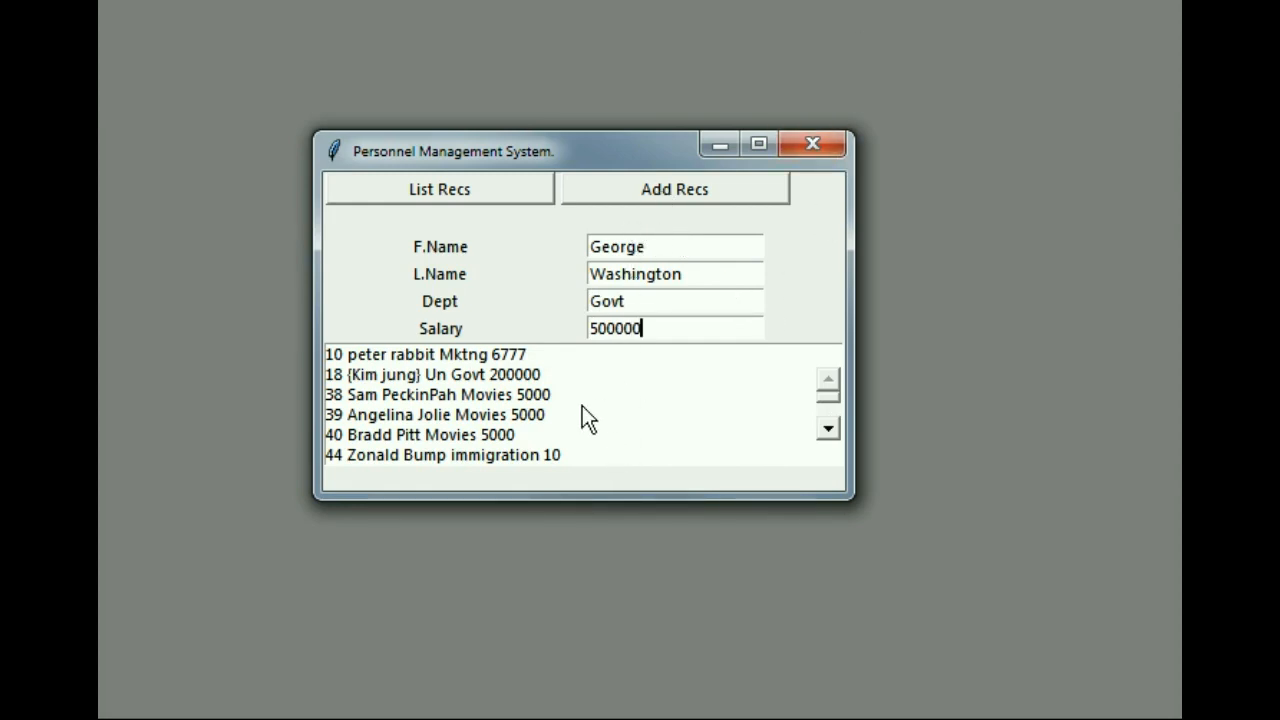
left_click(676, 188)
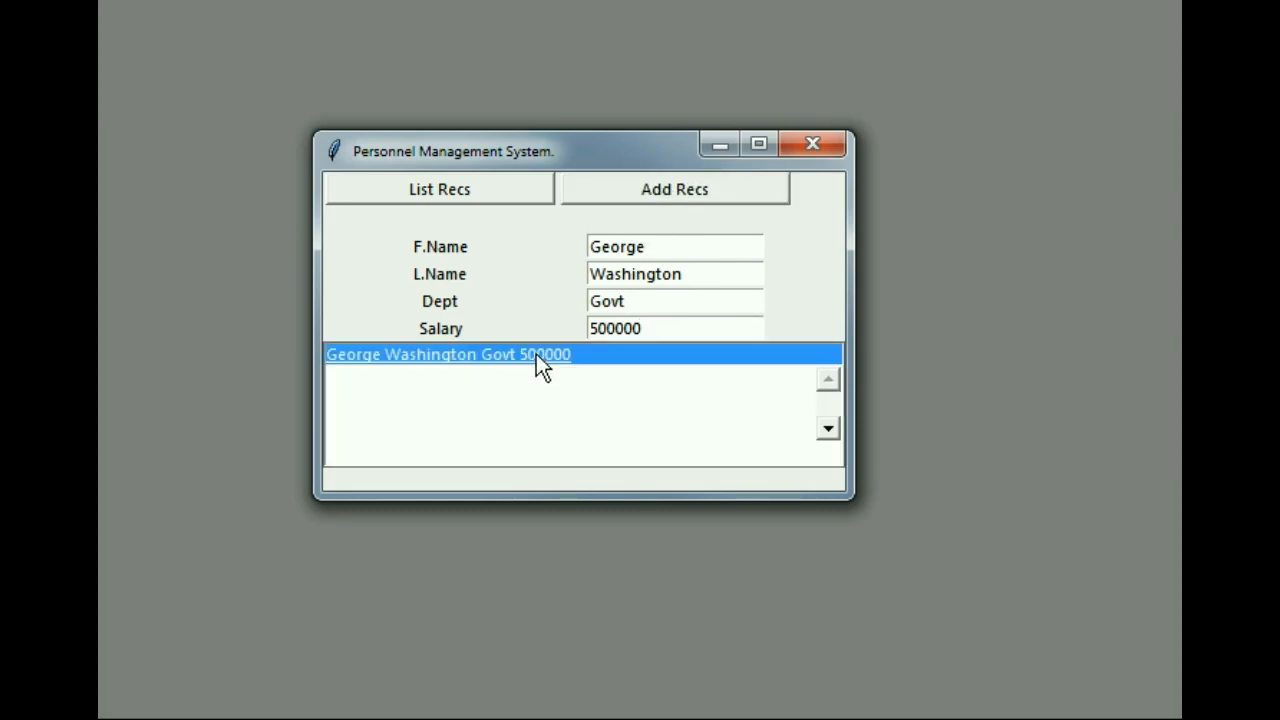
mouse_move(512, 430)
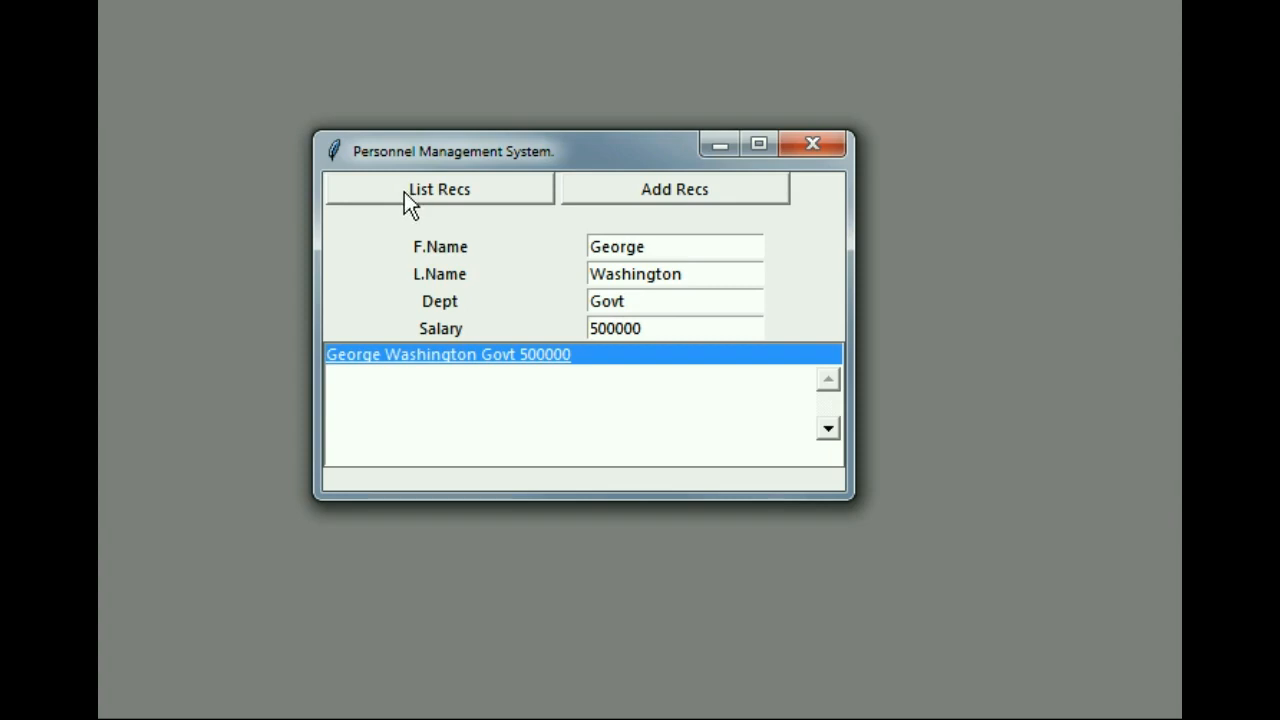
mouse_move(424, 216)
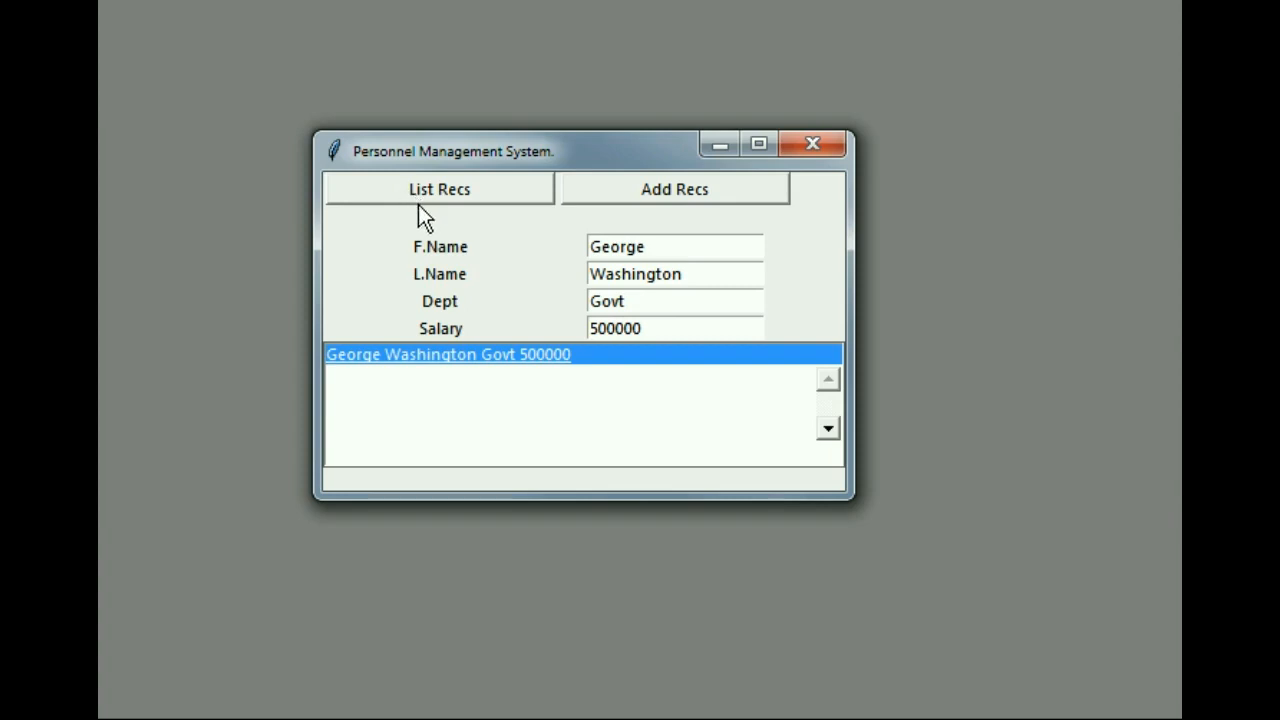
mouse_move(488, 192)
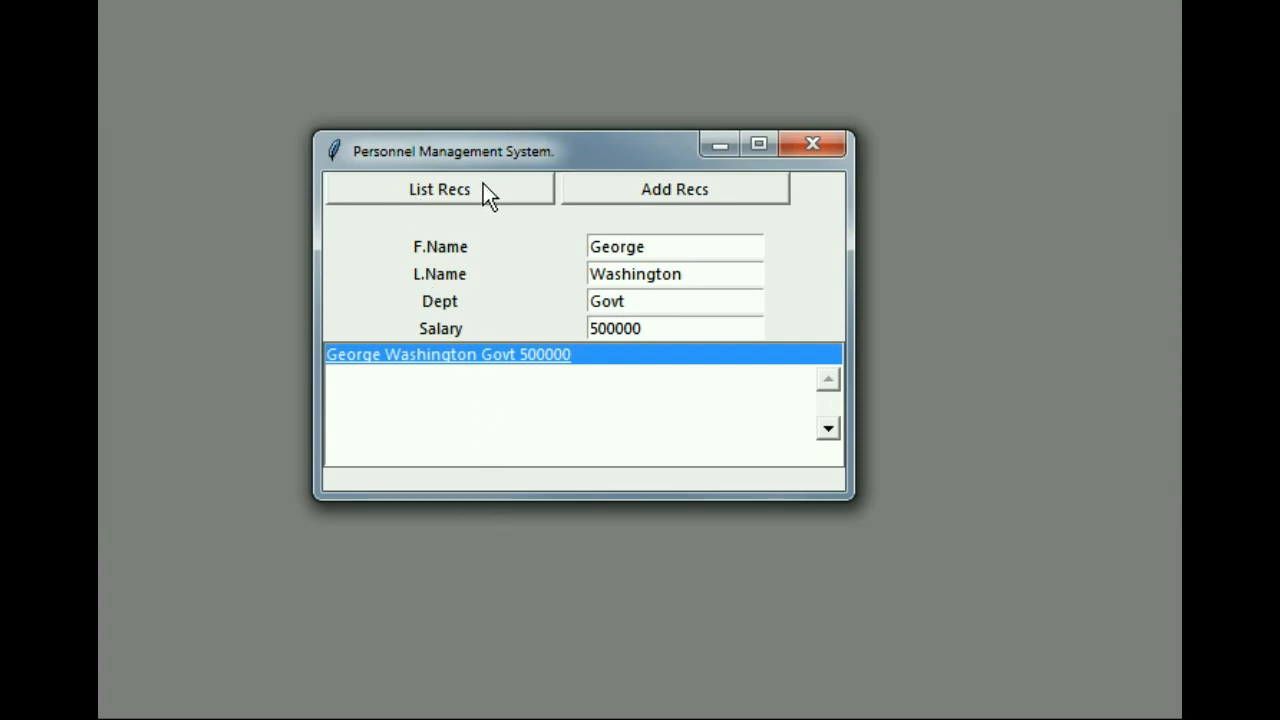
Relist all records and select the new entry 61, George Washington
left_click(440, 188)
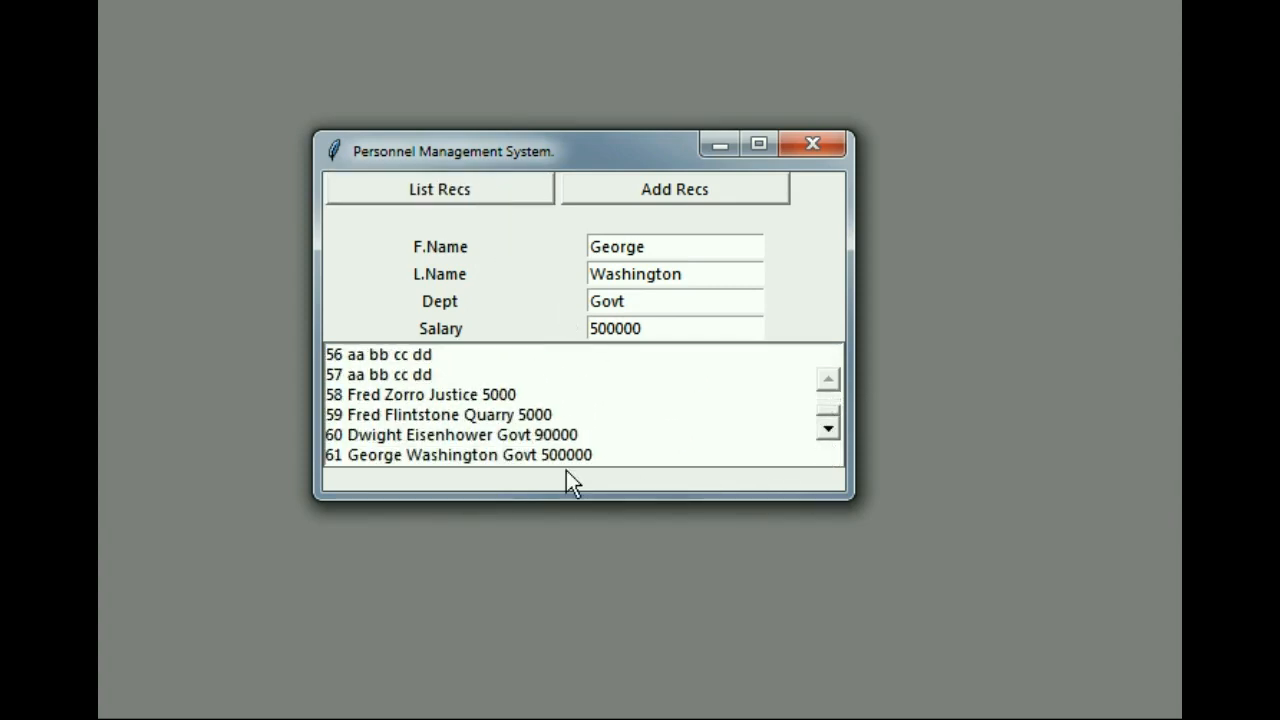
left_click(456, 456)
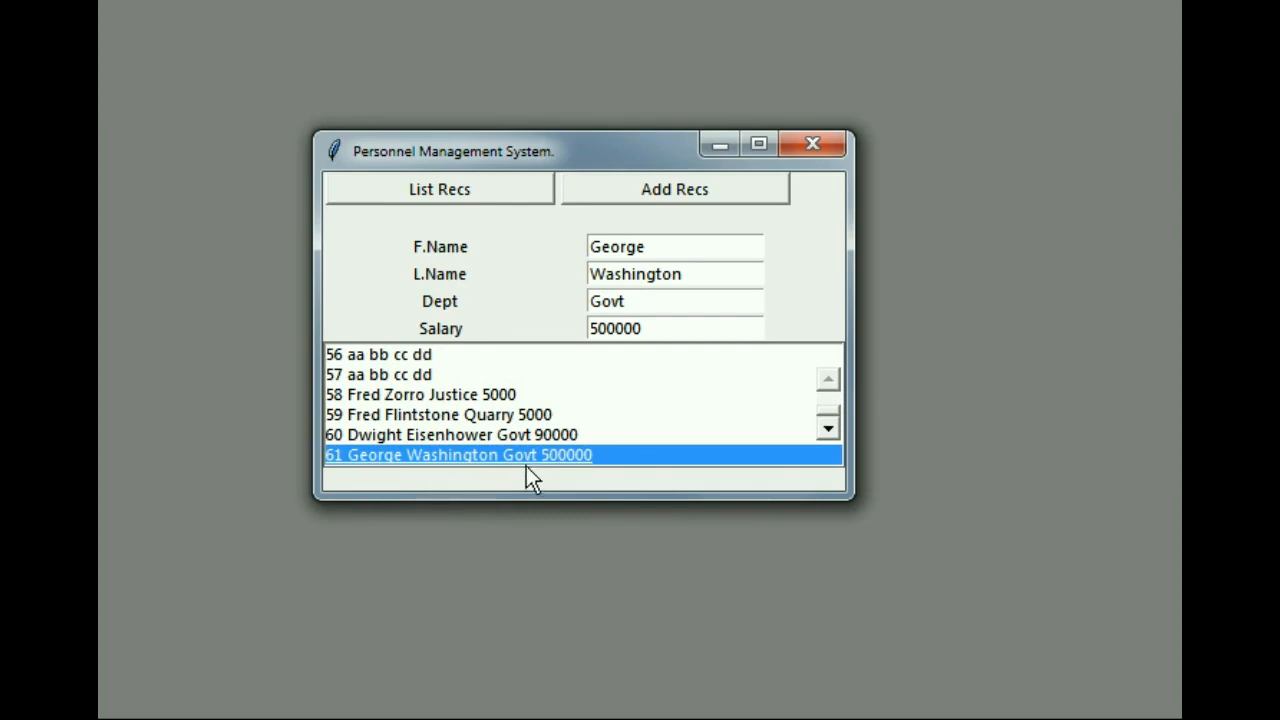
mouse_move(578, 476)
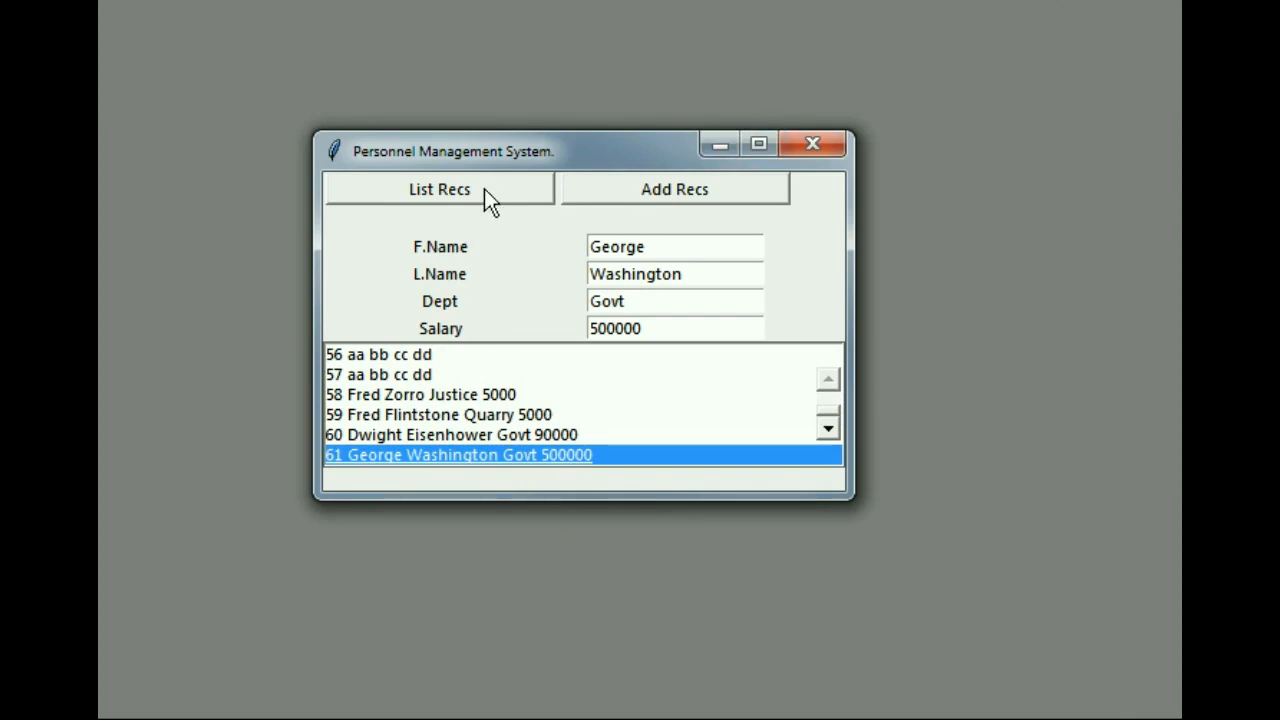
mouse_move(1092, 8)
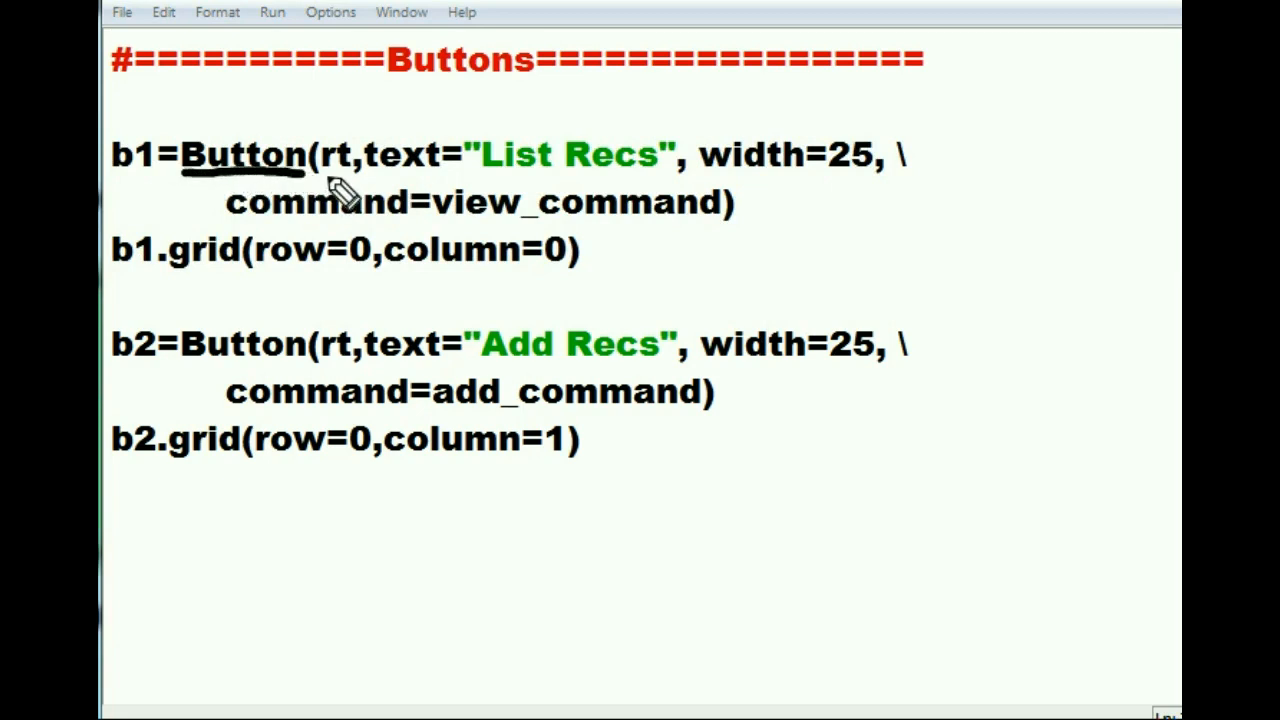
mouse_move(456, 200)
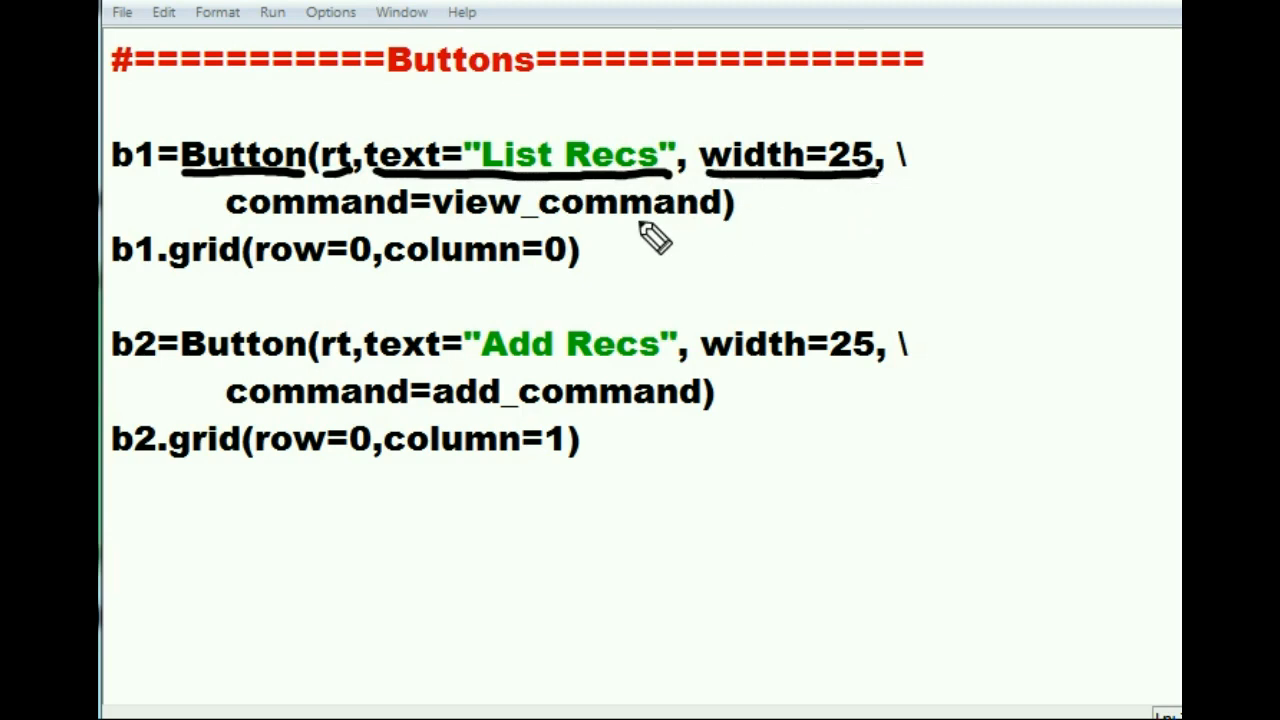
mouse_move(656, 238)
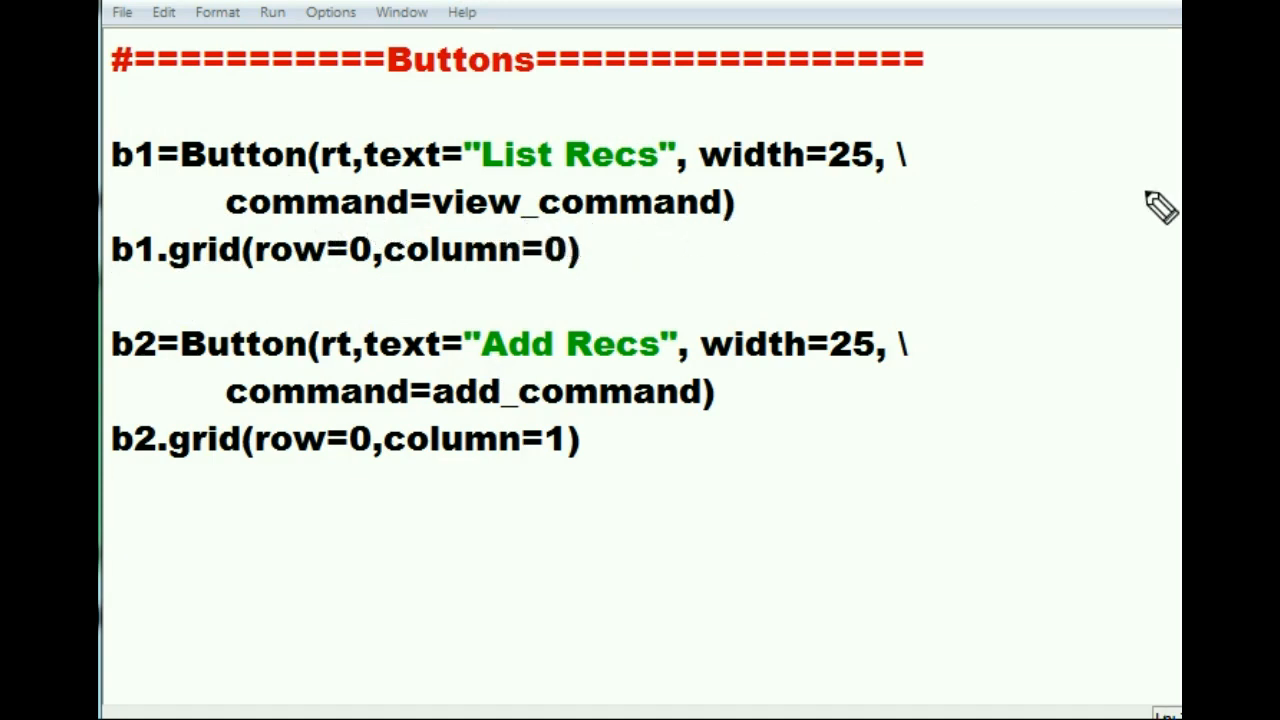
Locate and select the view_command function definition in fe.py
scroll("up", 3)
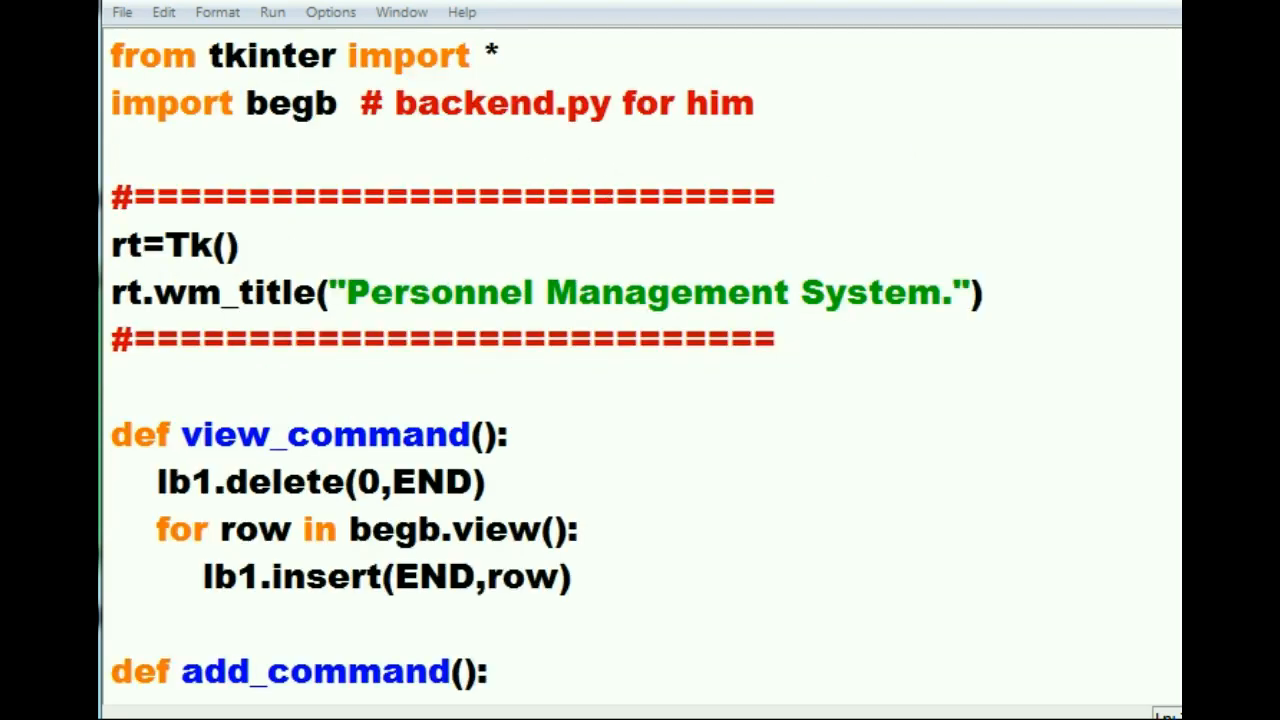
scroll("down", 3)
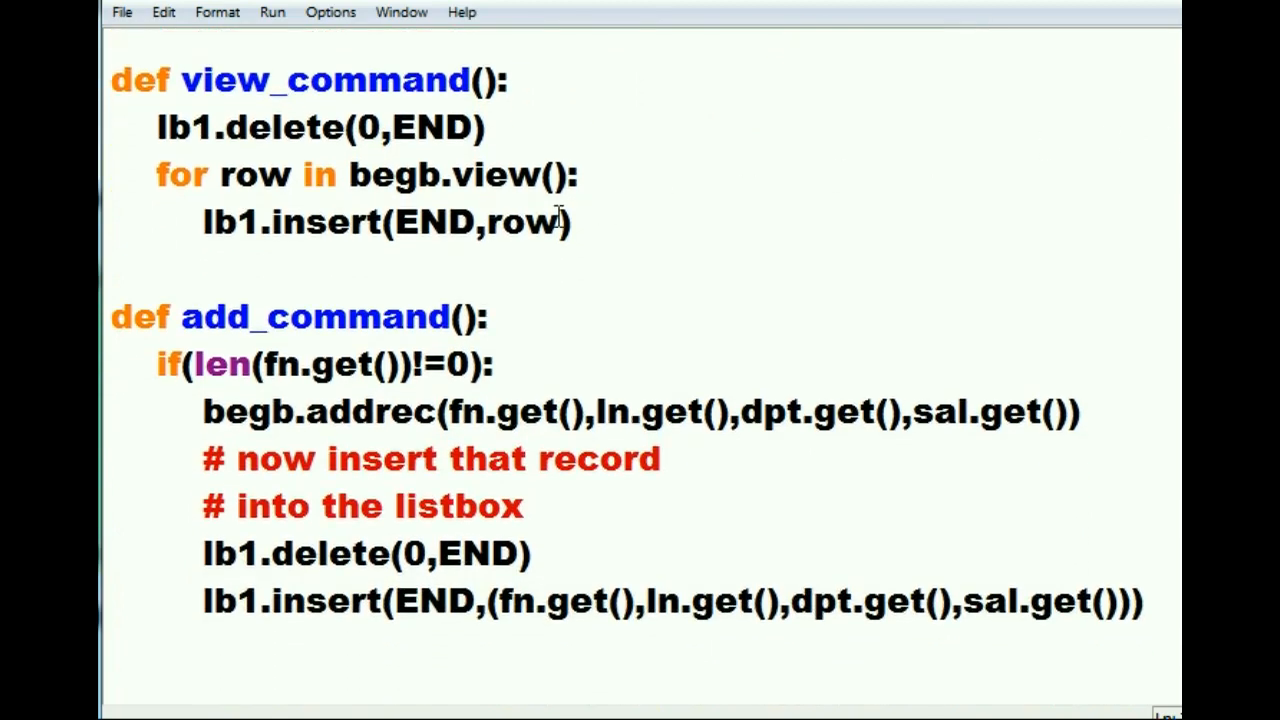
double_click(300, 316)
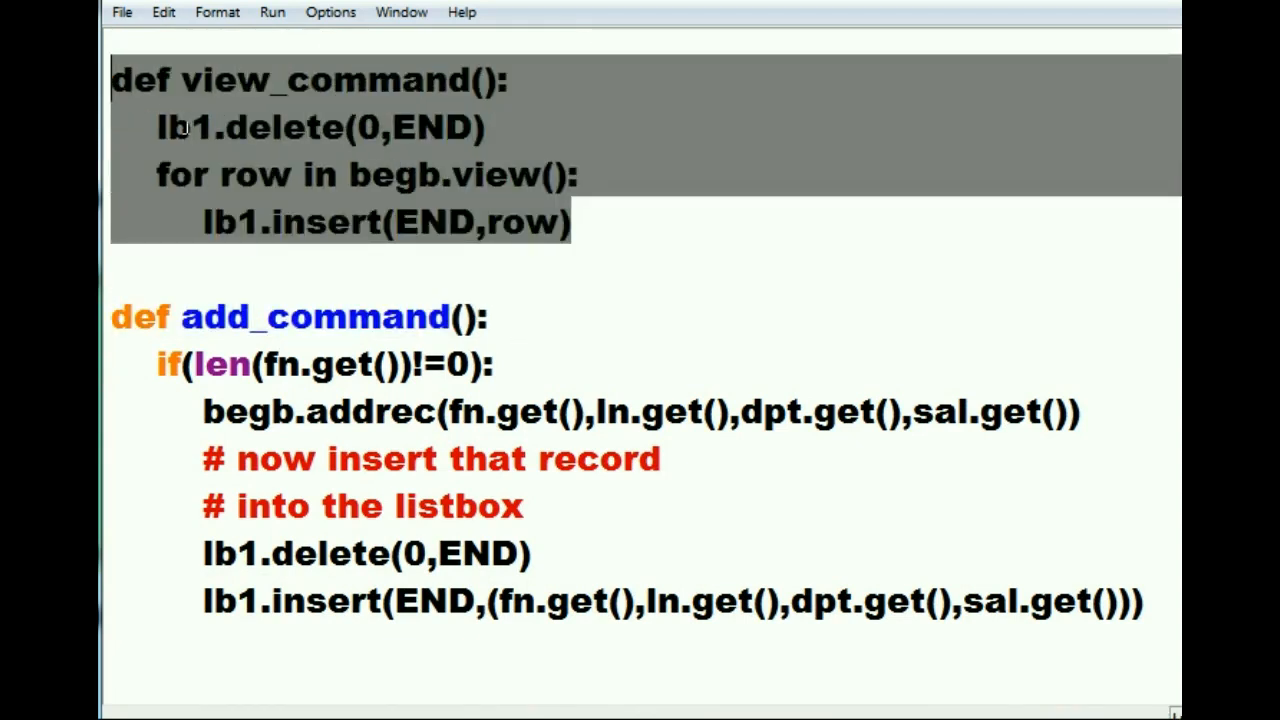
mouse_move(528, 282)
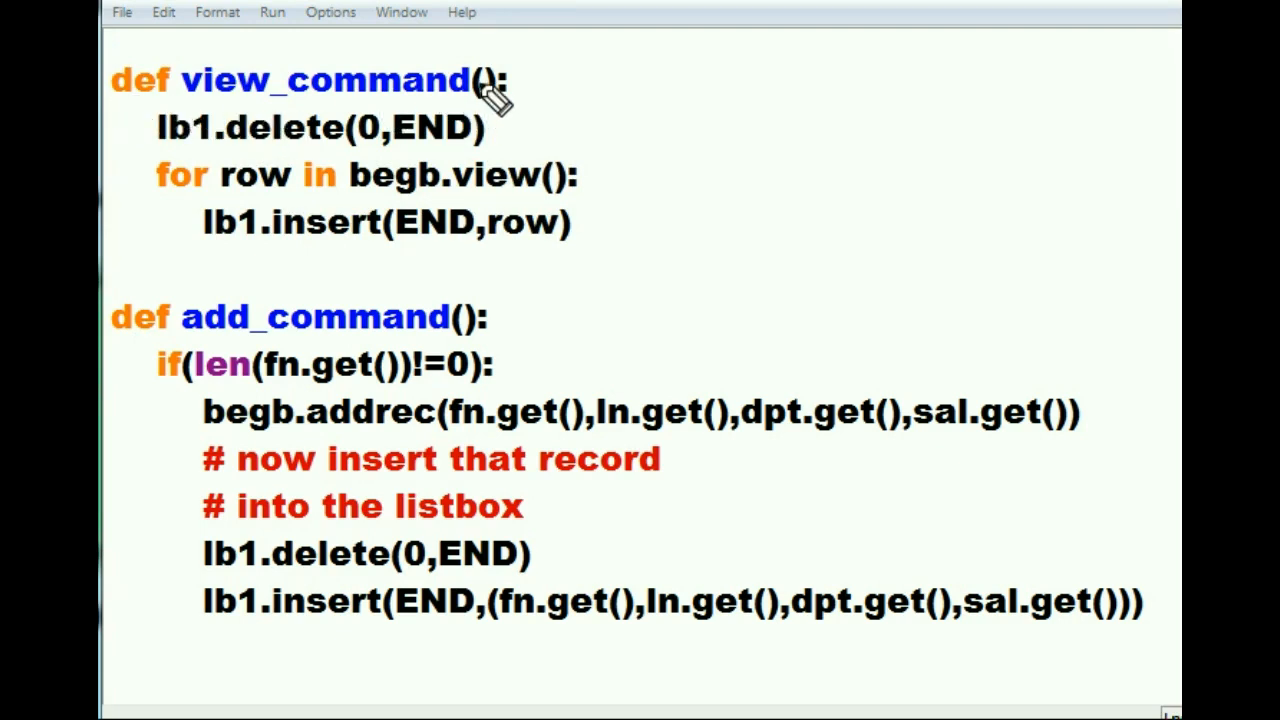
mouse_move(516, 110)
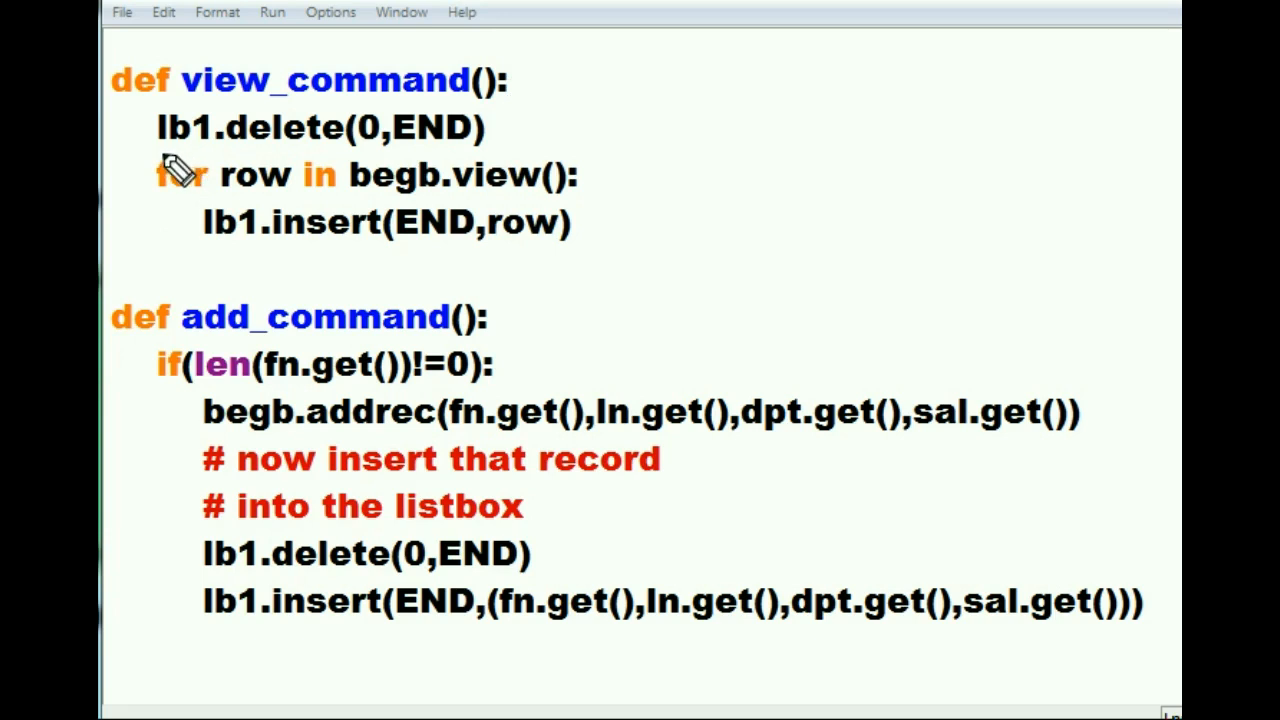
mouse_move(176, 170)
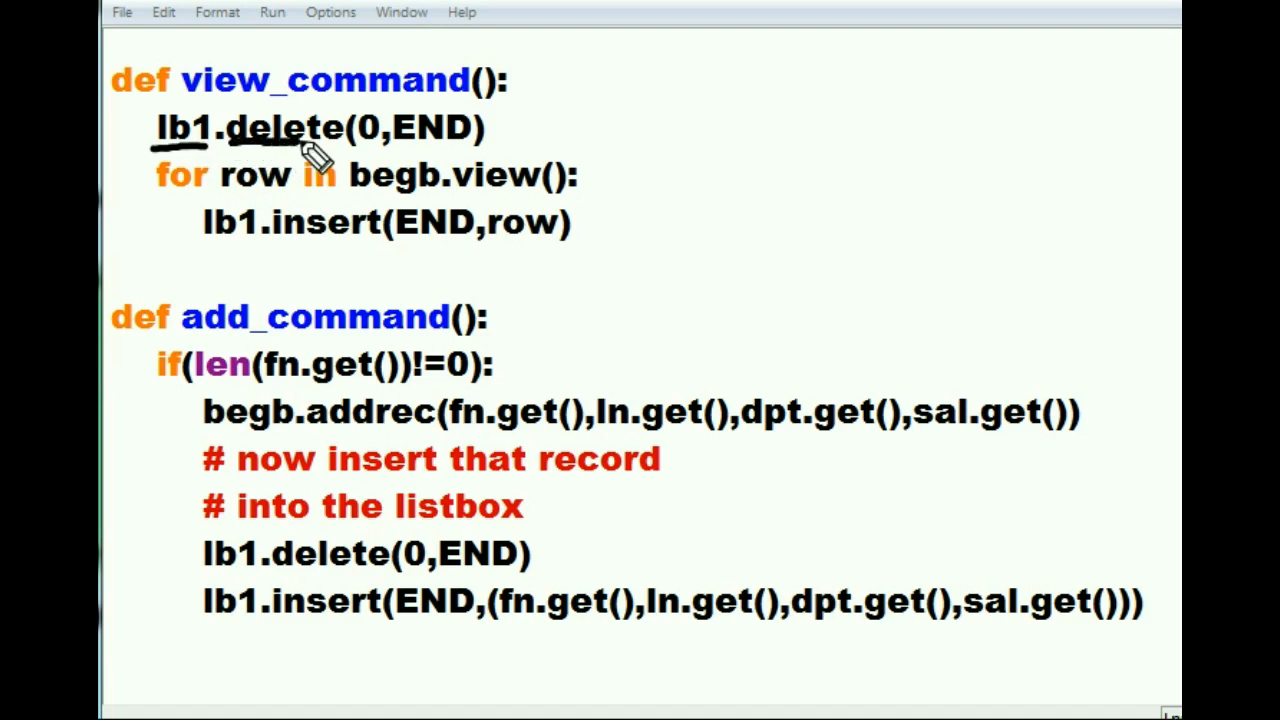
mouse_move(150, 160)
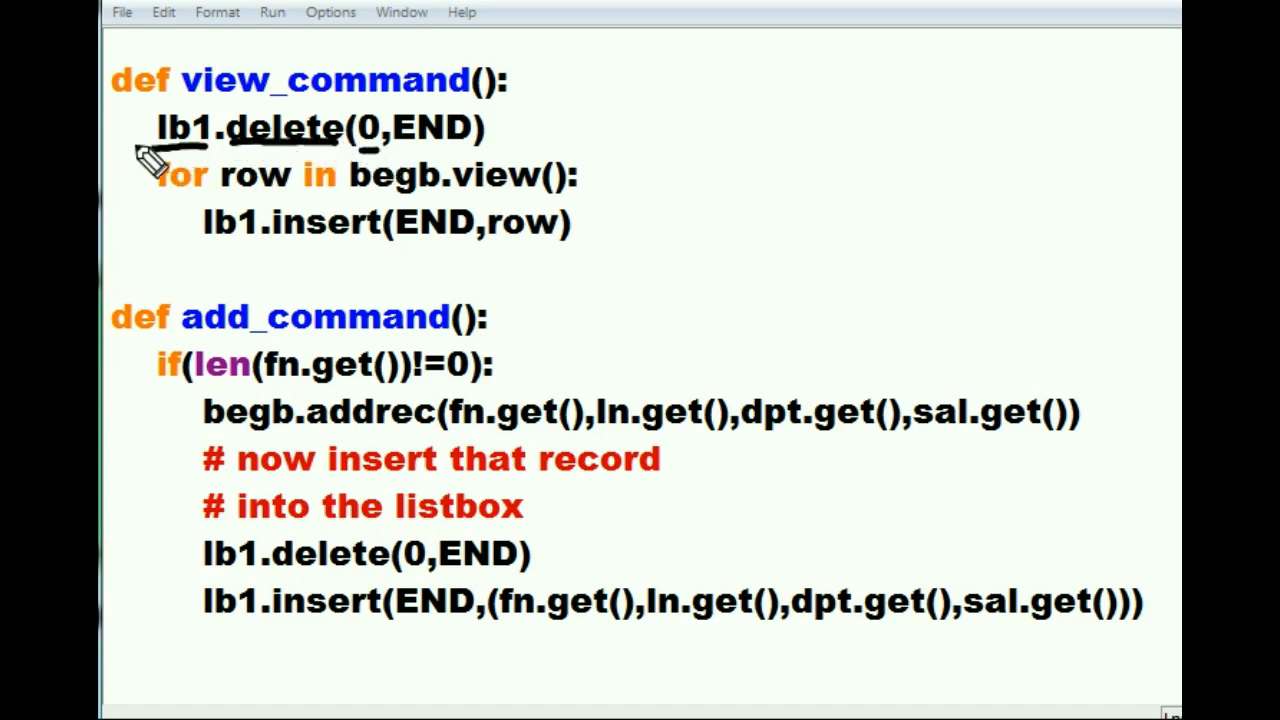
mouse_move(410, 156)
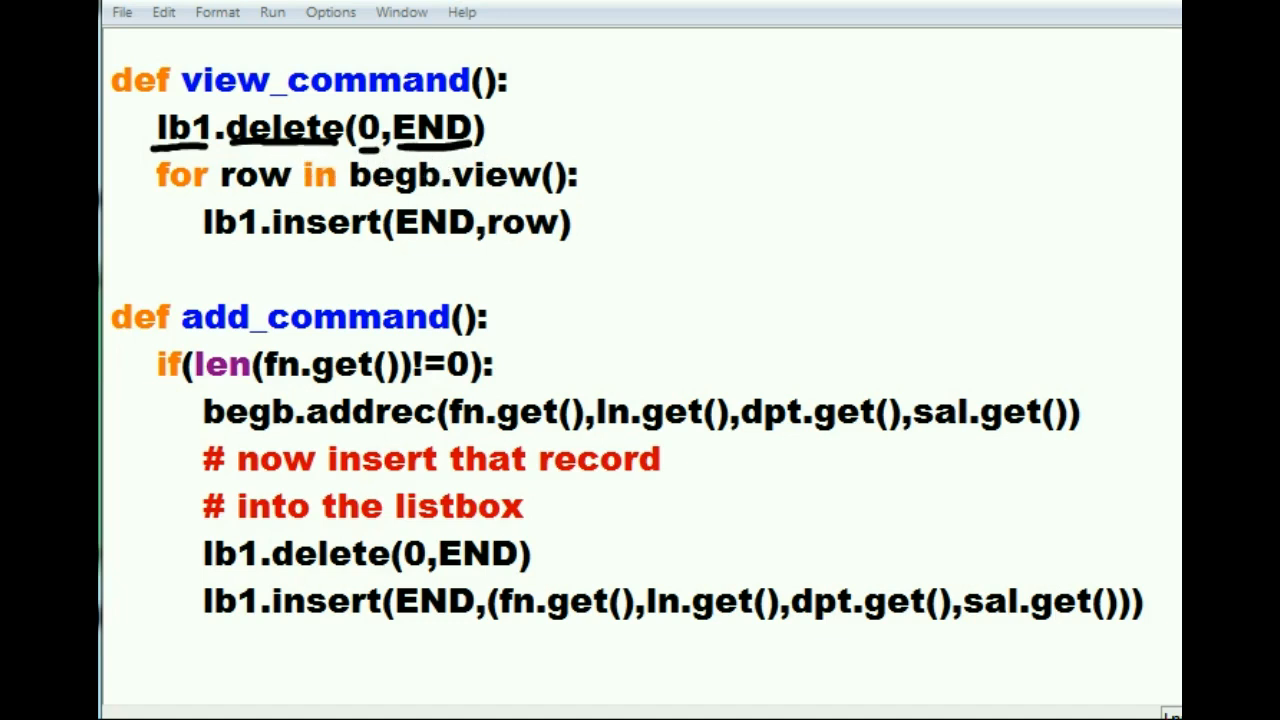
mouse_move(590, 168)
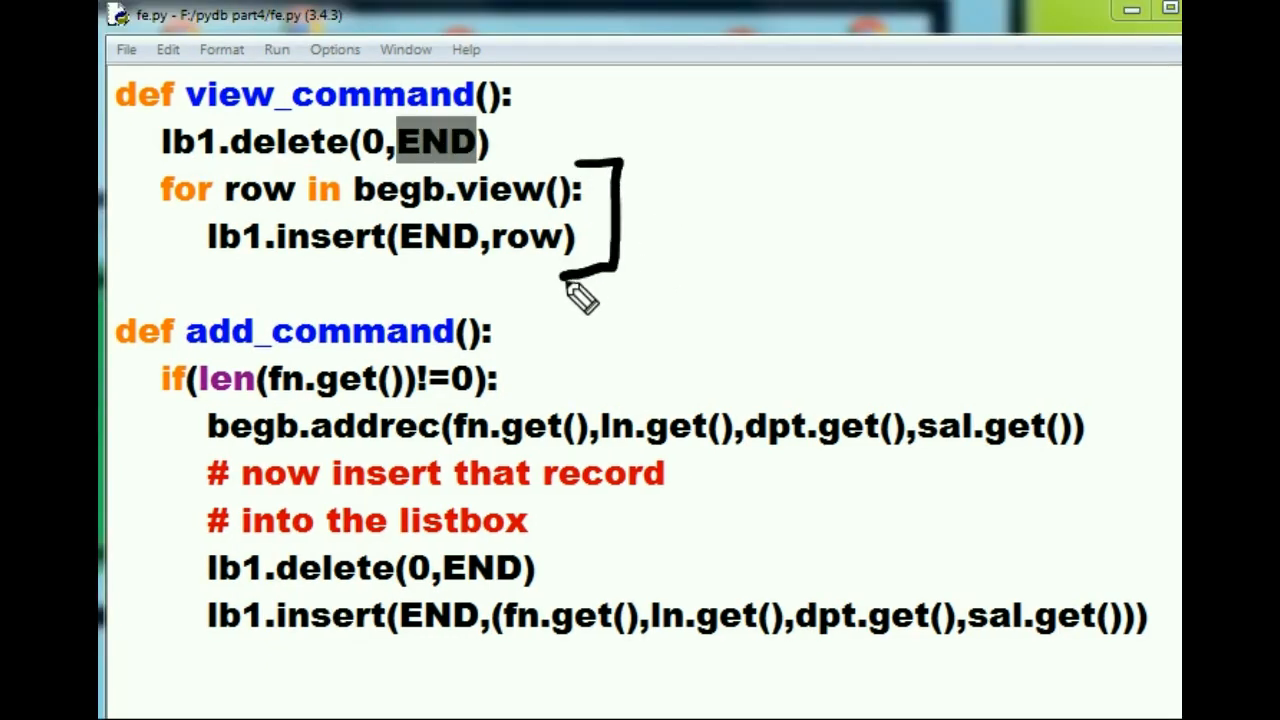
mouse_move(630, 224)
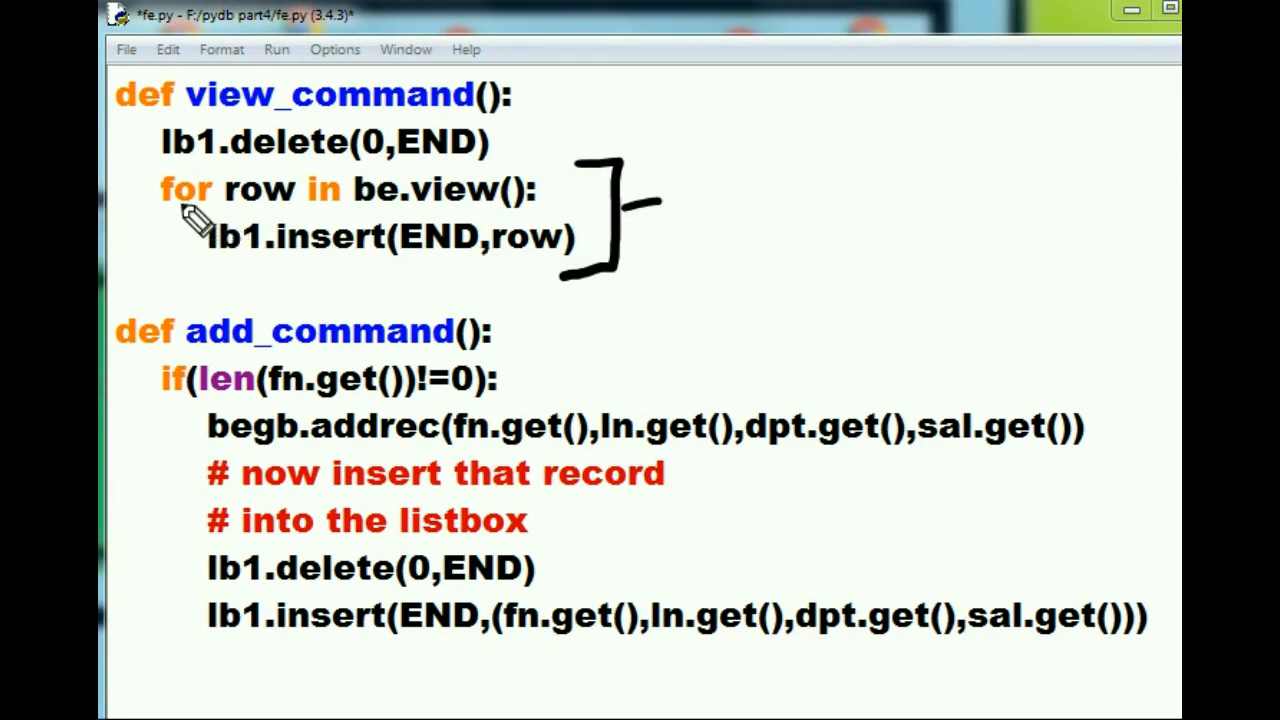
mouse_move(270, 216)
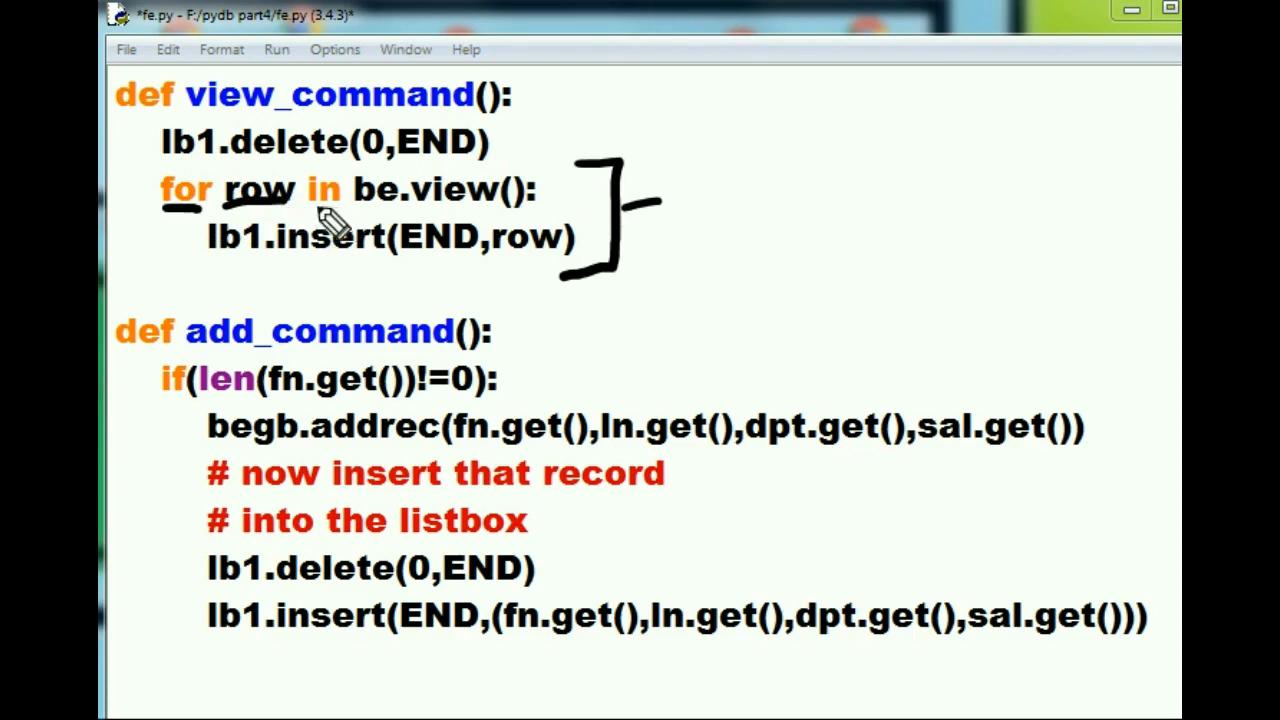
mouse_move(376, 220)
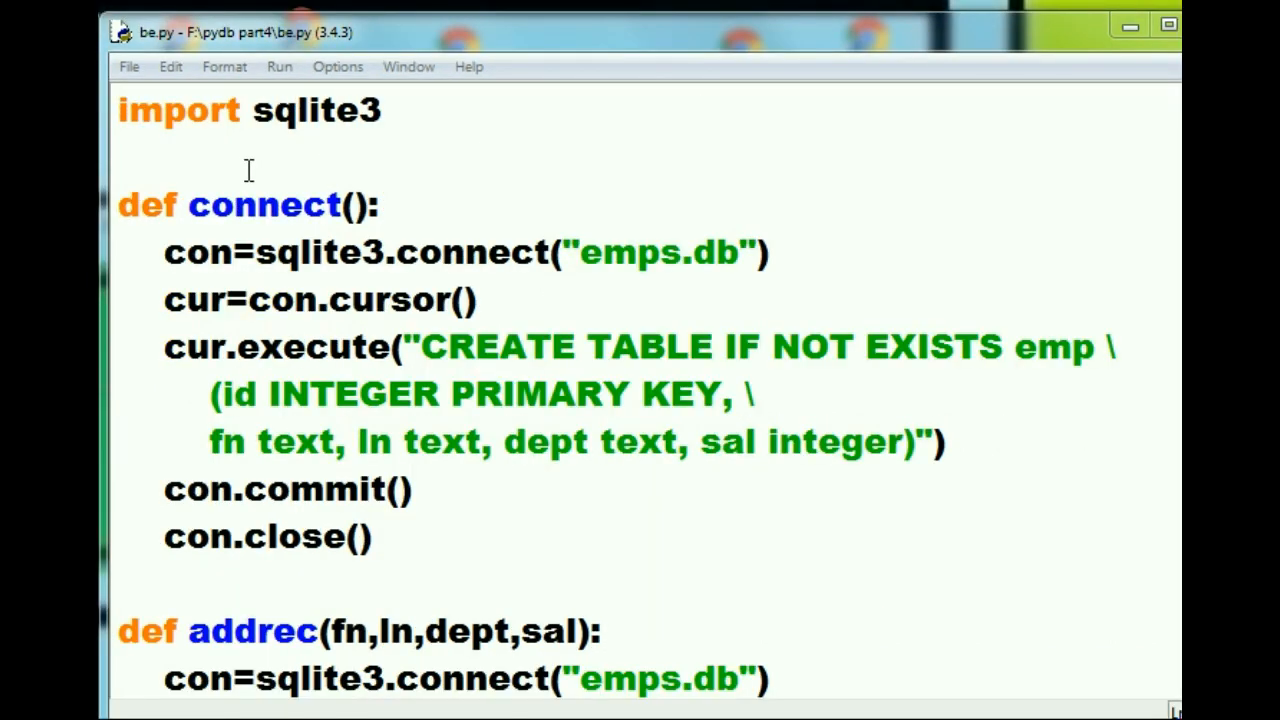
mouse_move(150, 56)
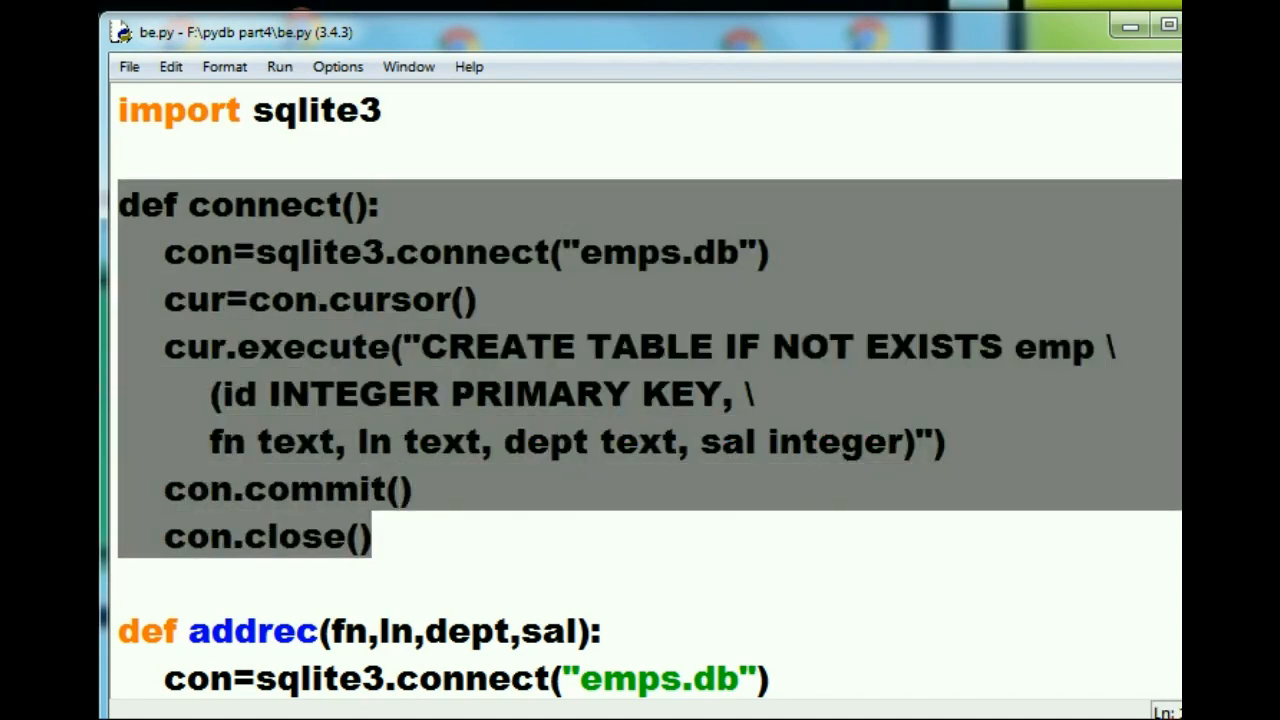
scroll("down", 3)
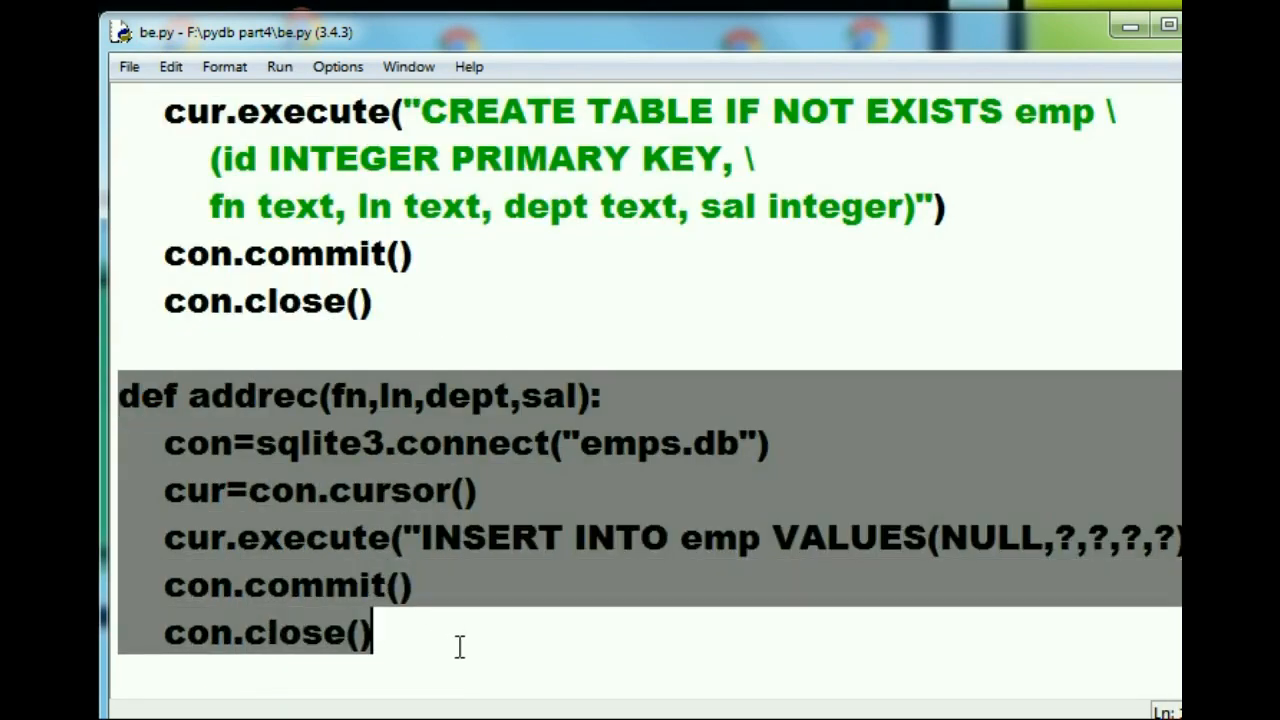
left_click(1096, 260)
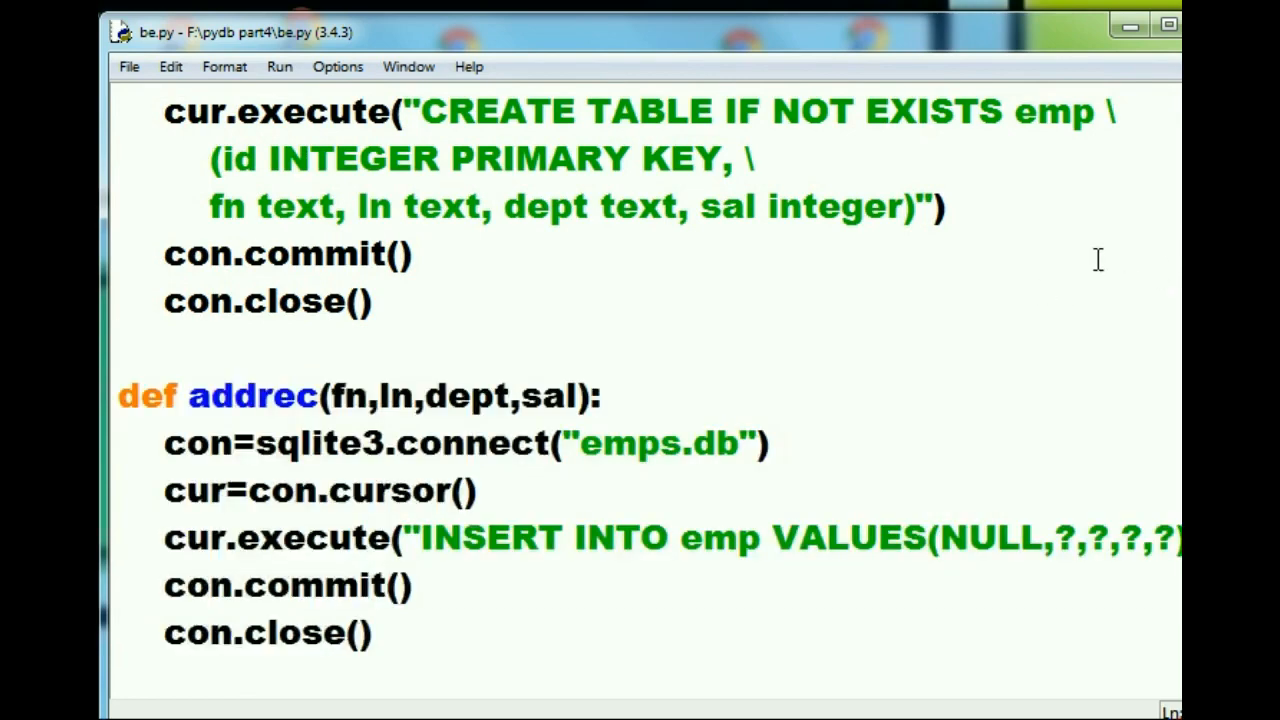
scroll("down", 3)
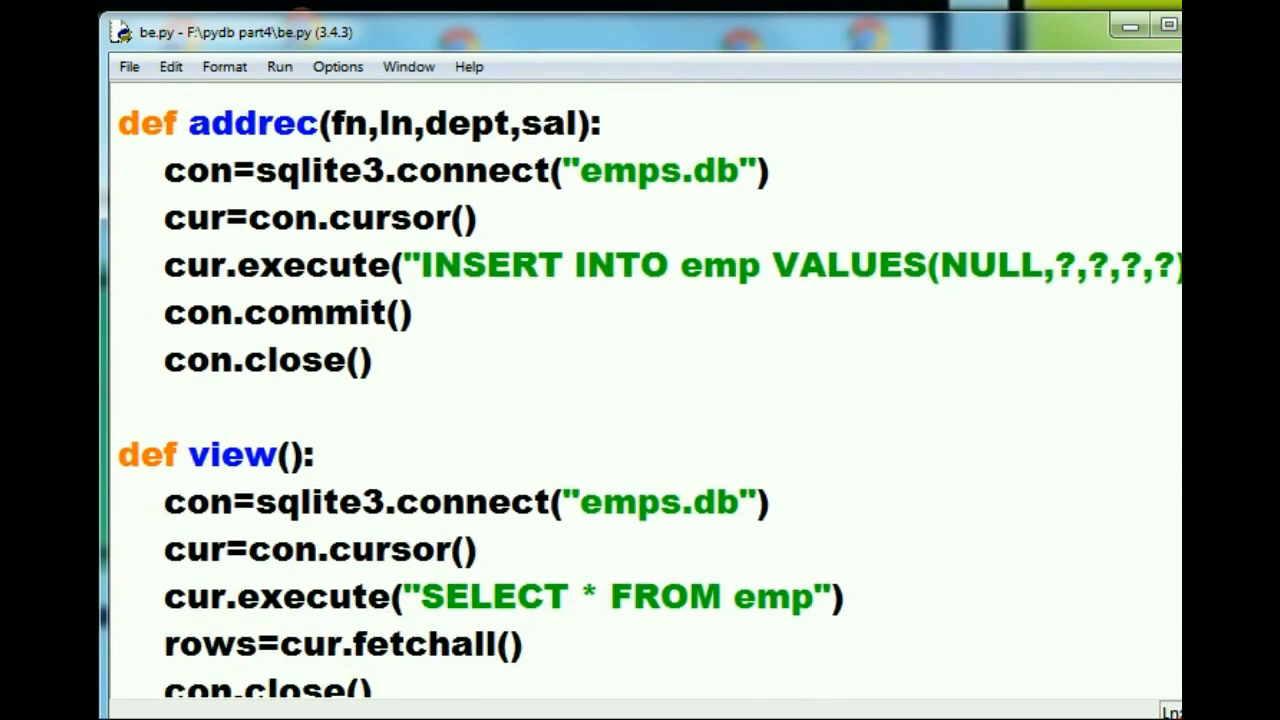
scroll("down", 3)
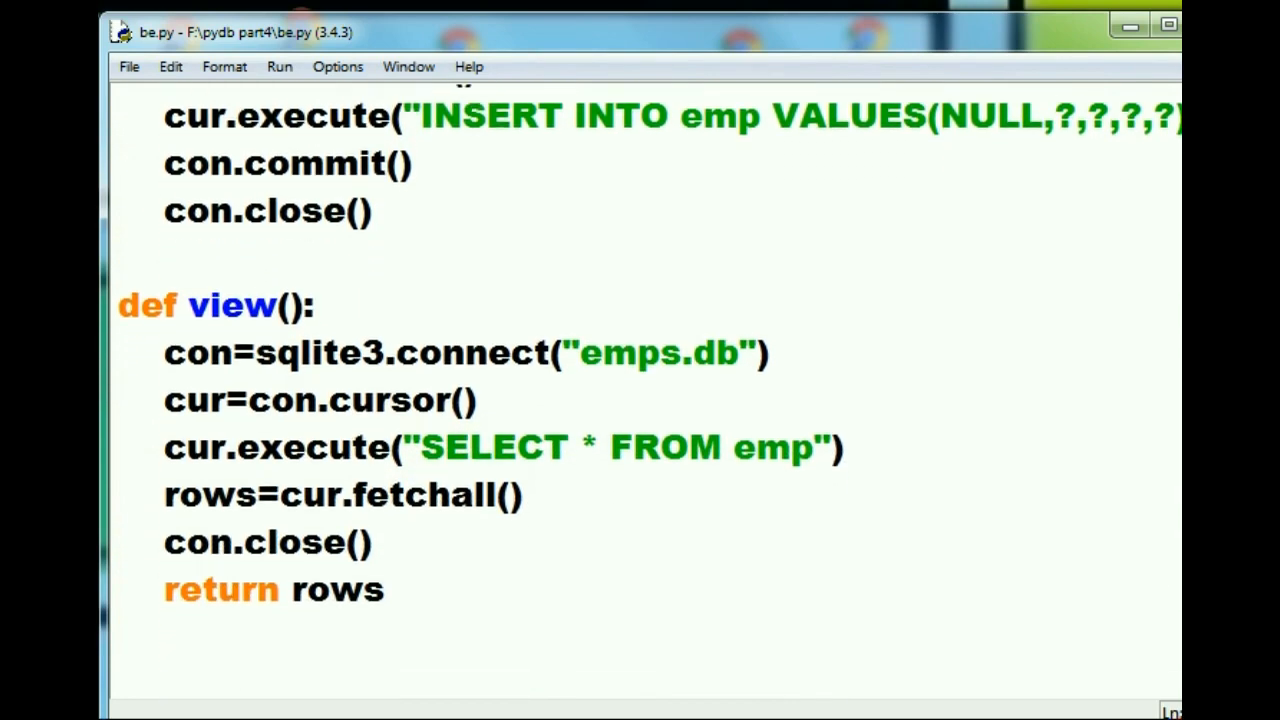
double_click(144, 304)
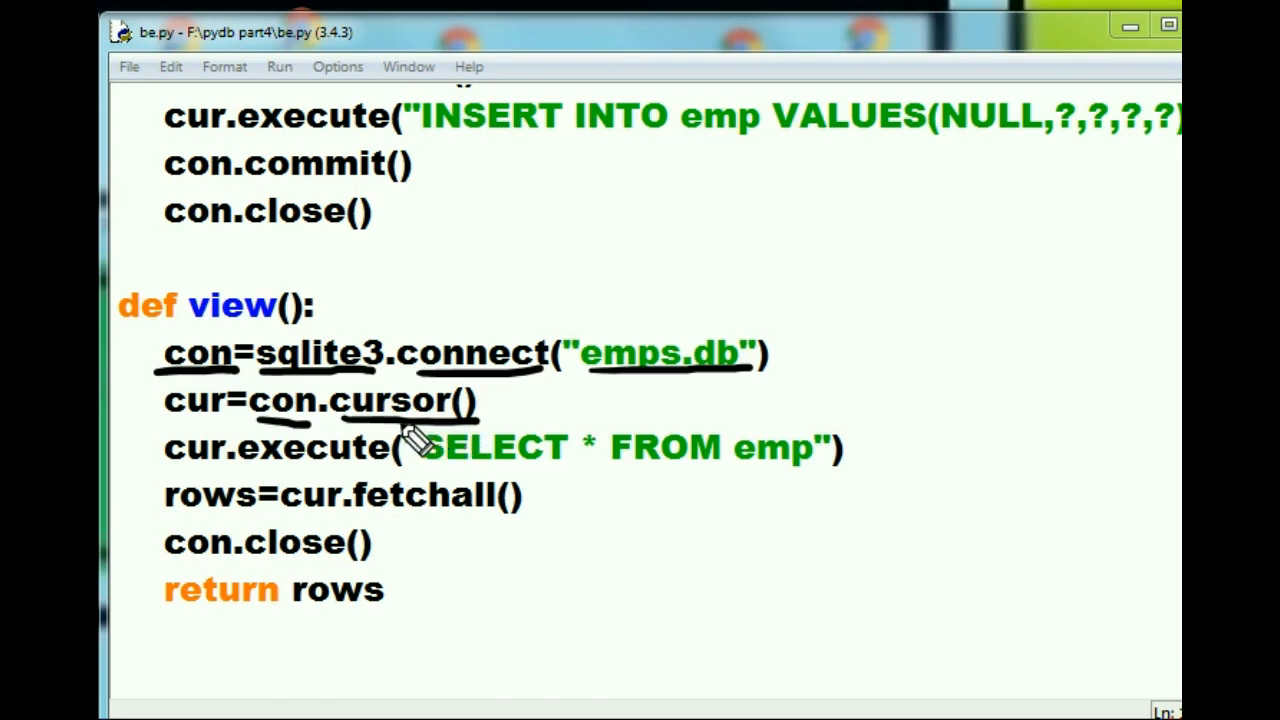
mouse_move(224, 430)
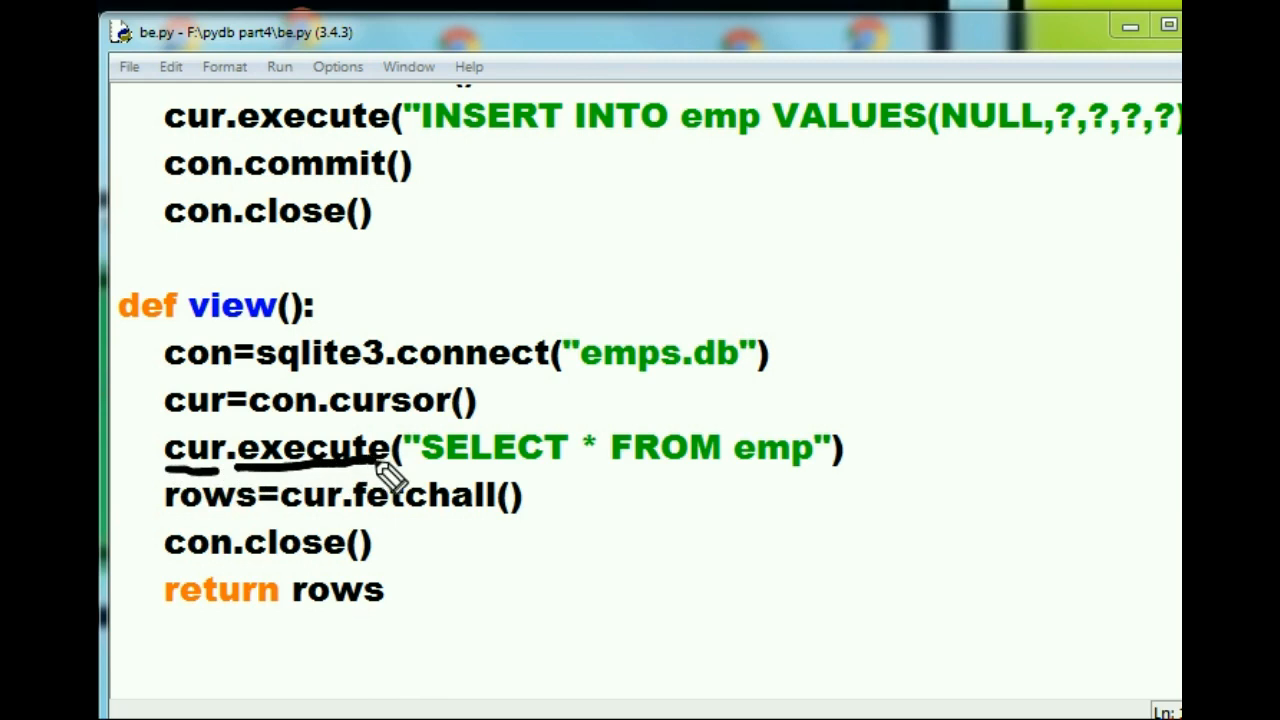
mouse_move(464, 504)
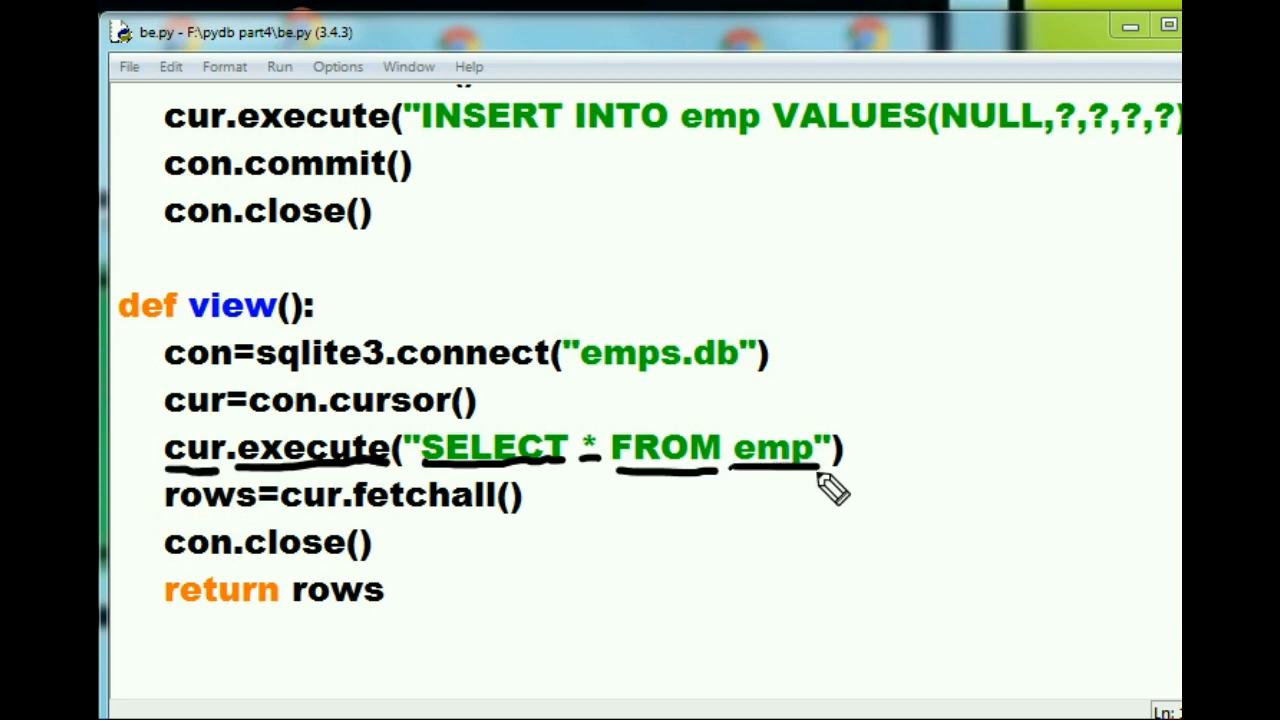
mouse_move(750, 500)
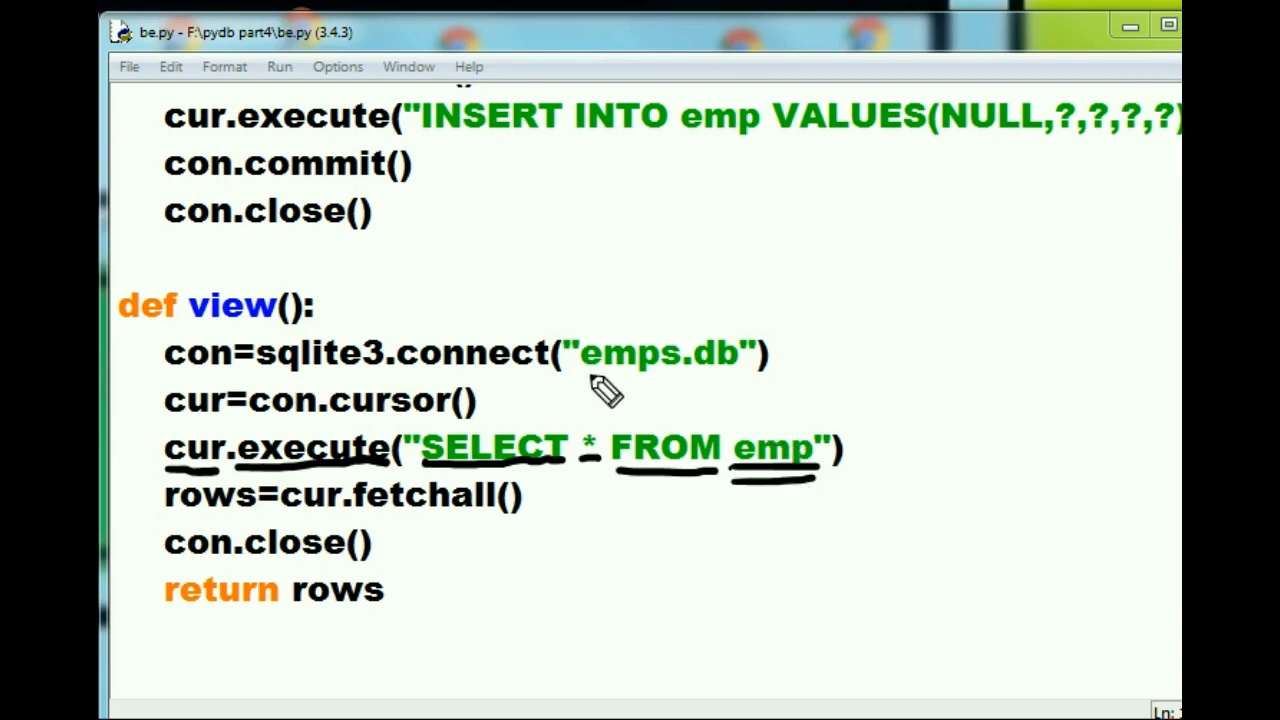
mouse_move(596, 384)
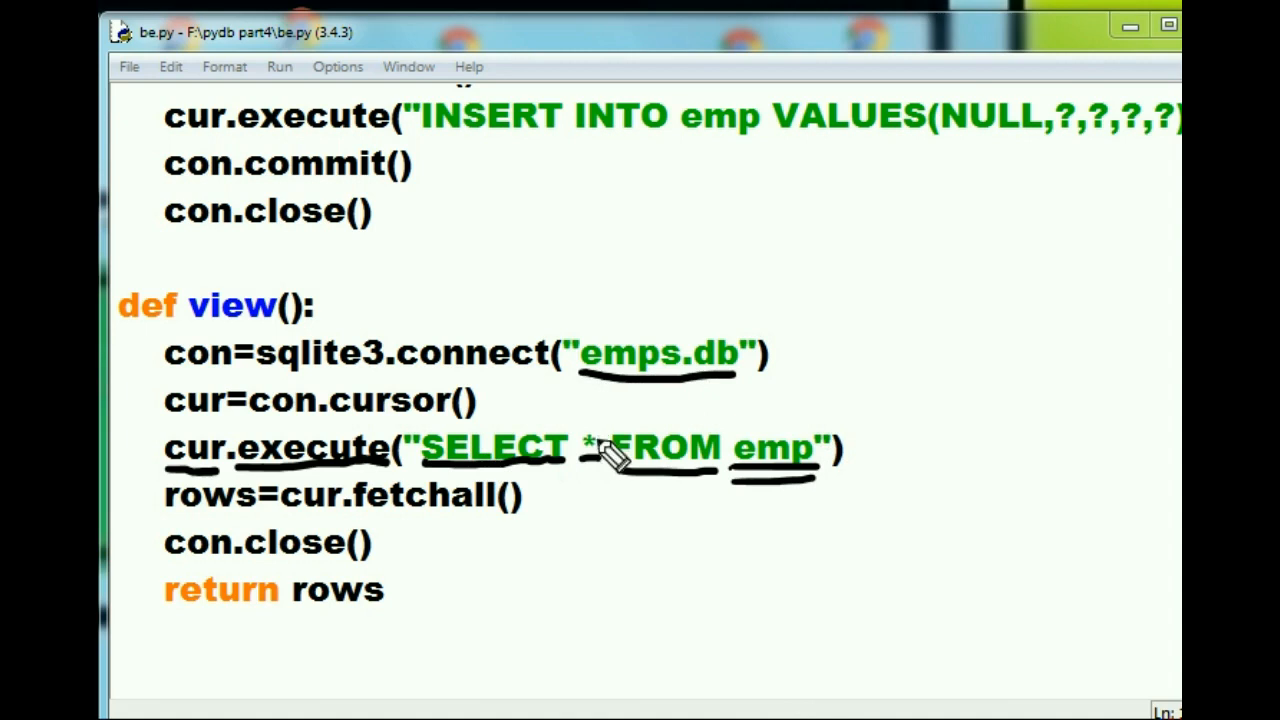
mouse_move(800, 490)
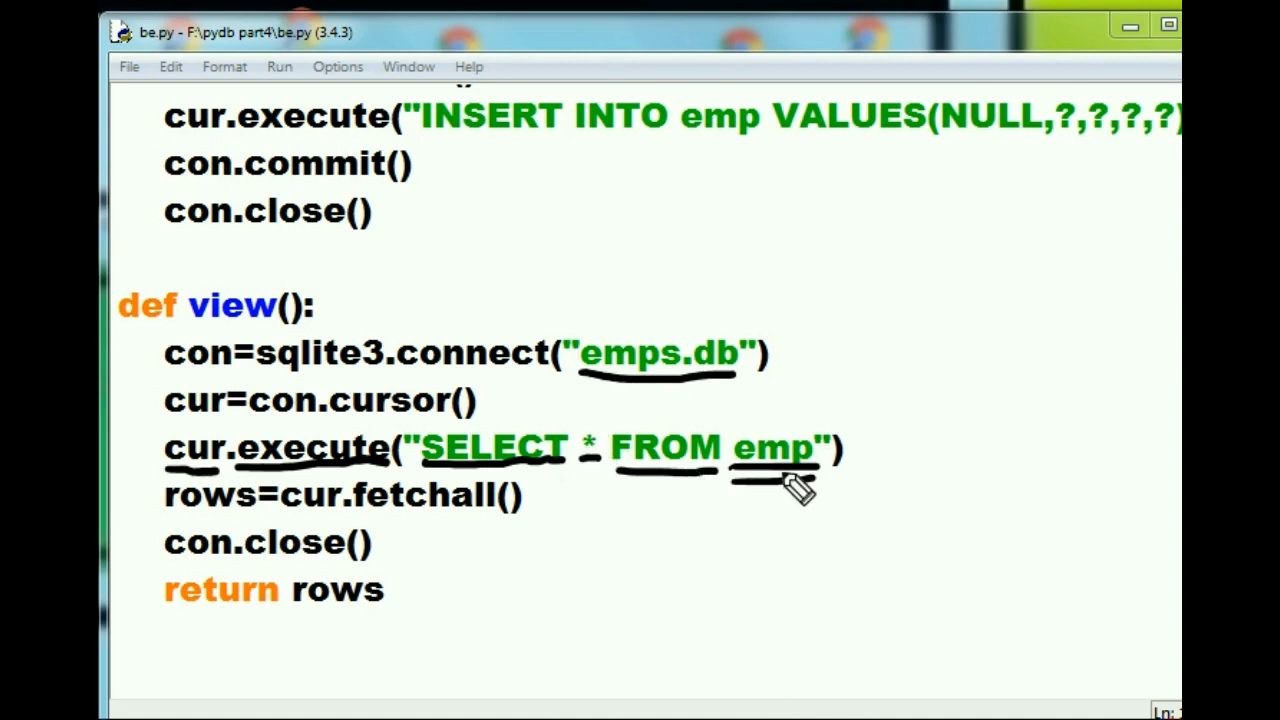
mouse_move(790, 500)
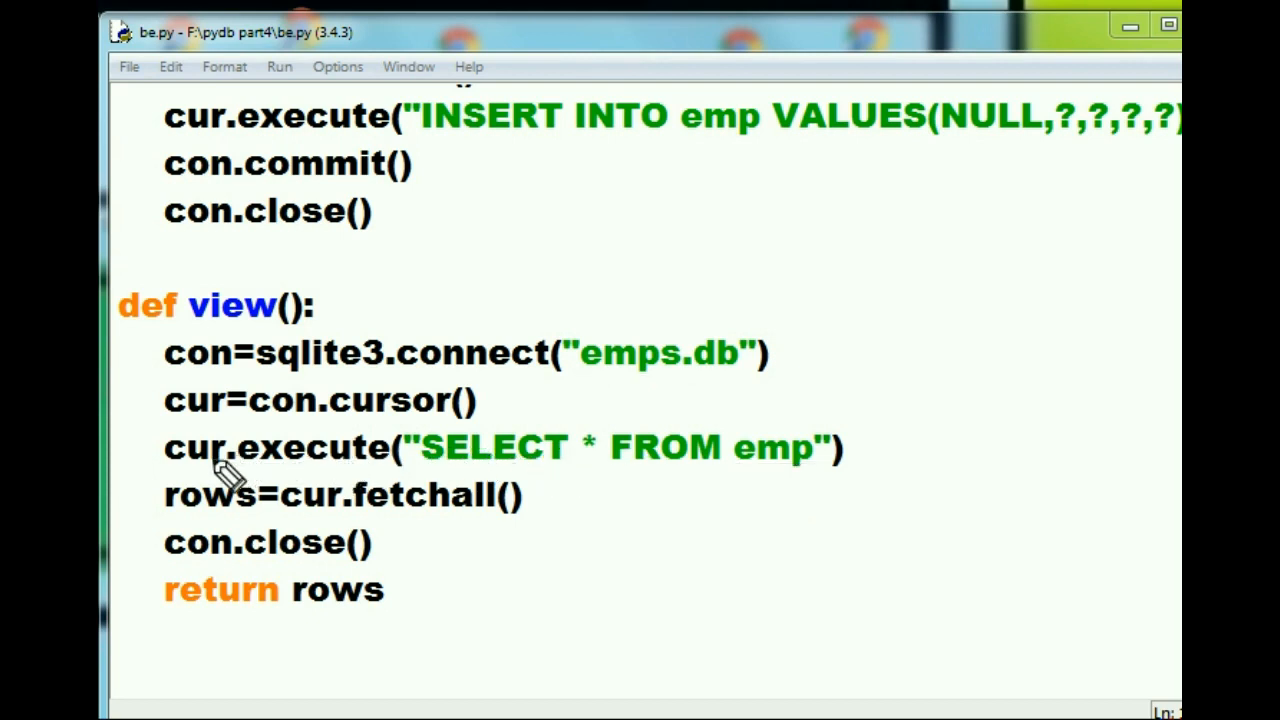
mouse_move(548, 572)
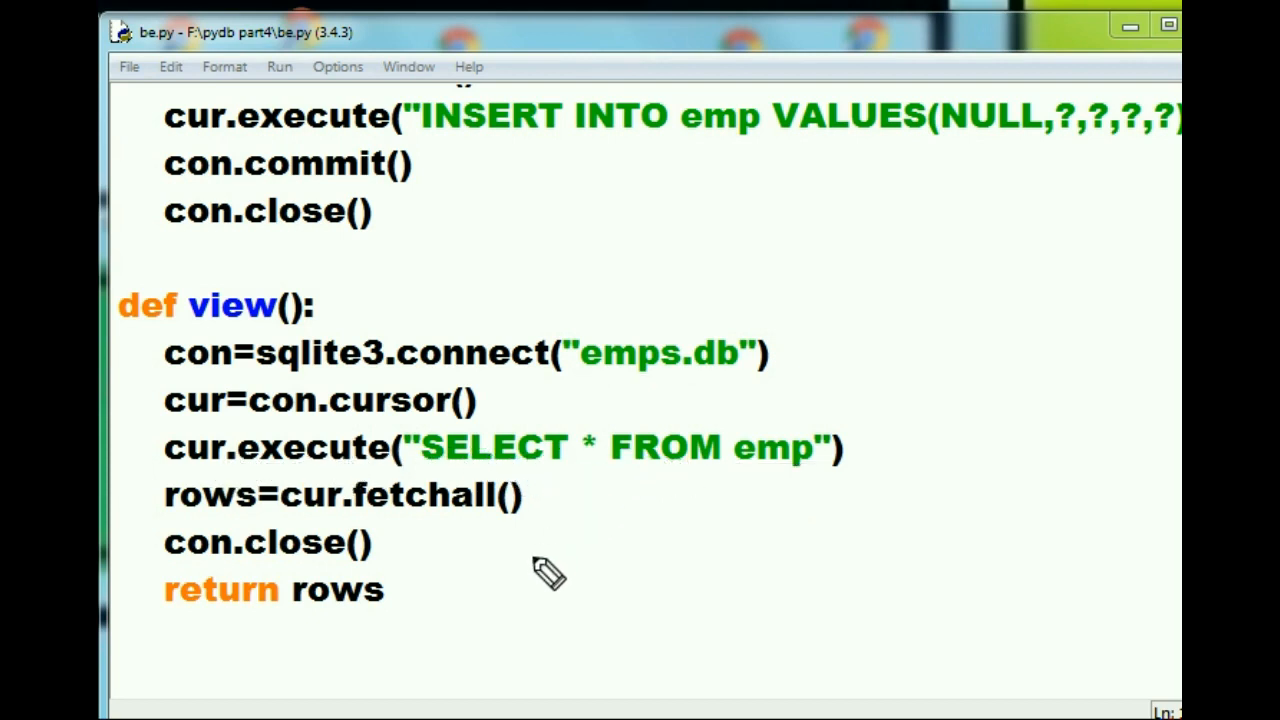
mouse_move(470, 560)
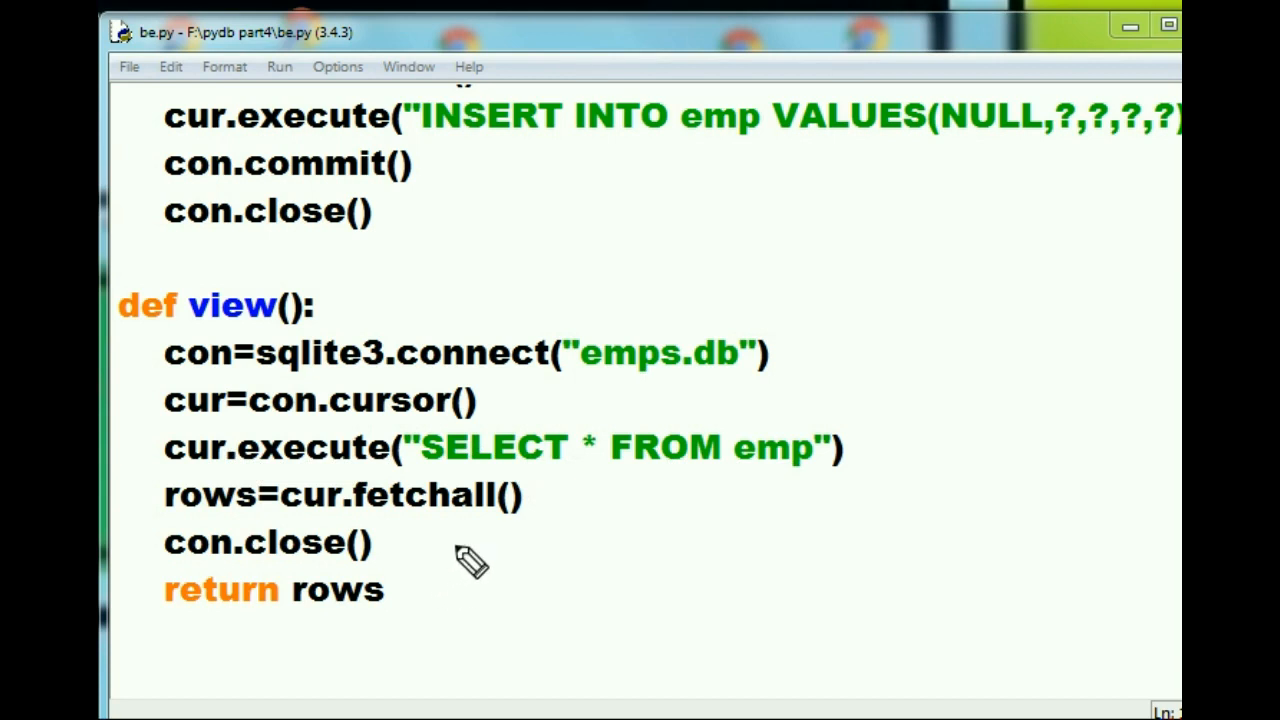
mouse_move(510, 414)
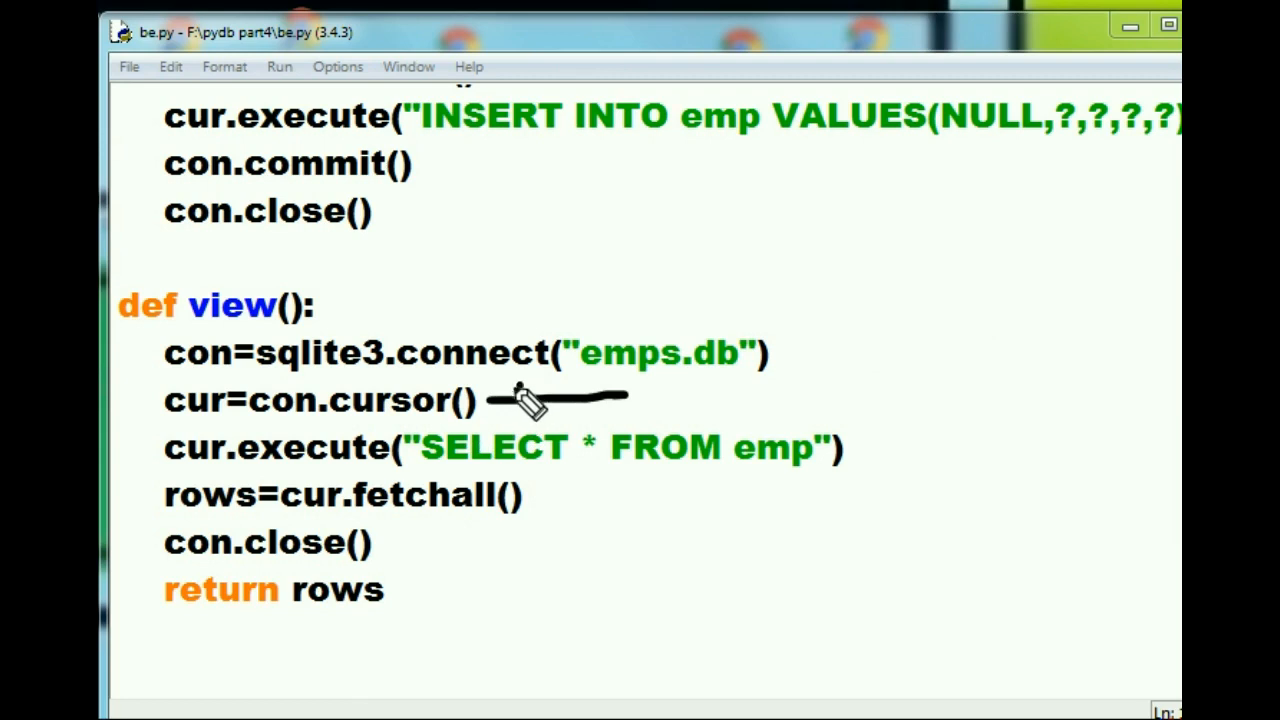
left_click_drag(890, 240, 1020, 400)
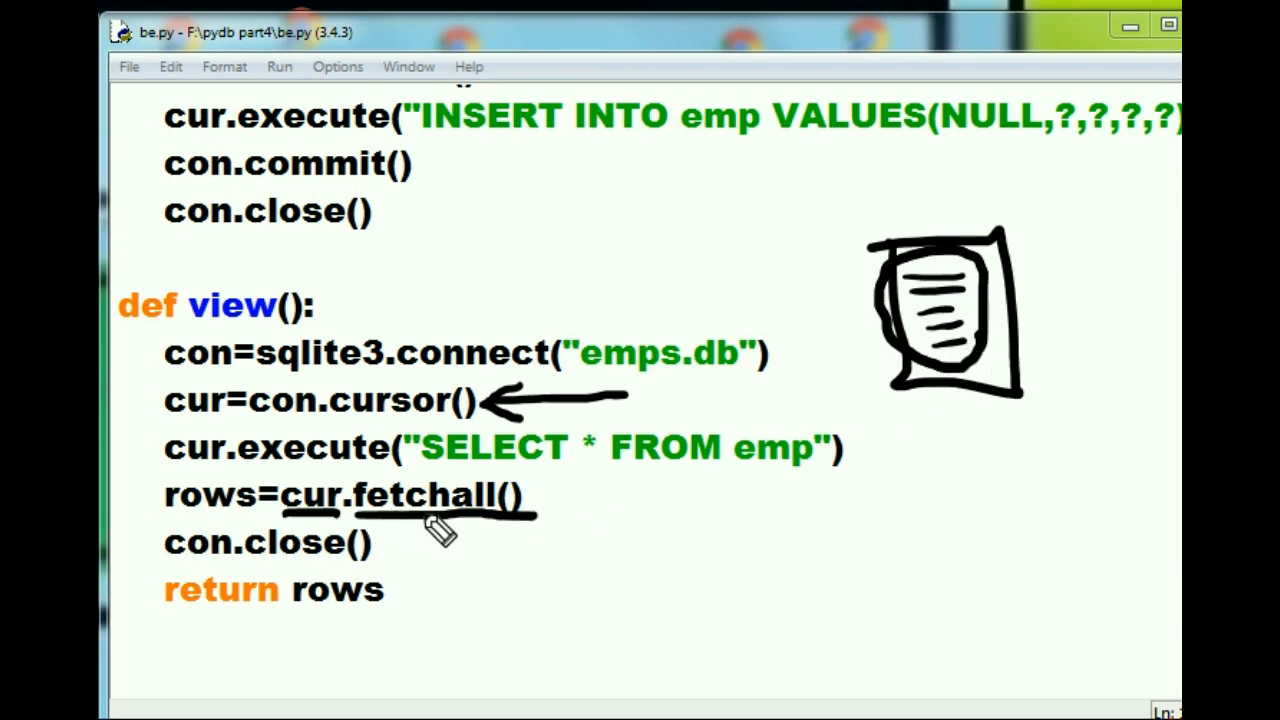
left_click_drag(944, 384, 404, 656)
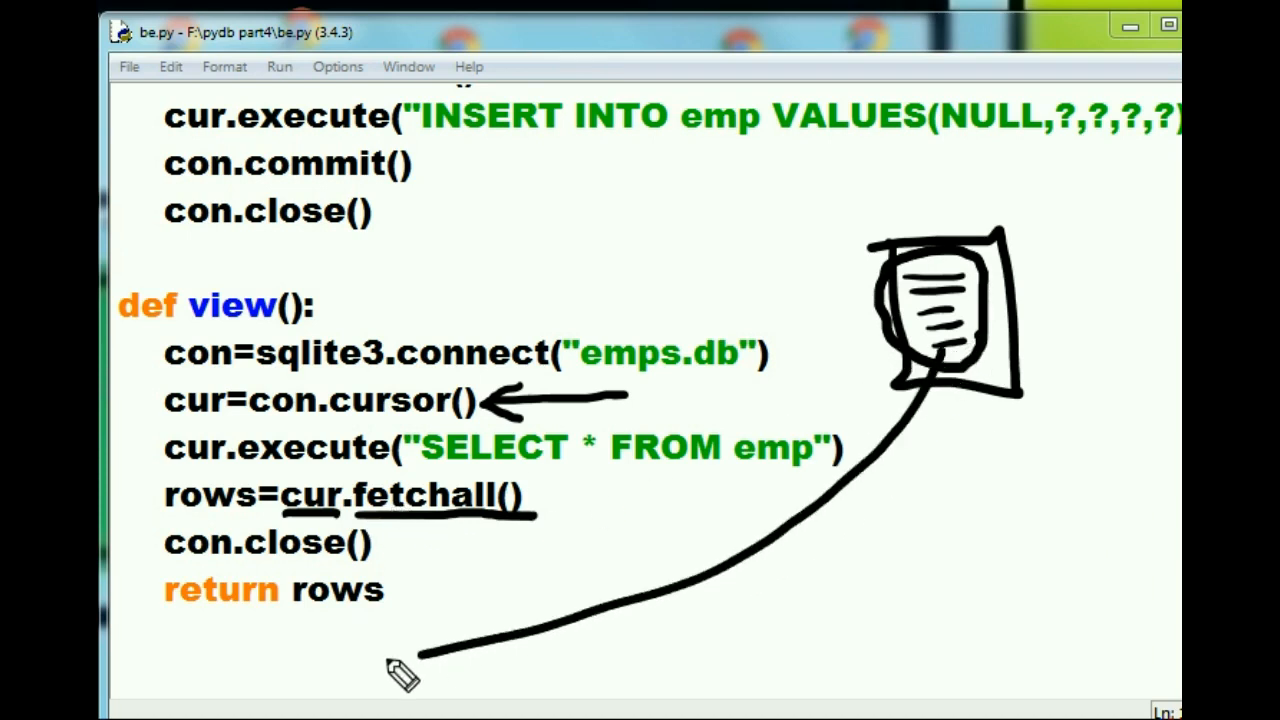
left_click_drag(410, 660, 164, 540)
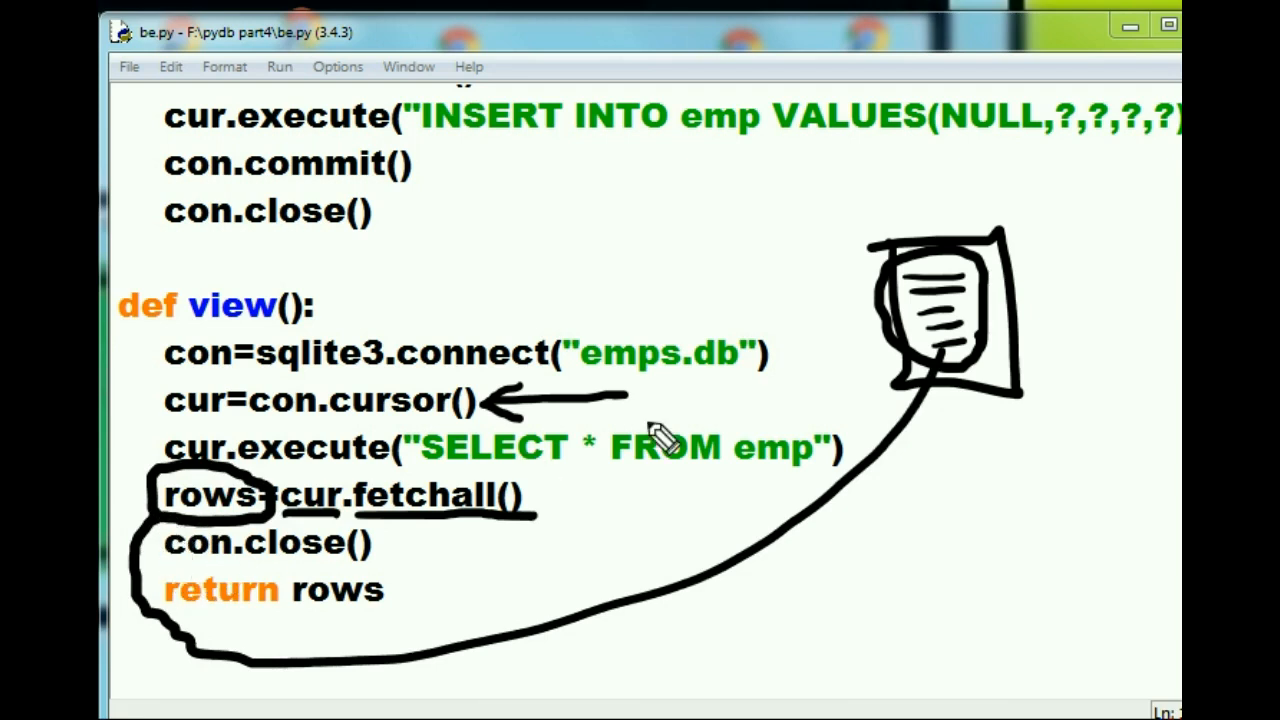
mouse_move(264, 540)
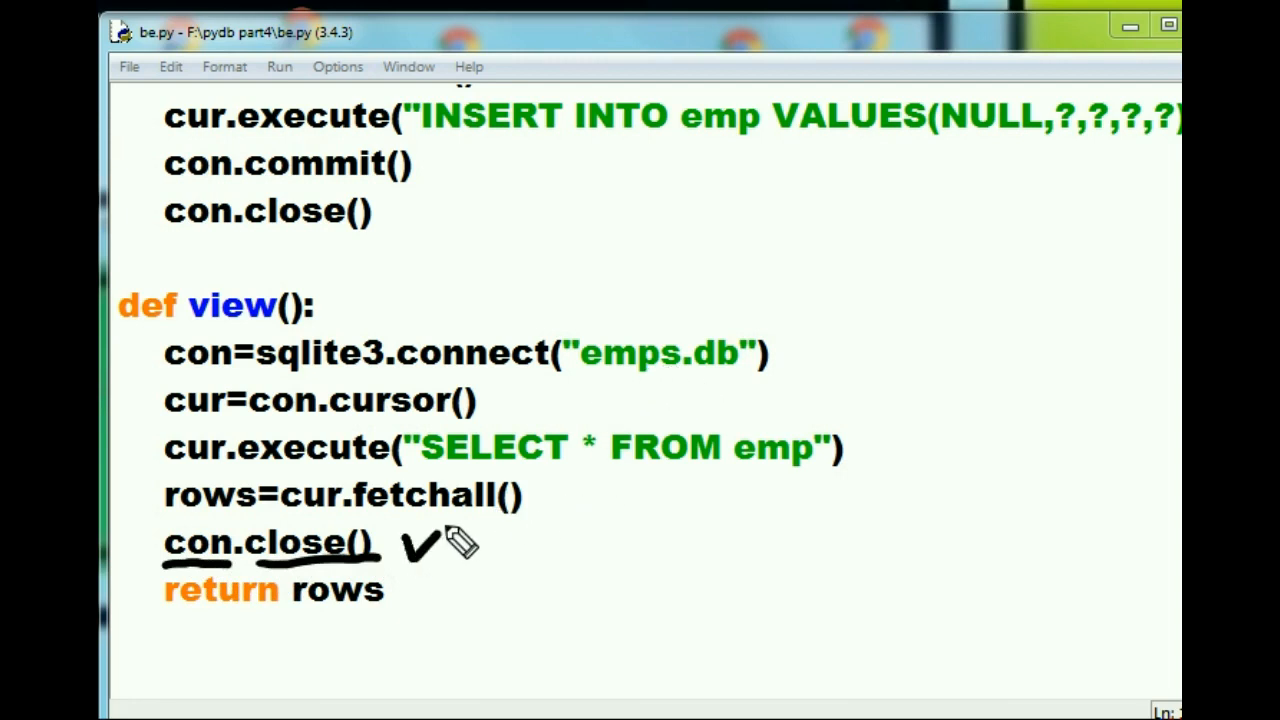
mouse_move(138, 660)
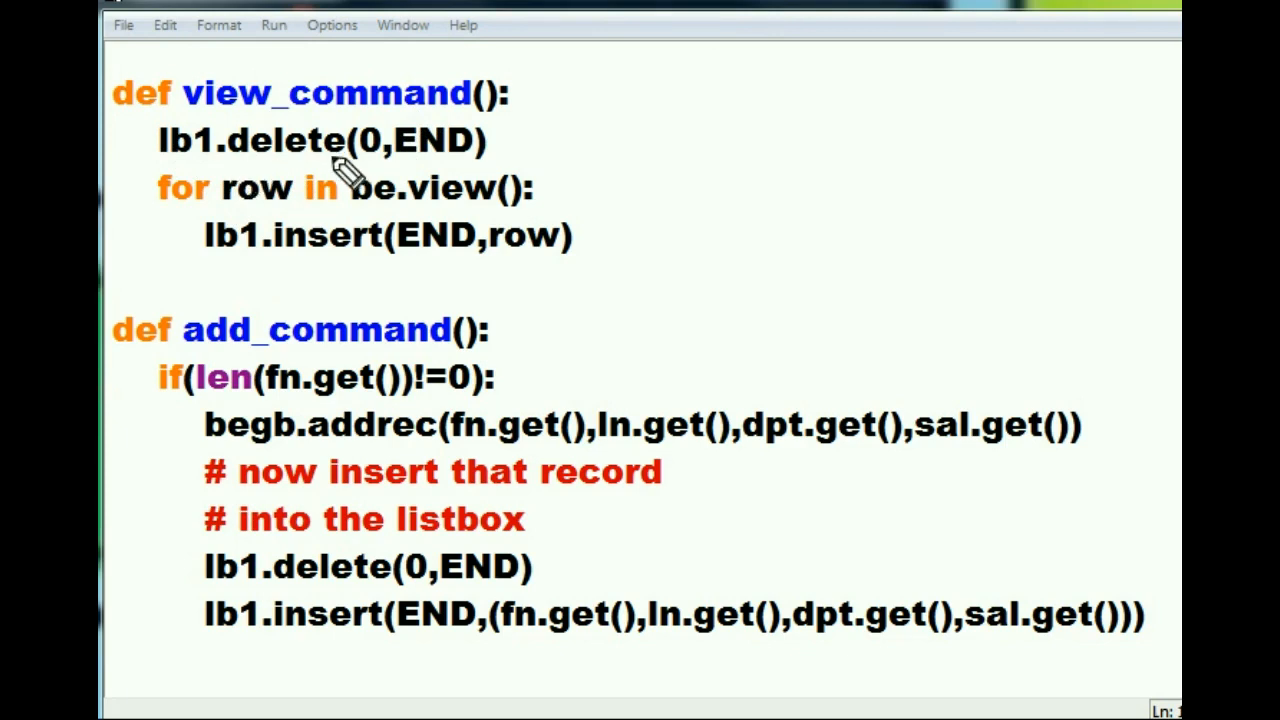
mouse_move(470, 164)
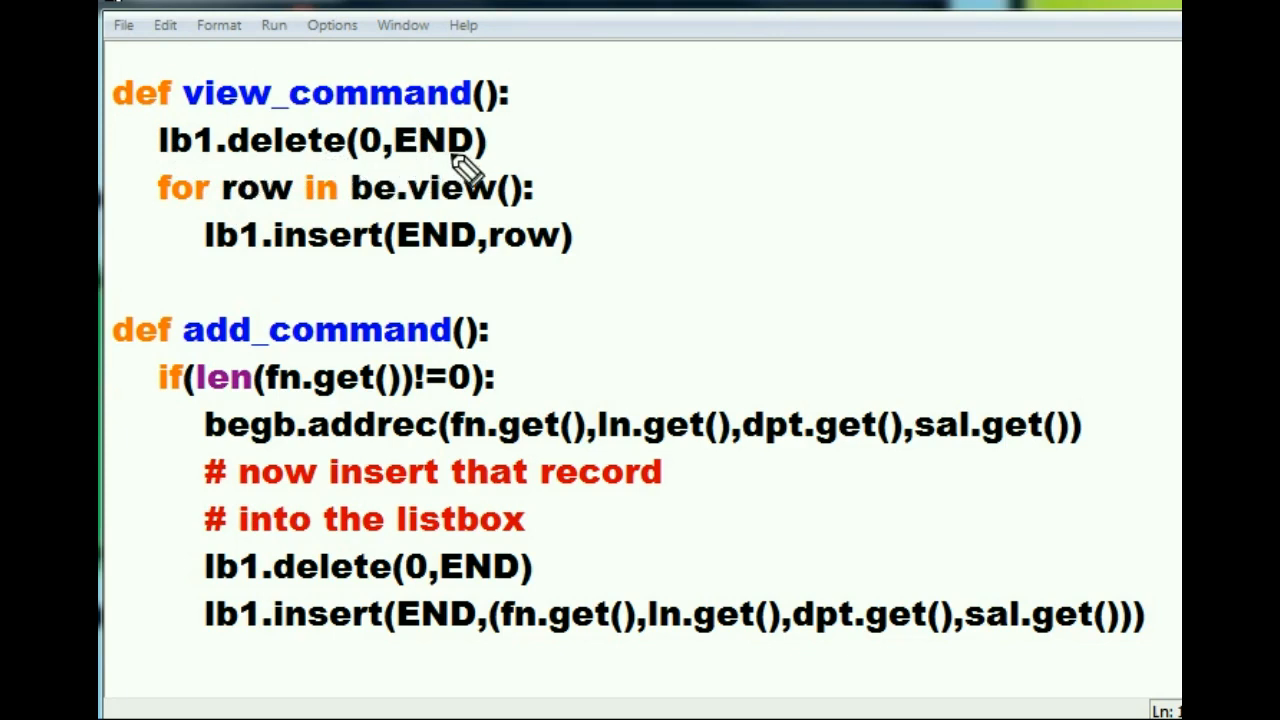
mouse_move(336, 218)
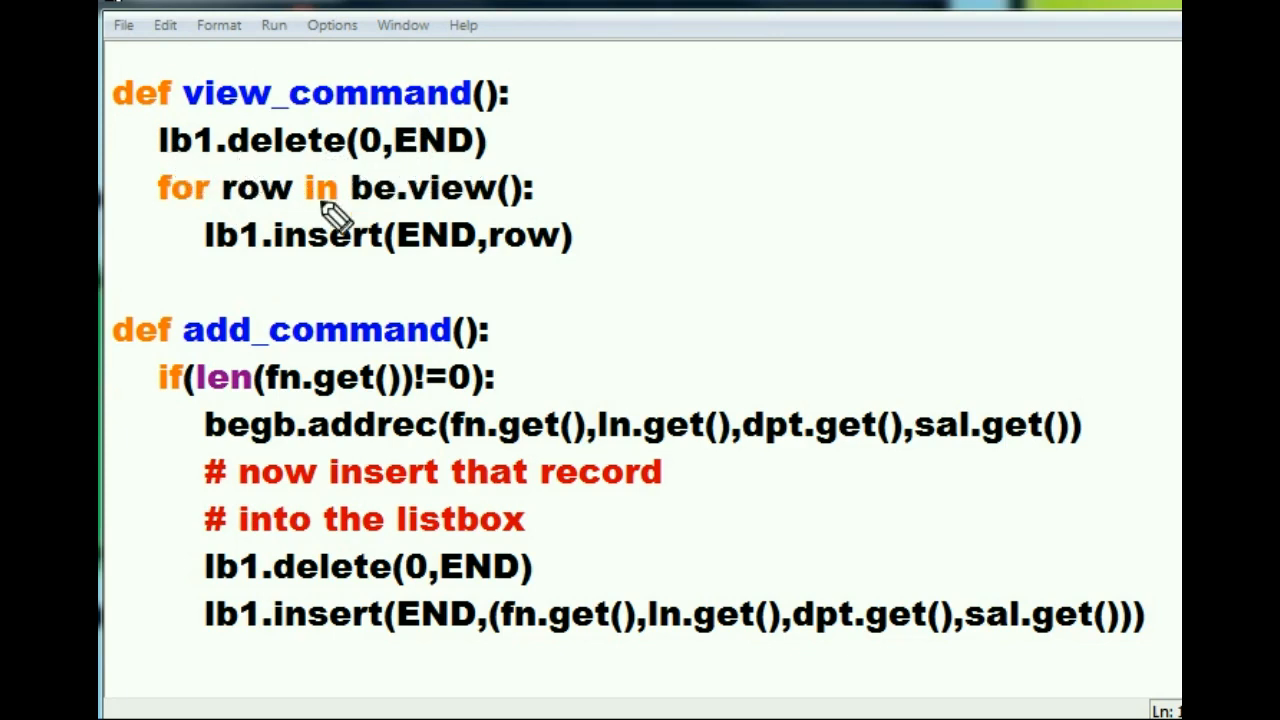
left_click_drag(560, 160, 630, 250)
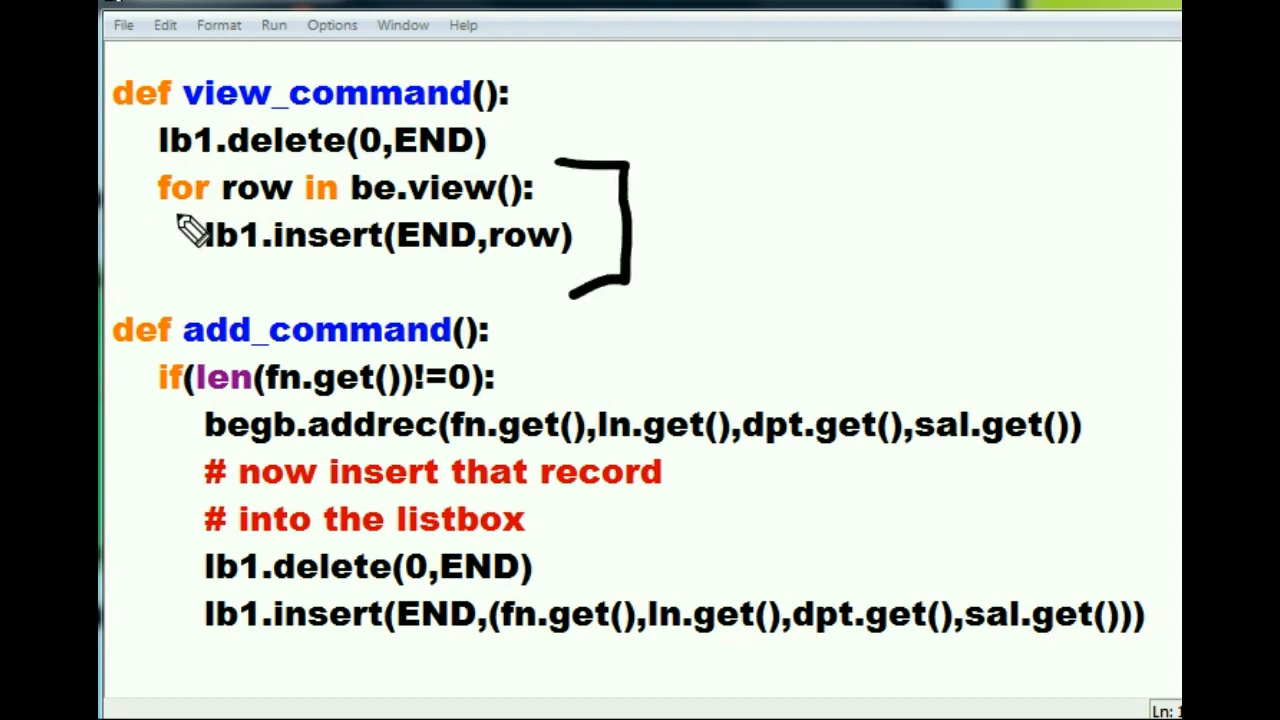
mouse_move(258, 210)
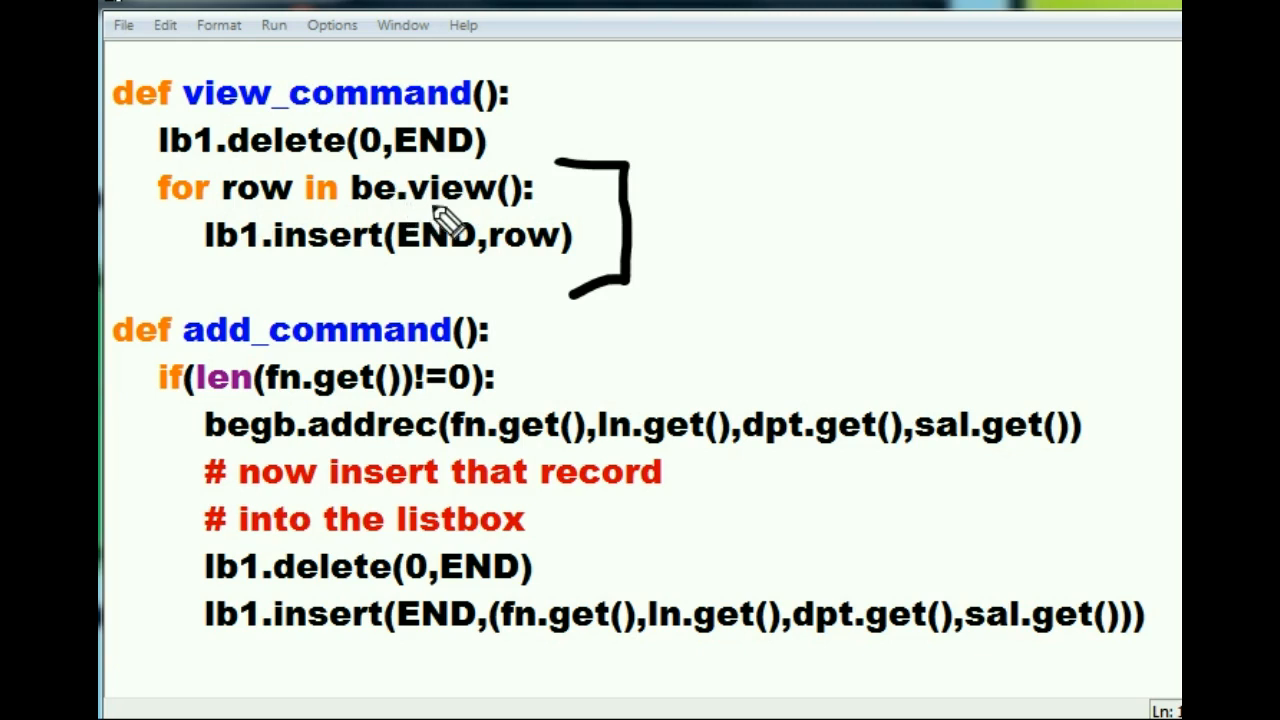
mouse_move(530, 184)
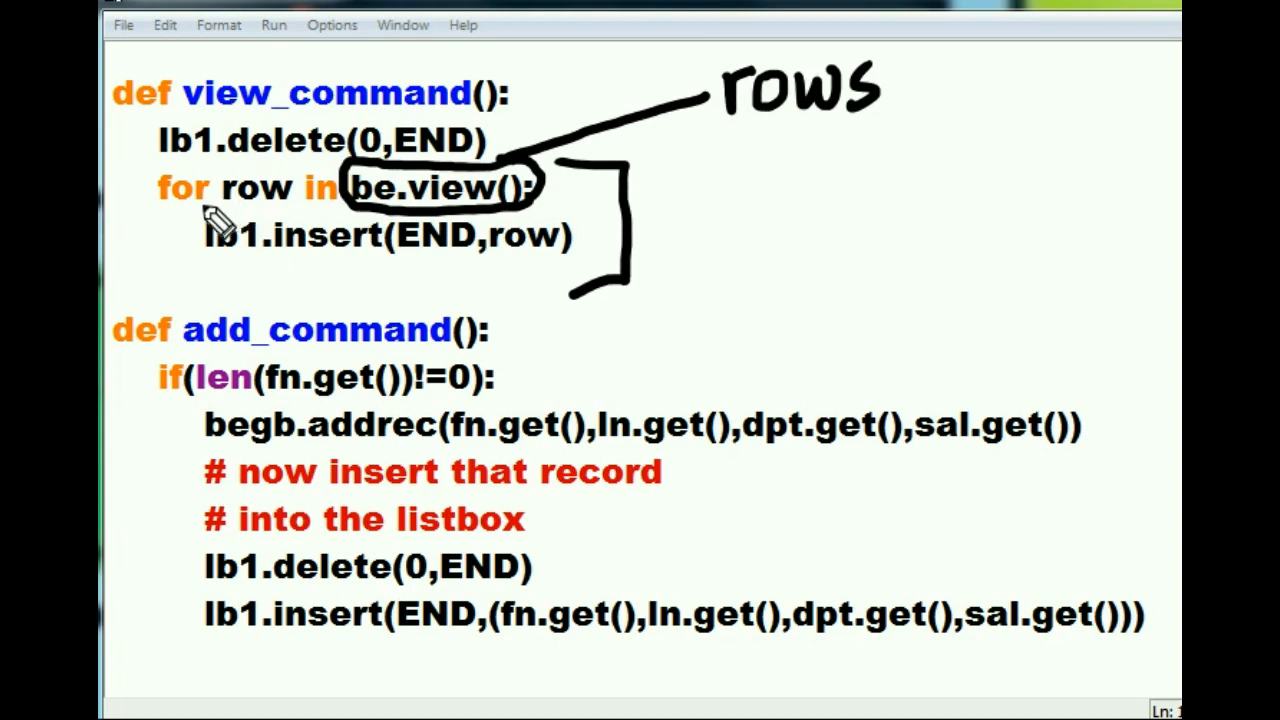
mouse_move(256, 200)
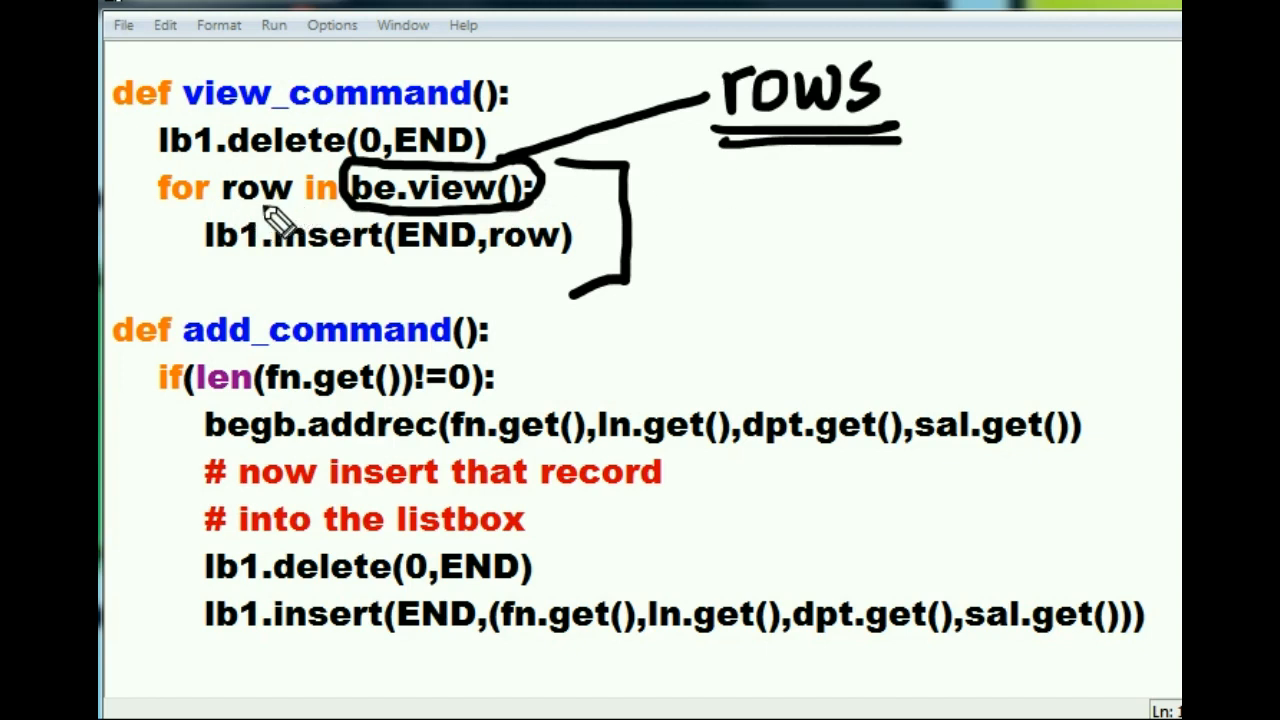
left_click_drag(964, 100, 956, 256)
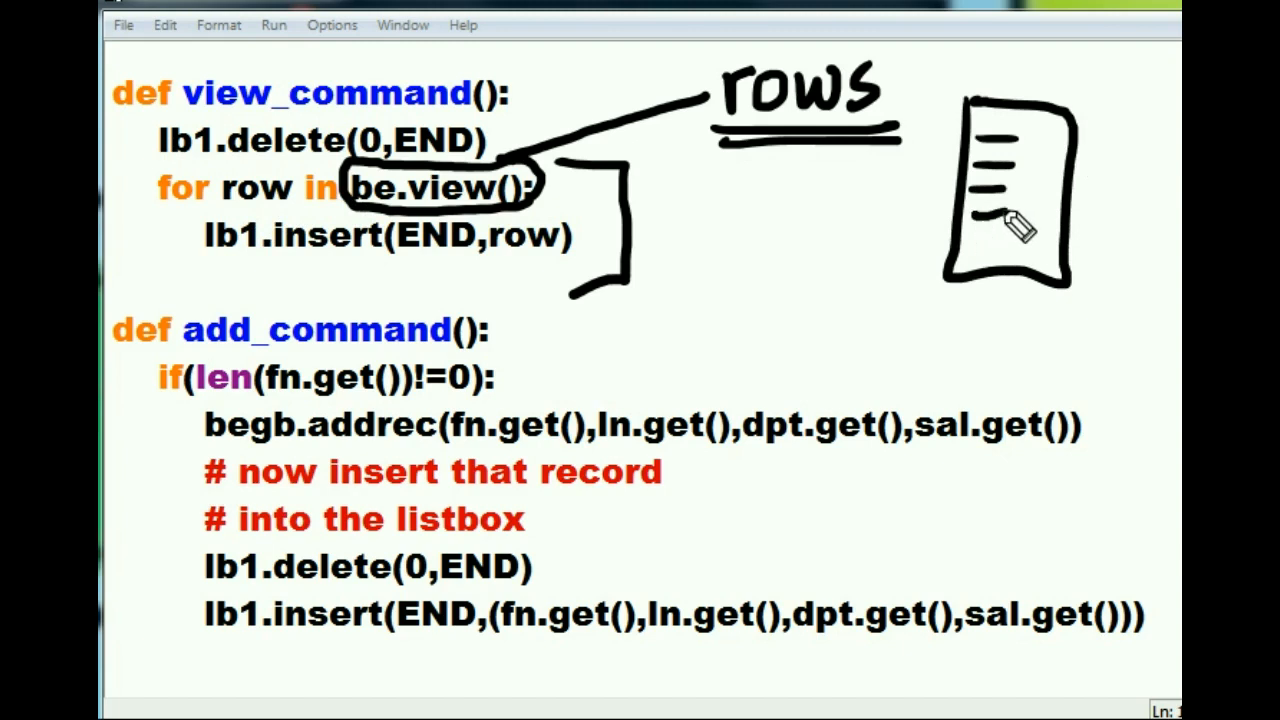
mouse_move(970, 236)
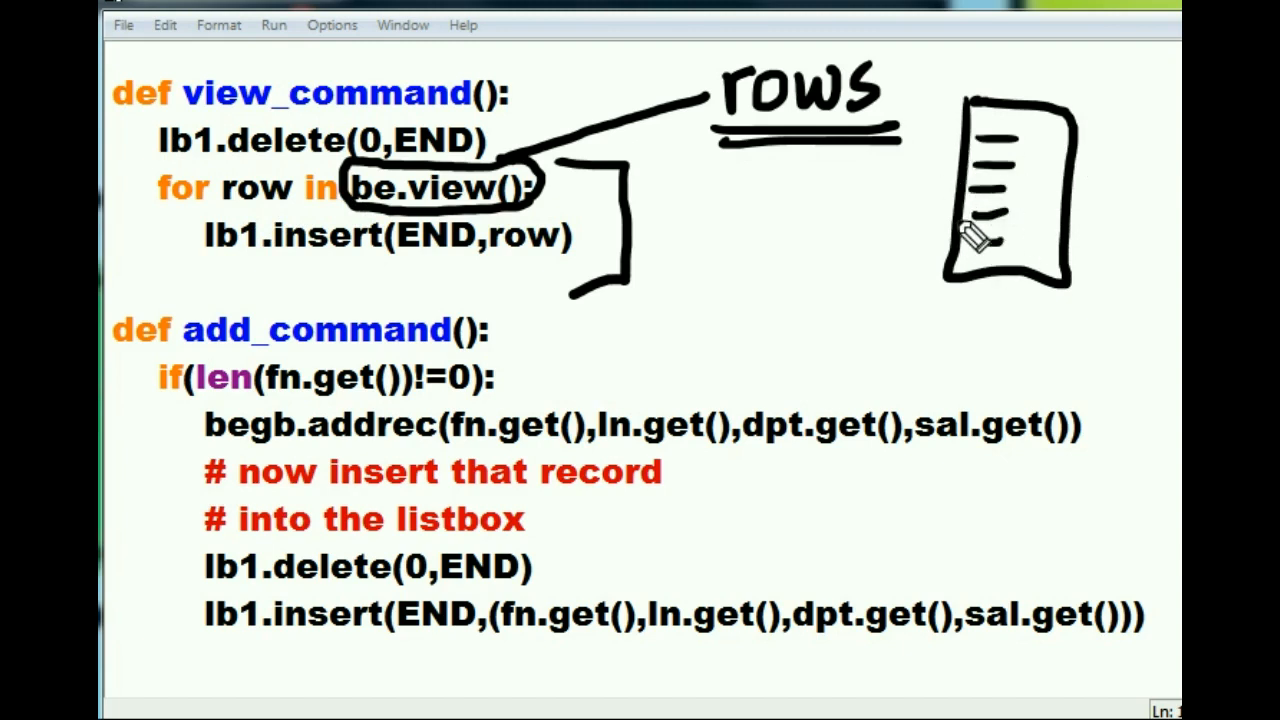
mouse_move(490, 356)
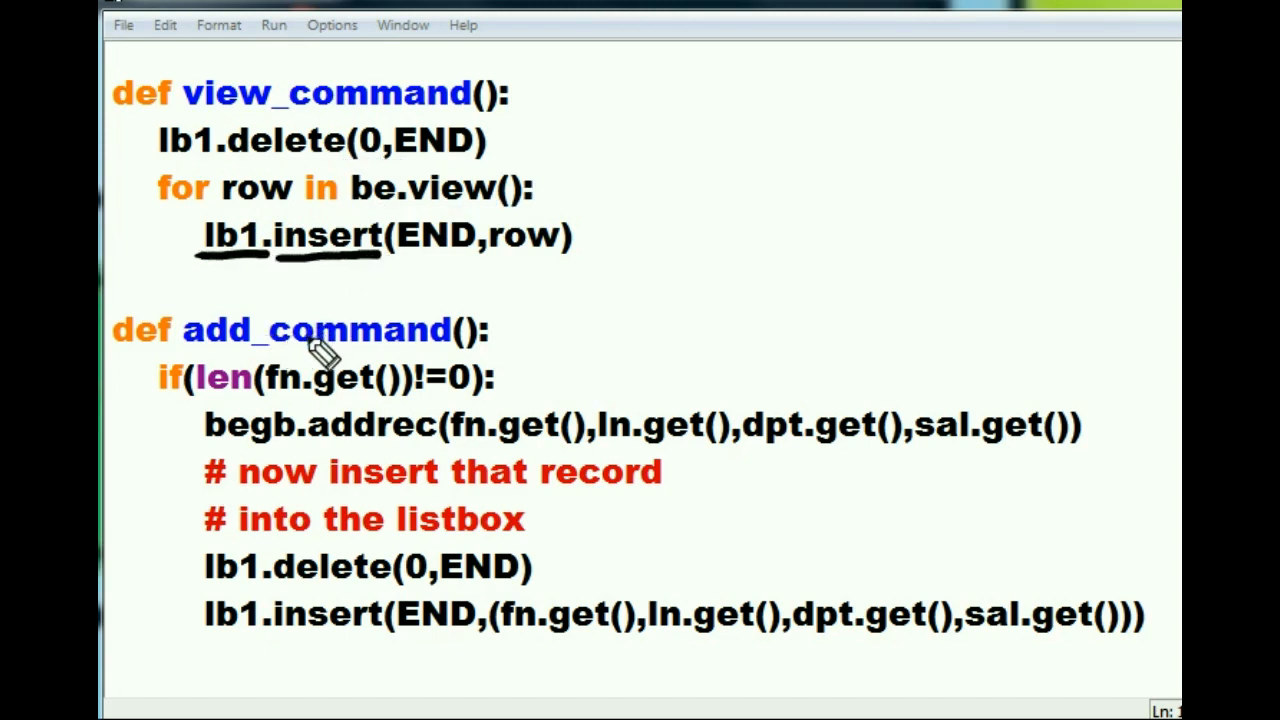
mouse_move(420, 270)
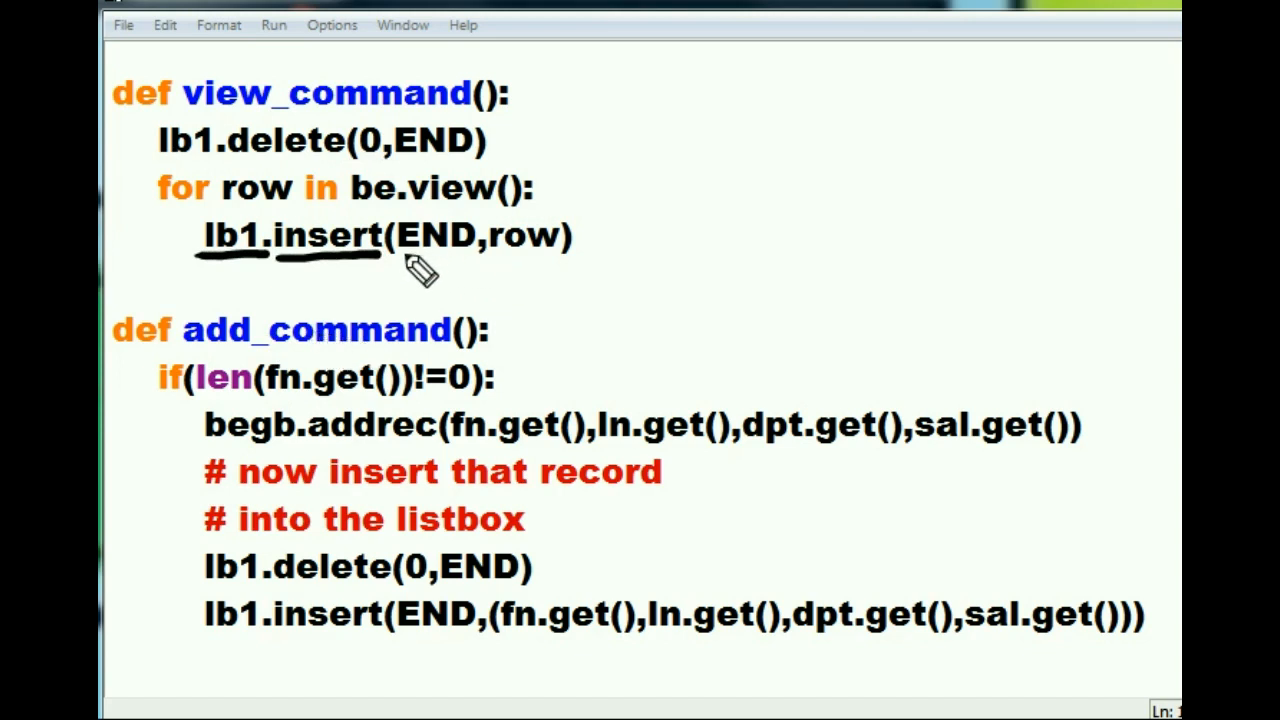
mouse_move(504, 304)
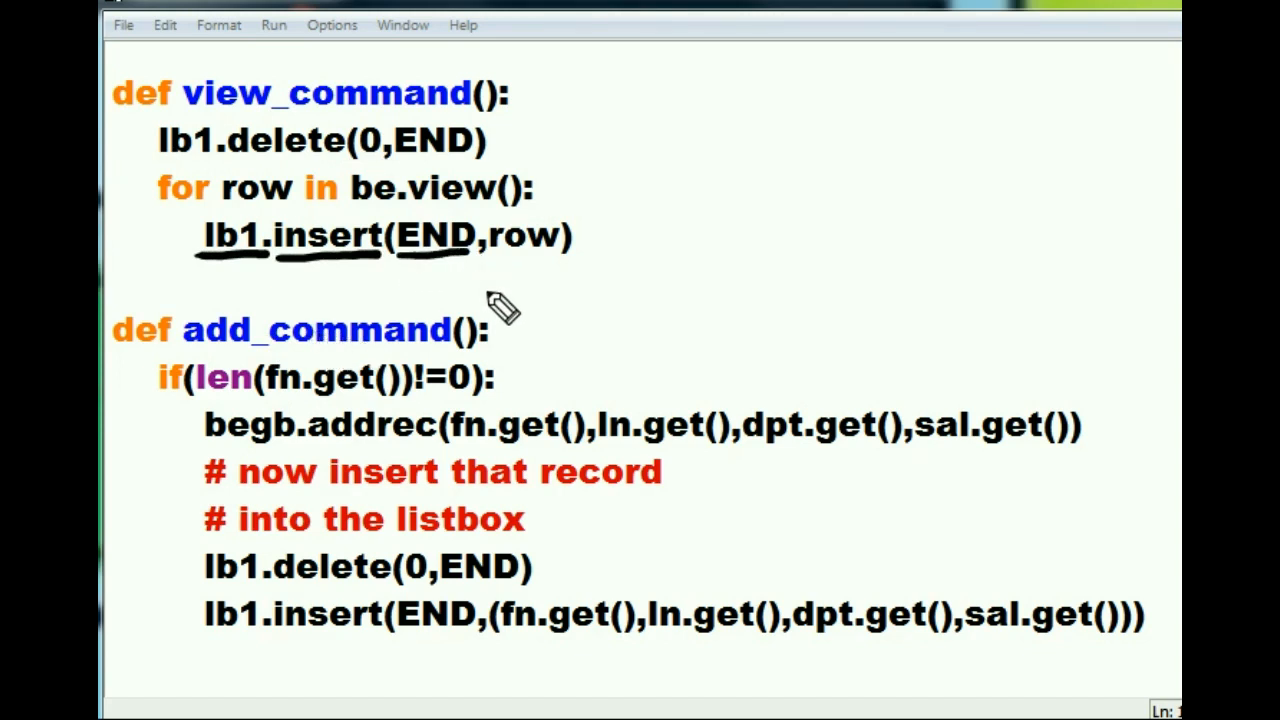
mouse_move(548, 322)
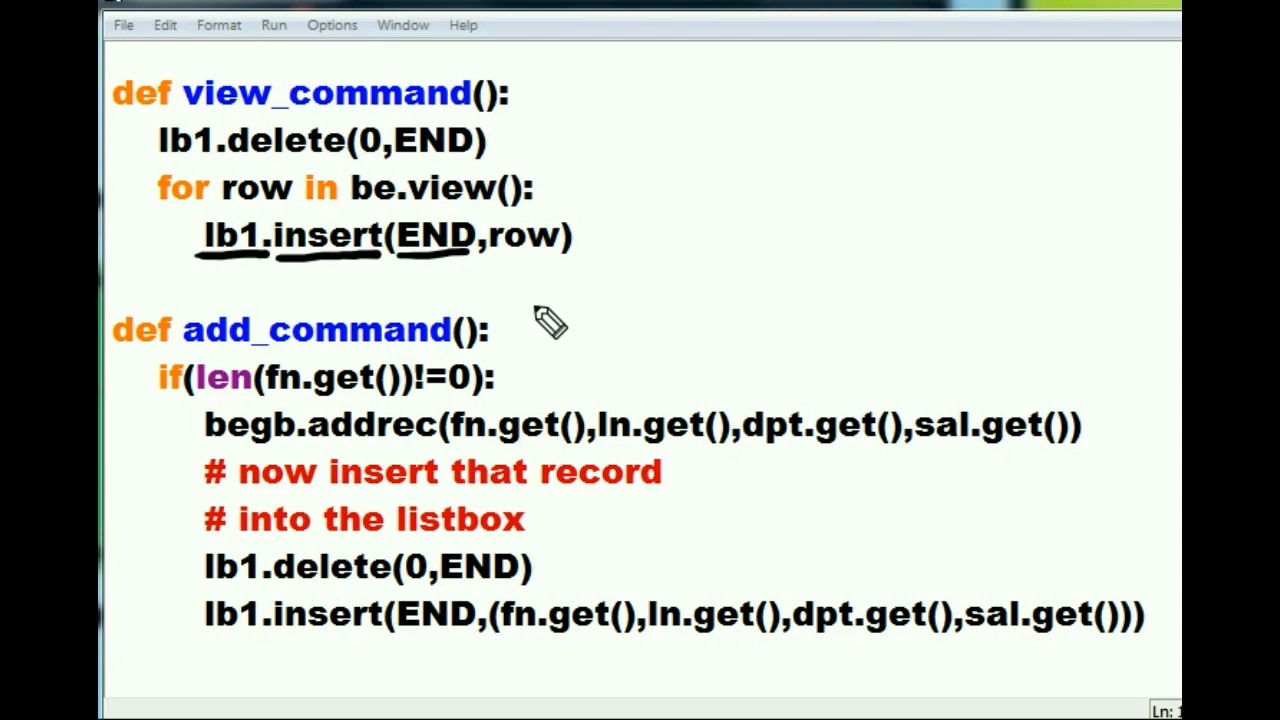
mouse_move(300, 290)
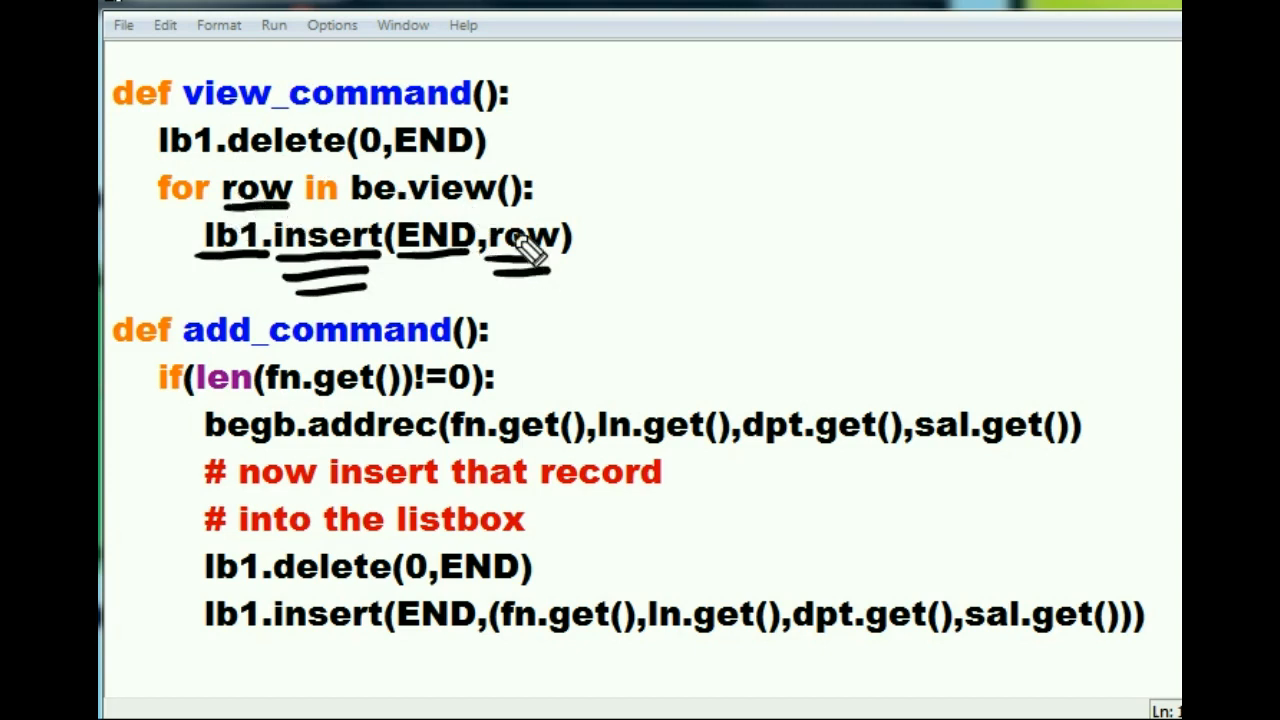
mouse_move(260, 216)
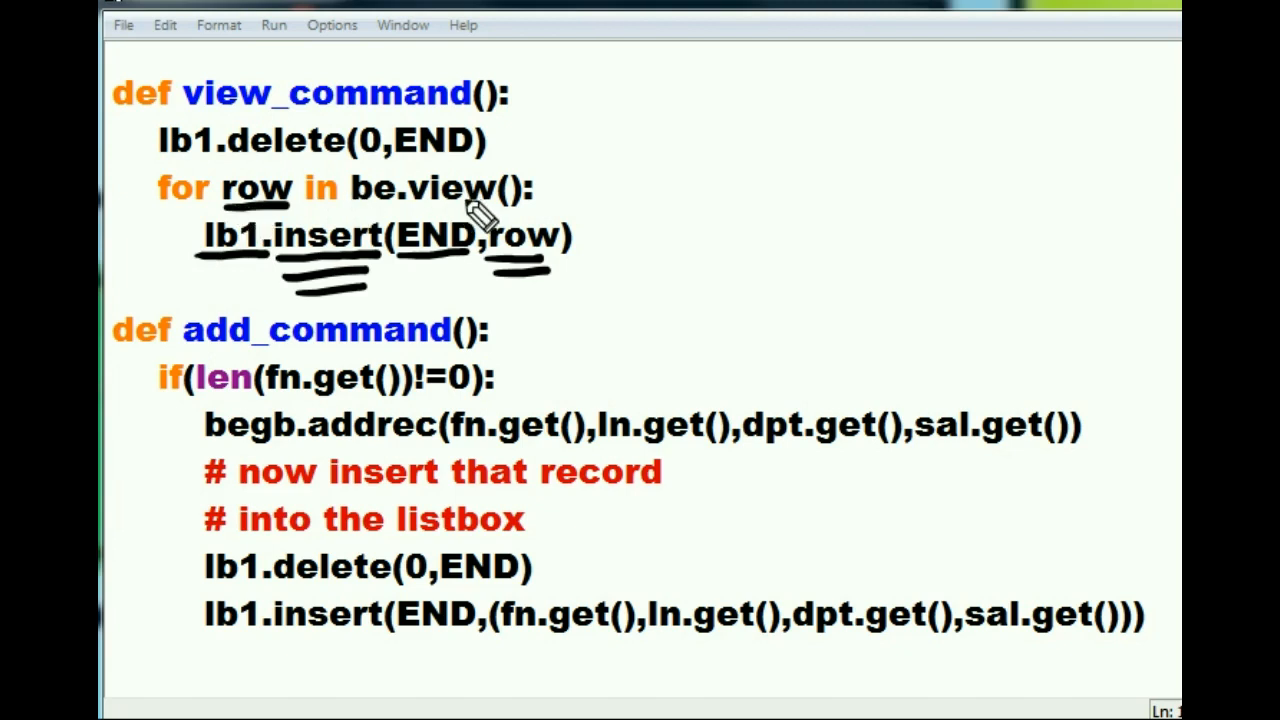
mouse_move(378, 188)
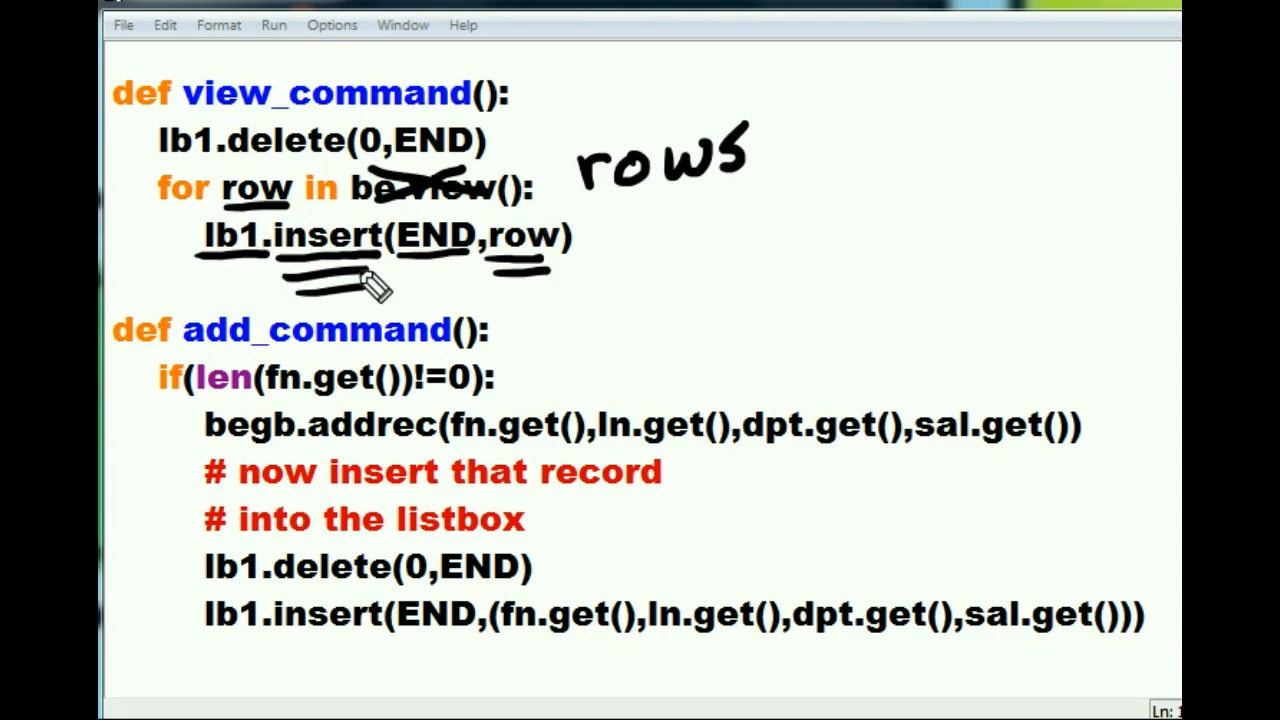
mouse_move(260, 218)
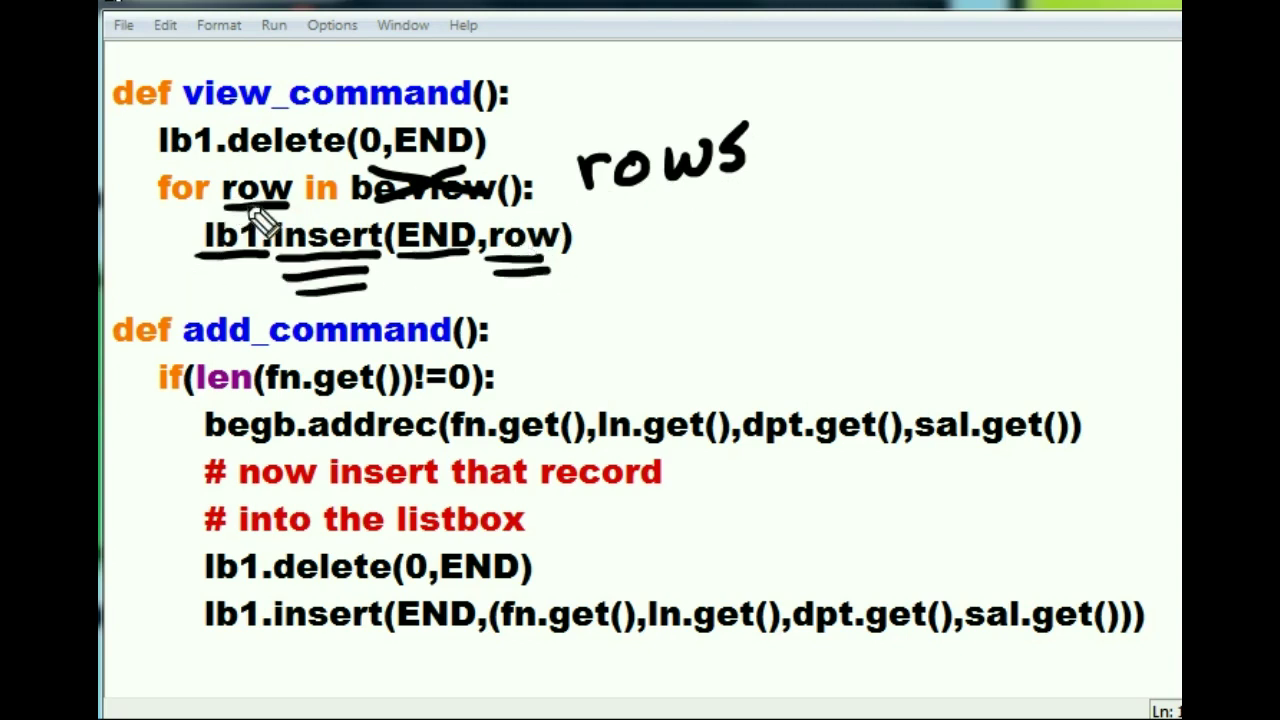
mouse_move(520, 240)
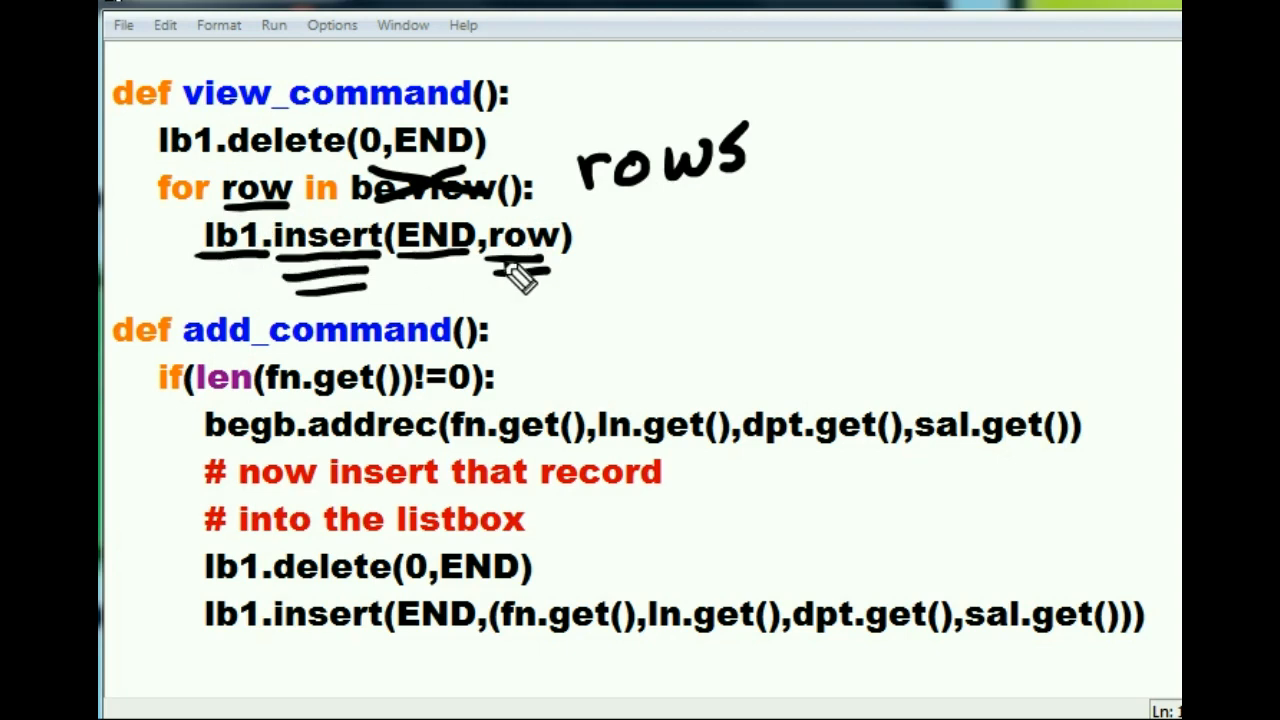
mouse_move(260, 270)
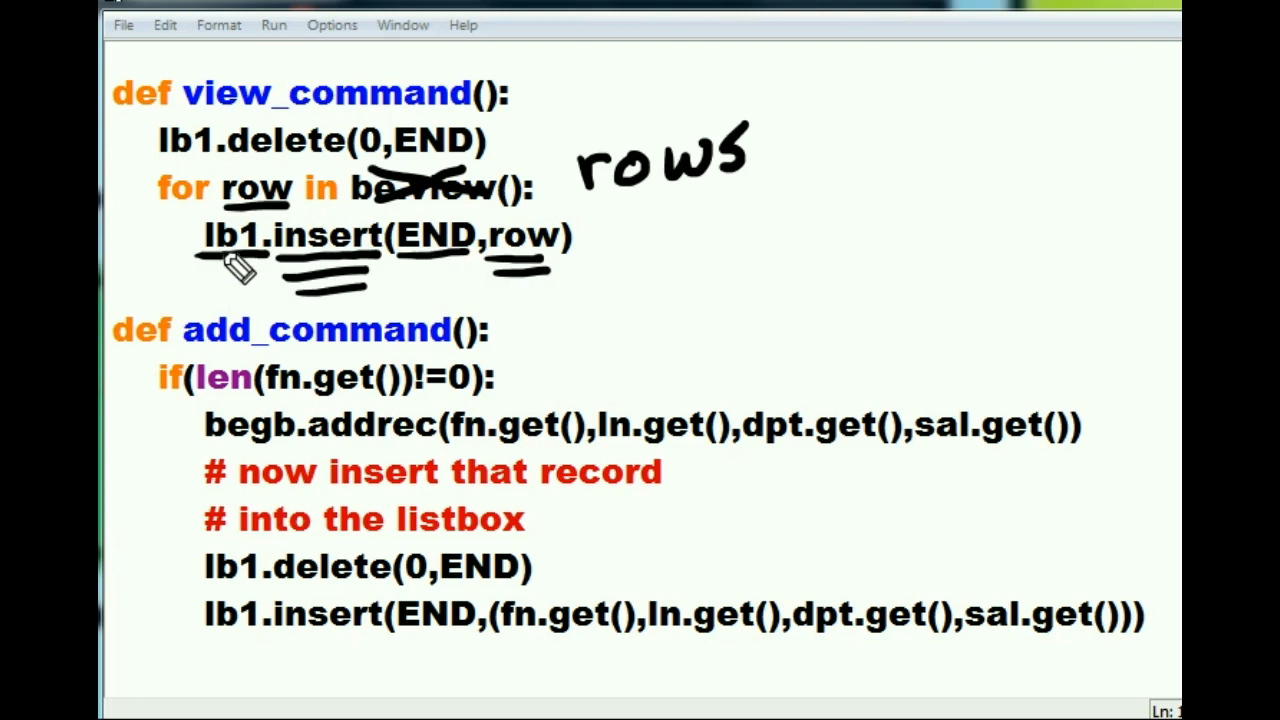
mouse_move(230, 220)
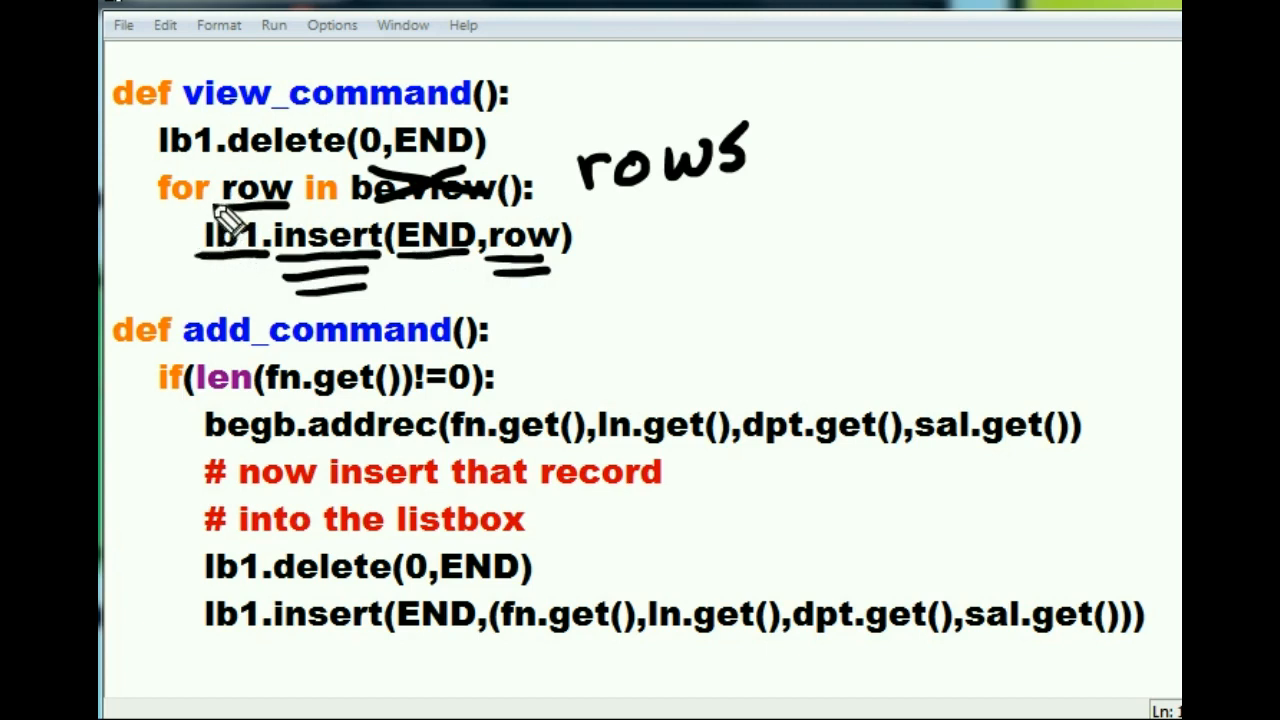
mouse_move(420, 228)
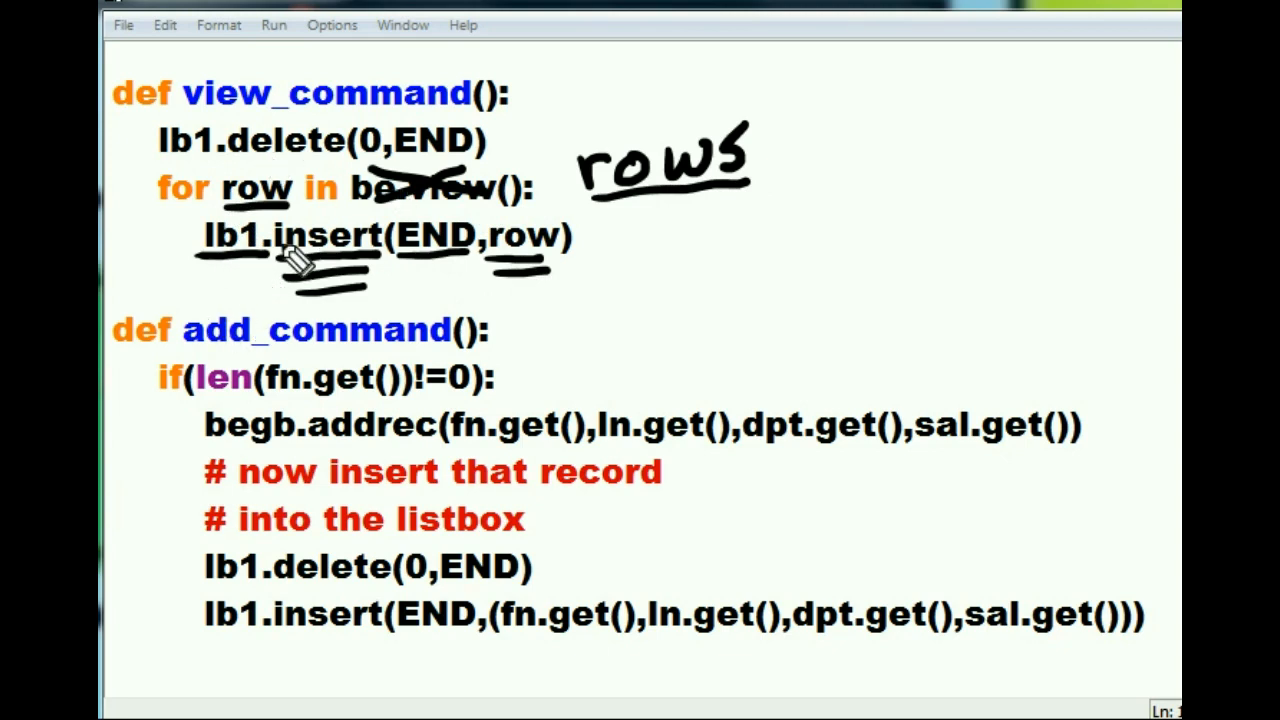
left_click_drag(600, 216, 750, 224)
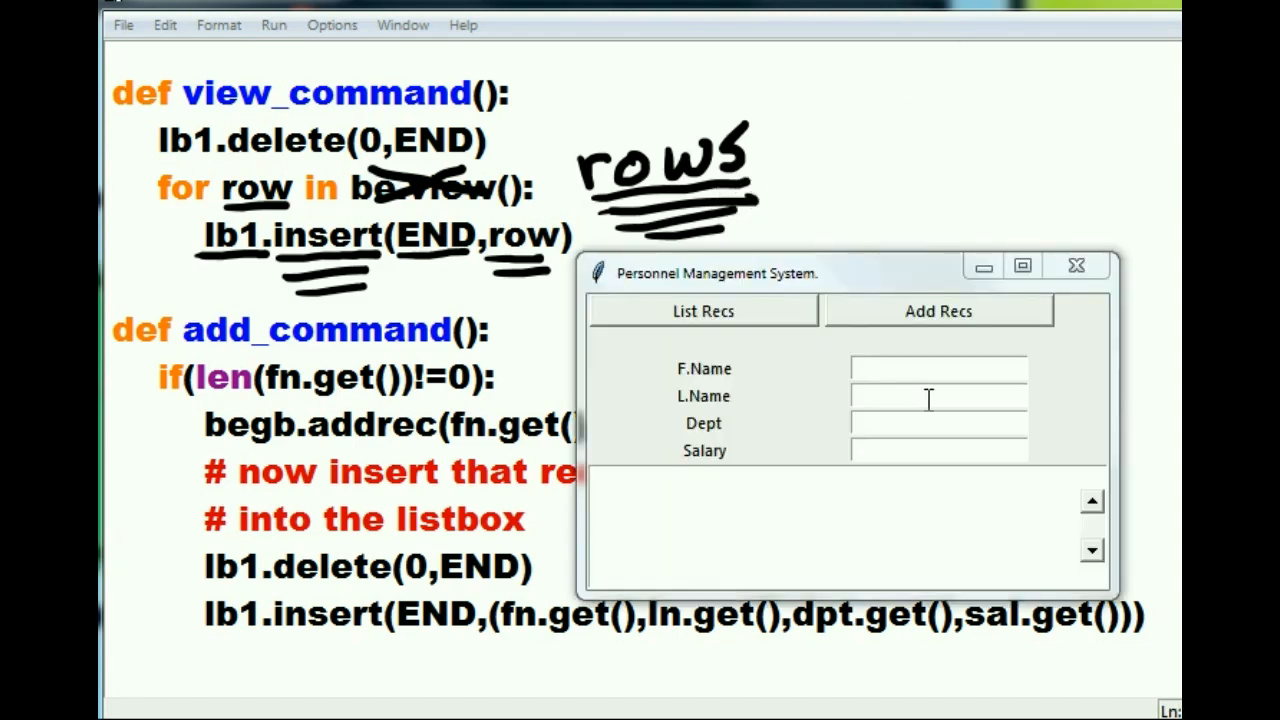
Add a new employee Kim Jun Un, Govt, salary 9000000 to the record list
left_click(936, 368)
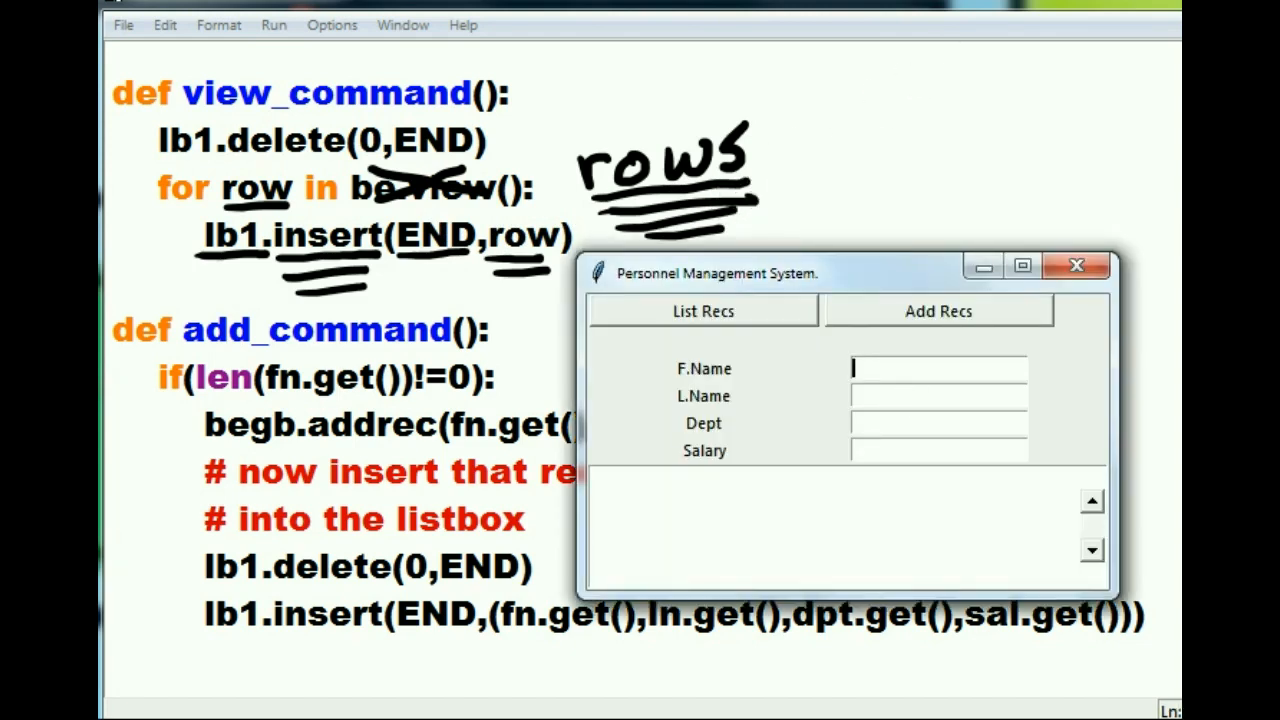
type("Kim")
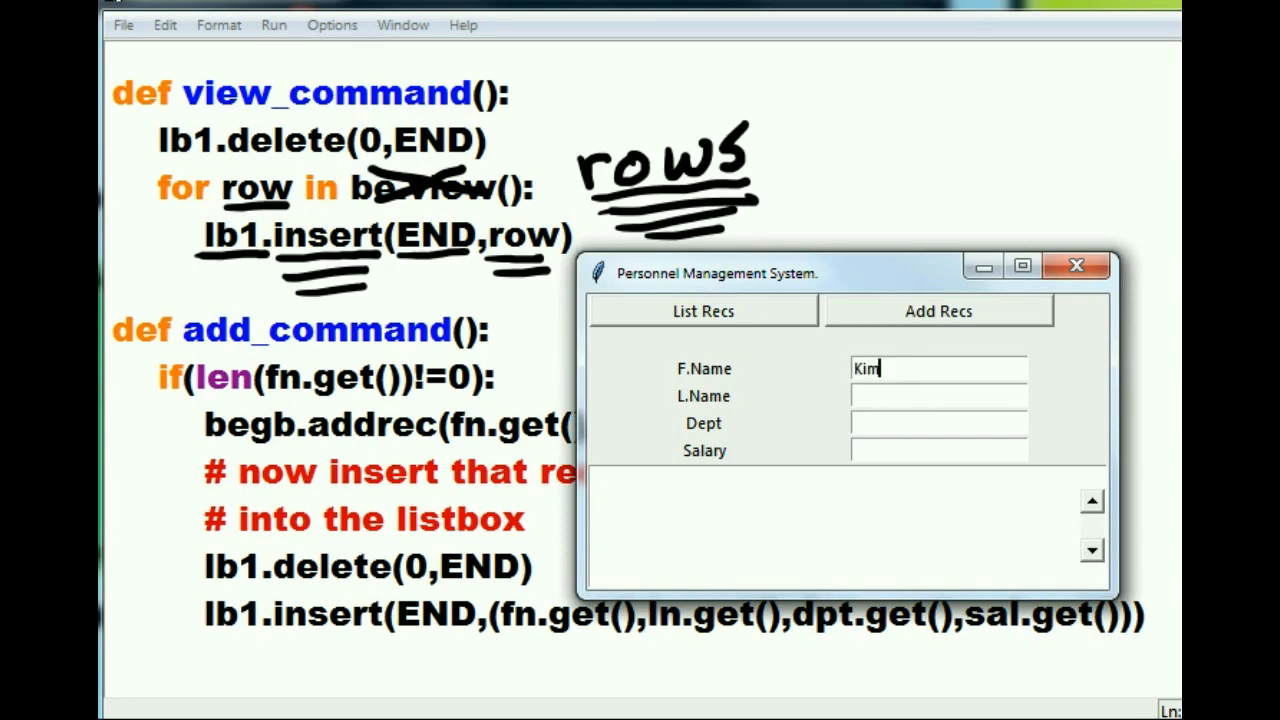
type("Jun Un")
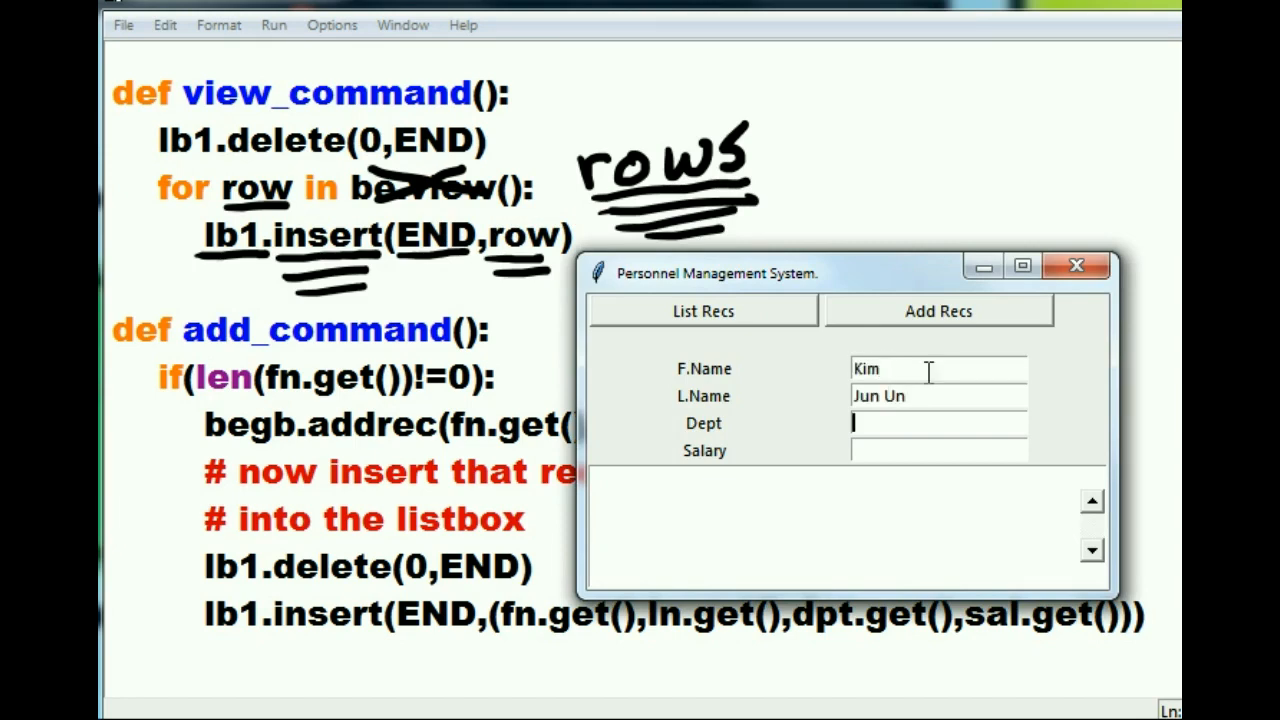
type("Govt")
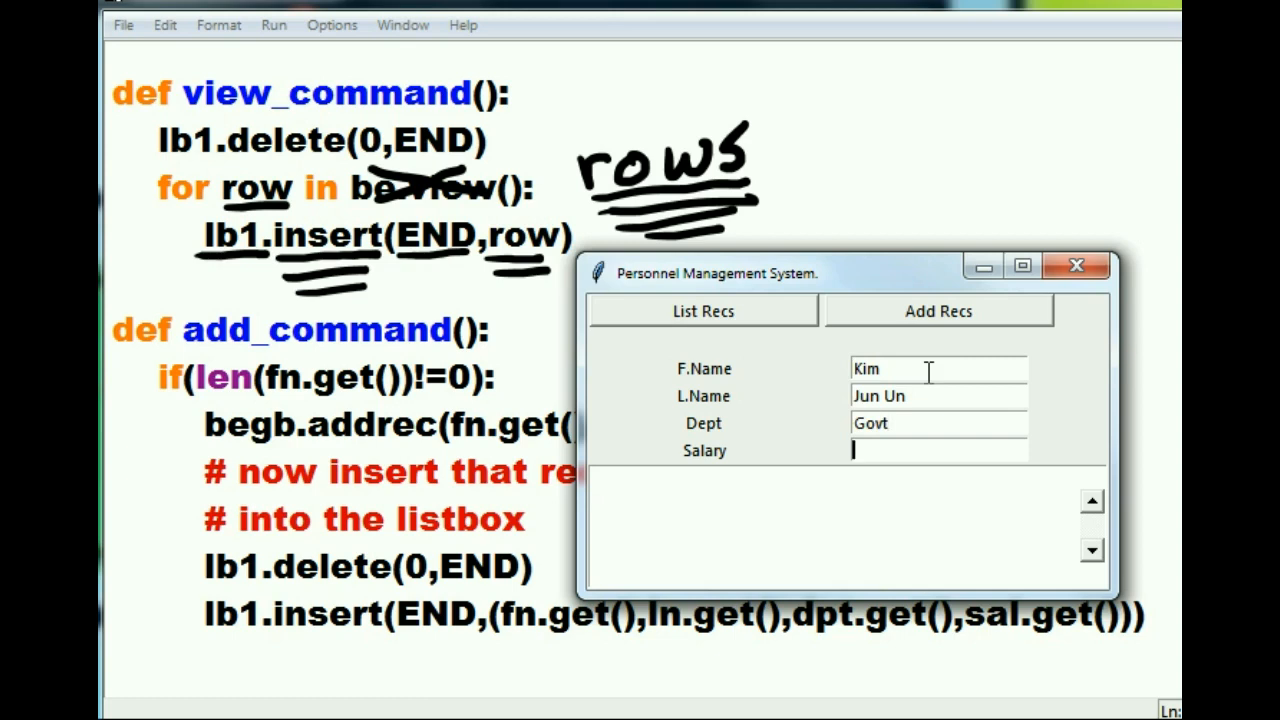
type("9")
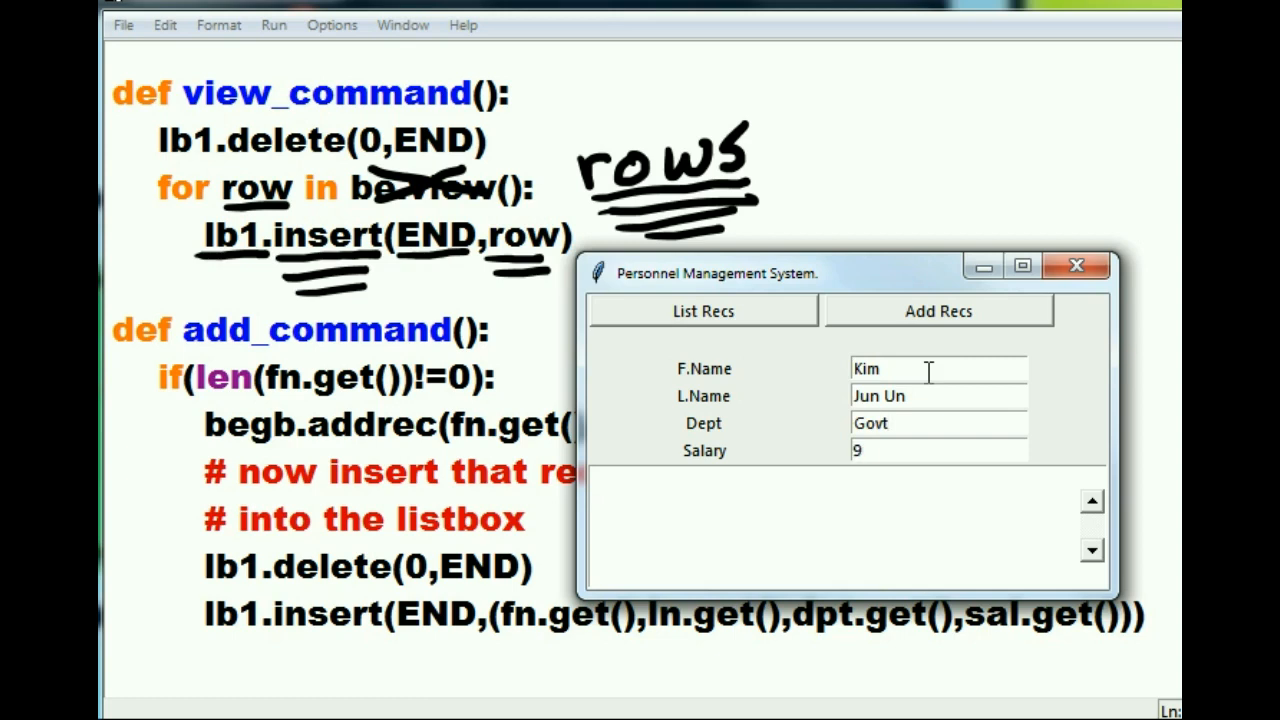
type("000000")
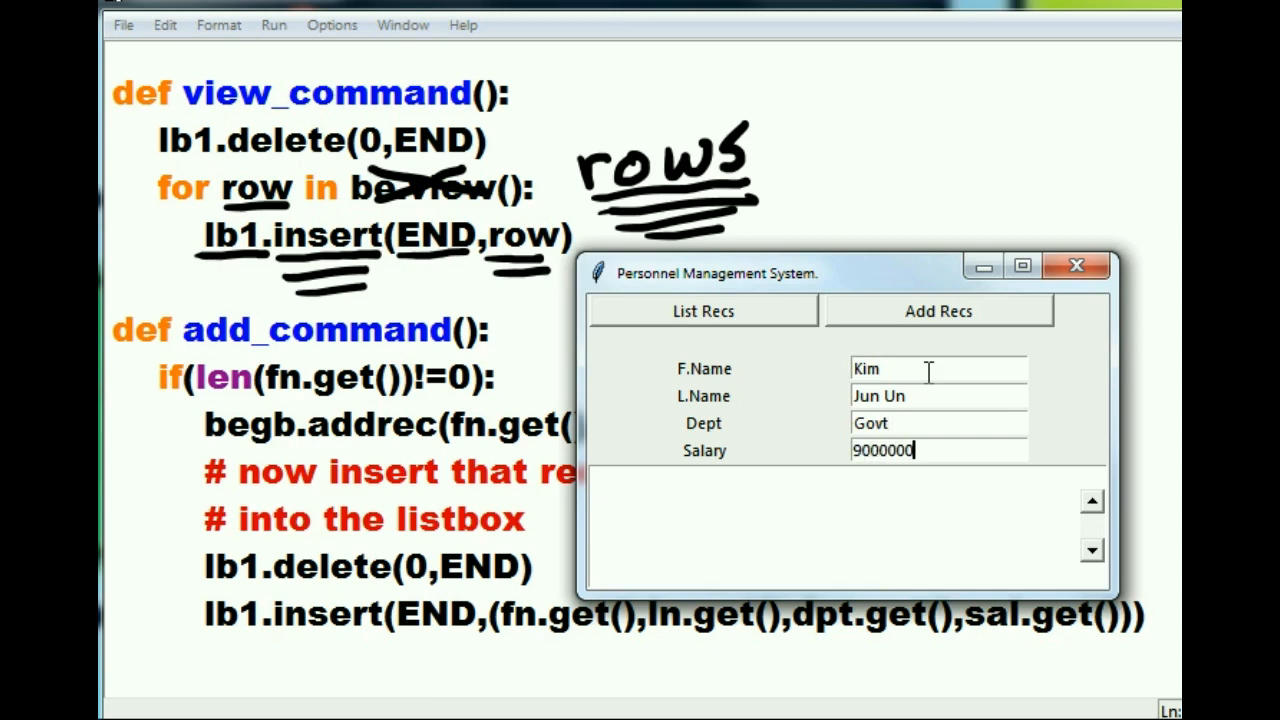
mouse_move(530, 324)
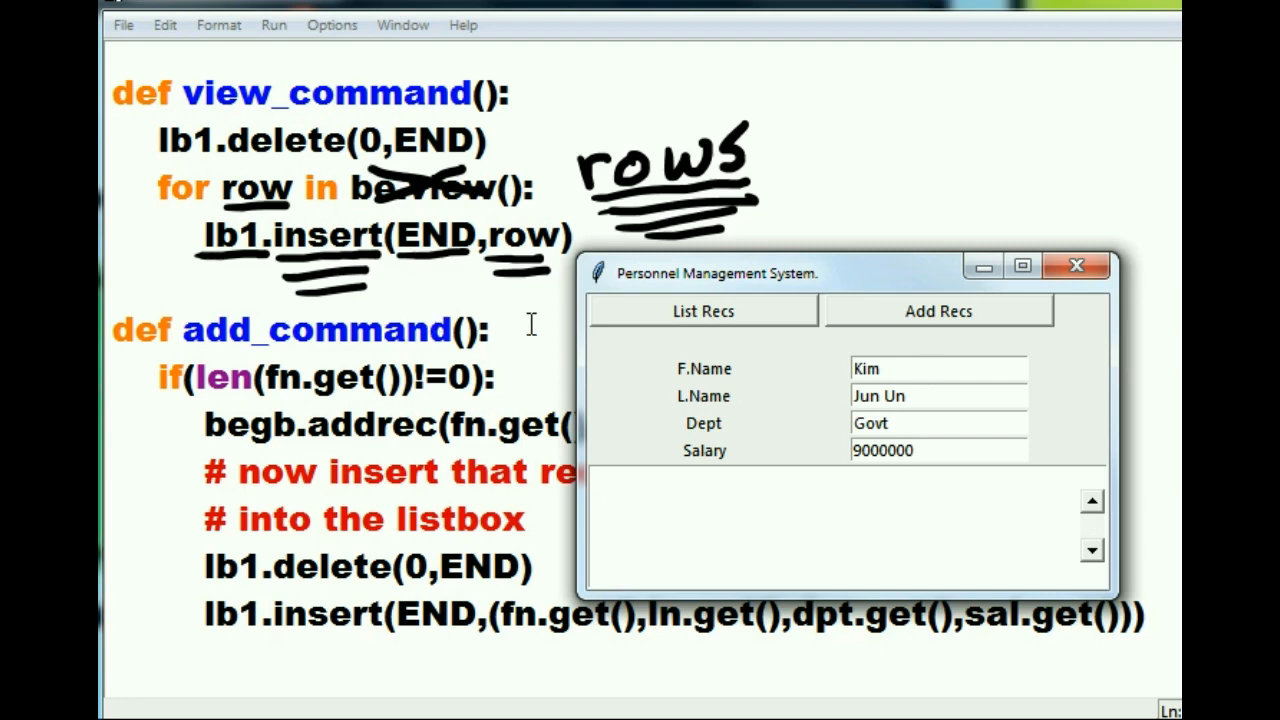
left_click(938, 312)
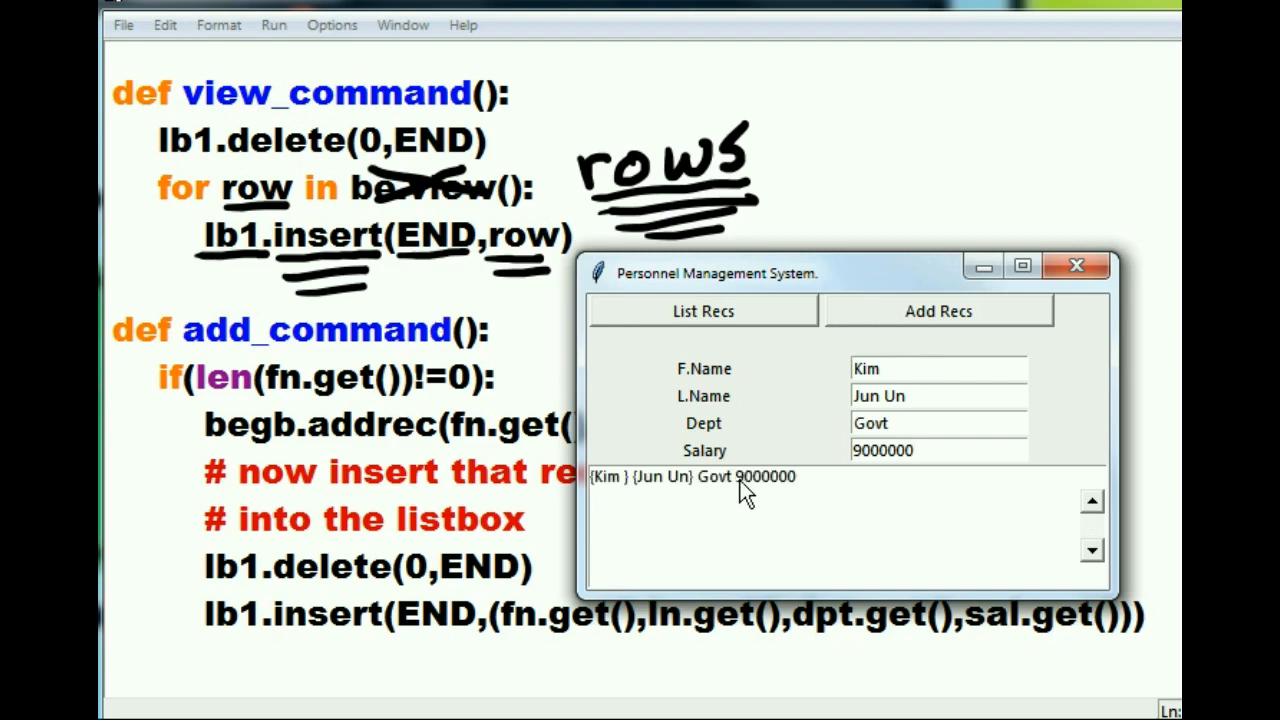
mouse_move(752, 440)
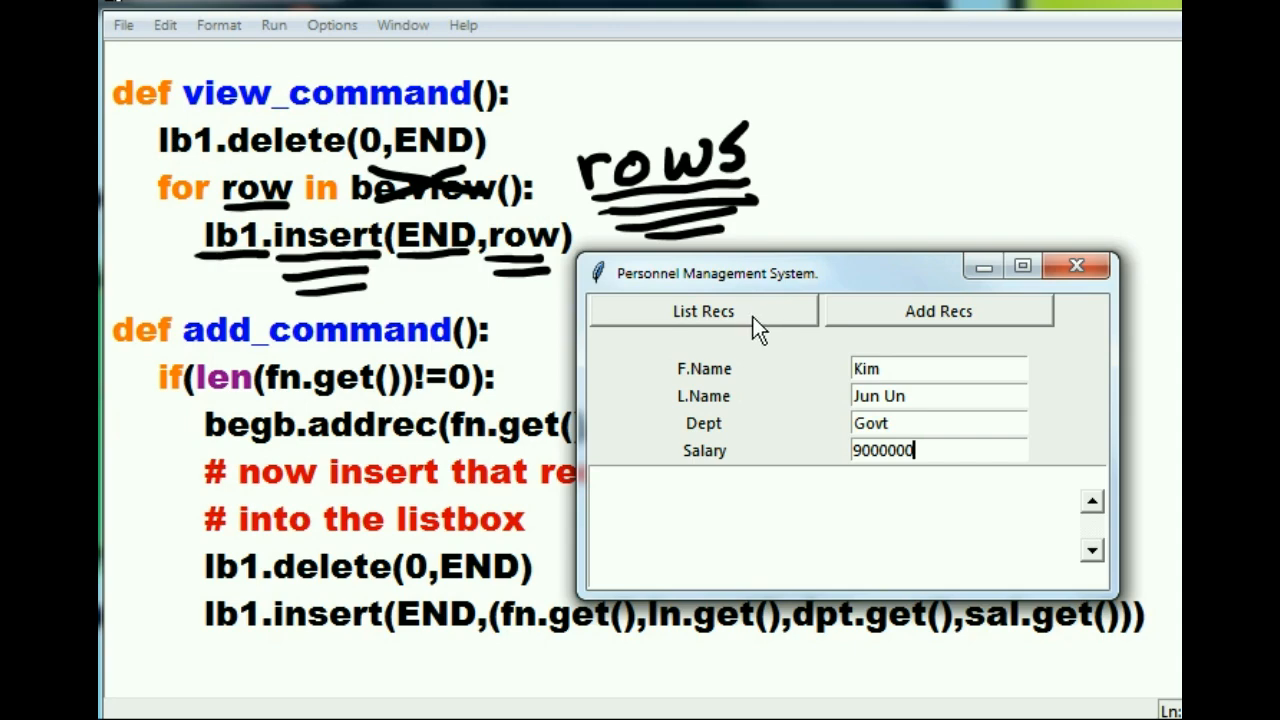
mouse_move(764, 338)
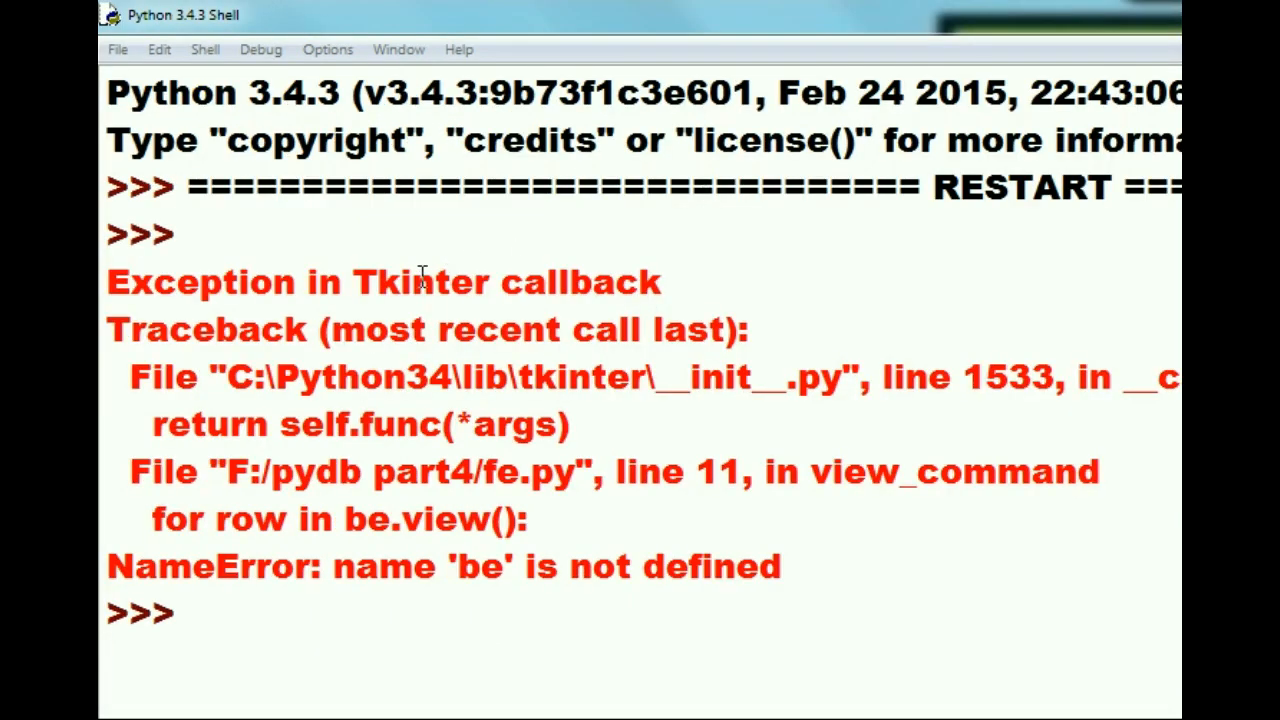
mouse_move(640, 378)
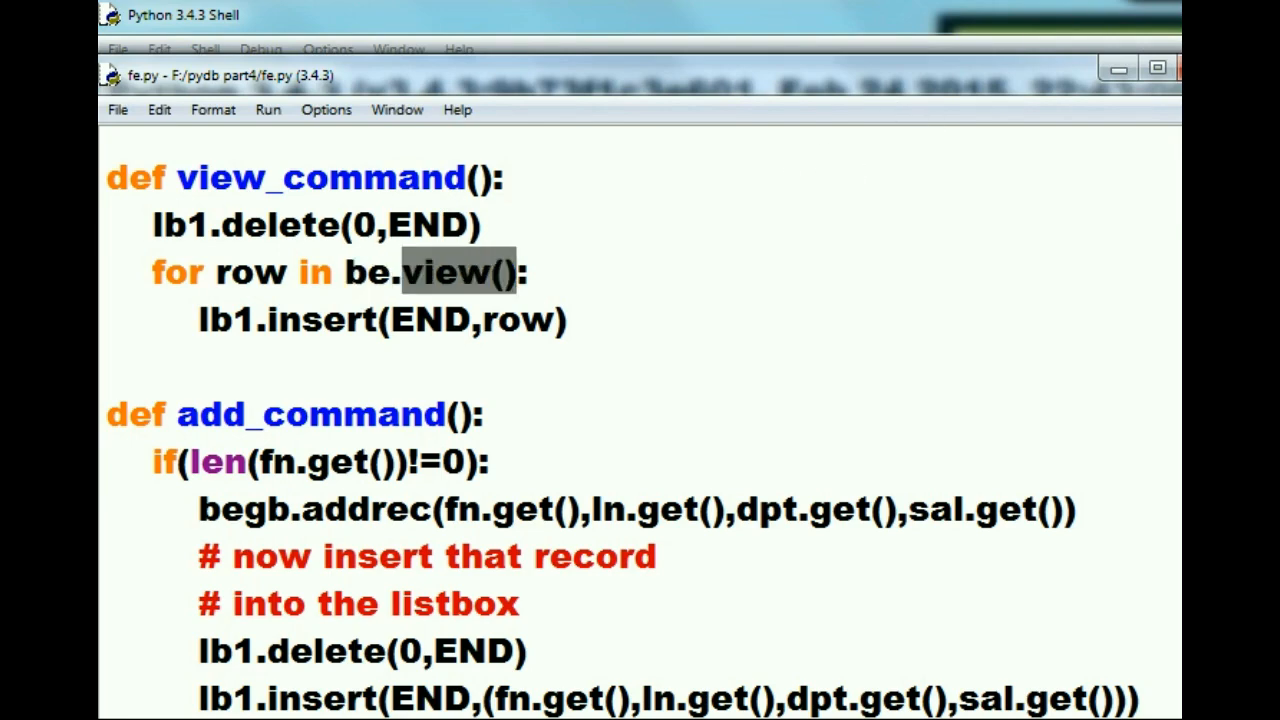
Delete the stray 'gb' so the fe.py import line reads 'import be'
scroll("up", 3)
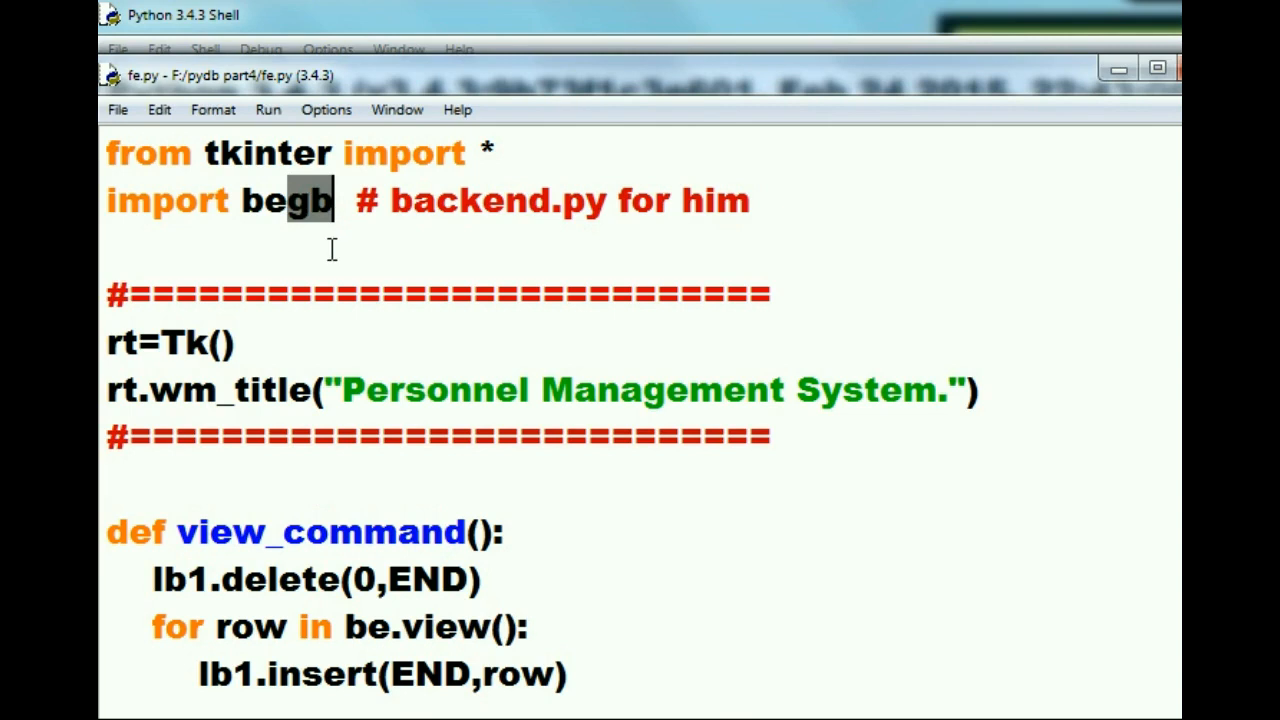
mouse_move(284, 308)
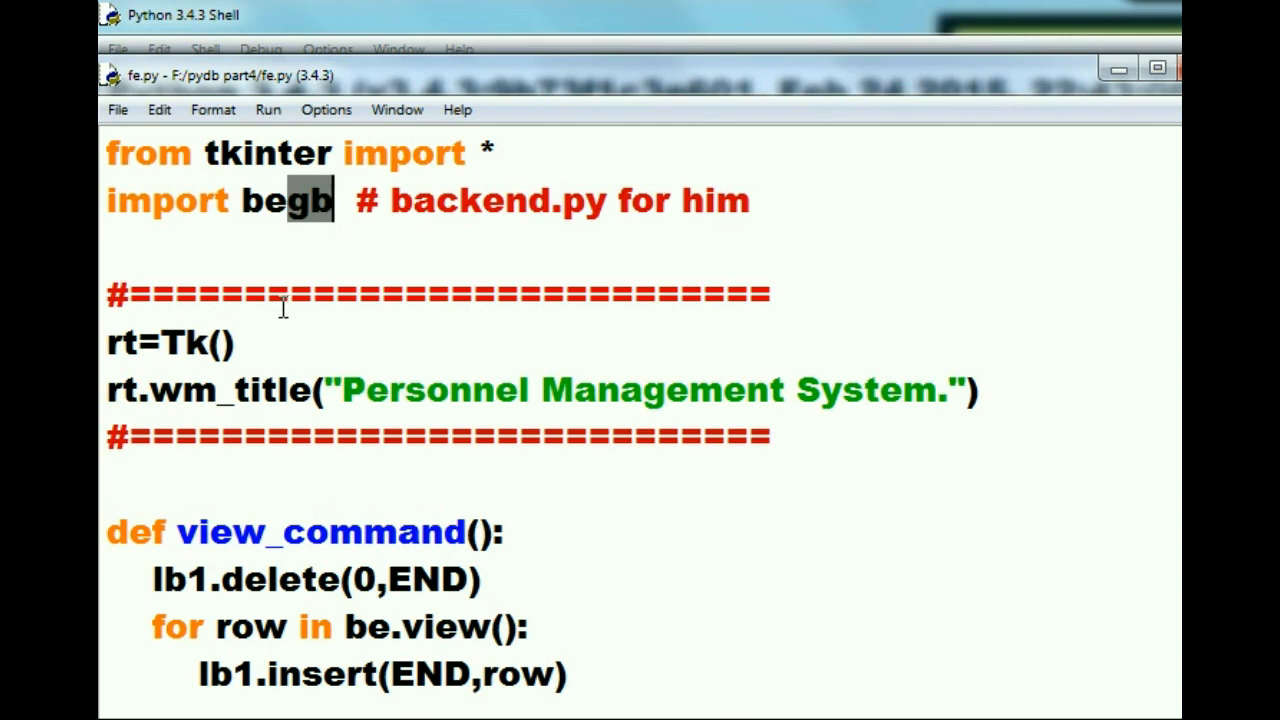
mouse_move(296, 276)
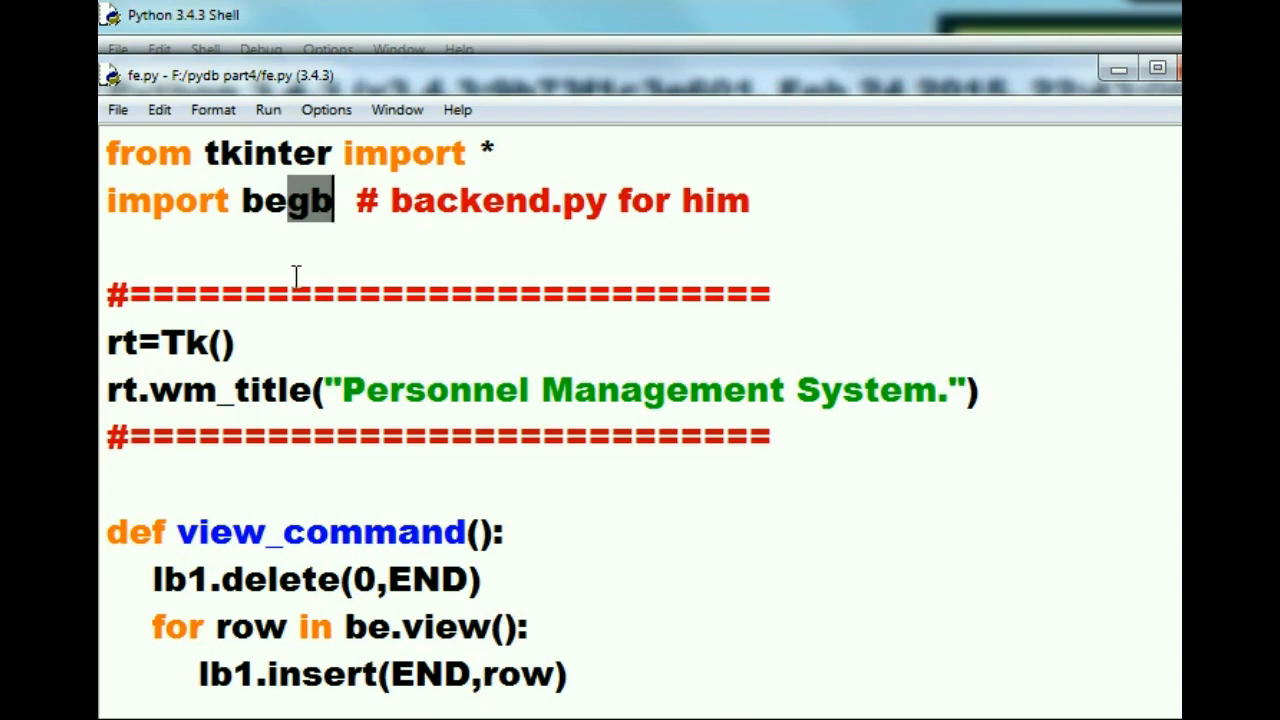
key("Backspace")
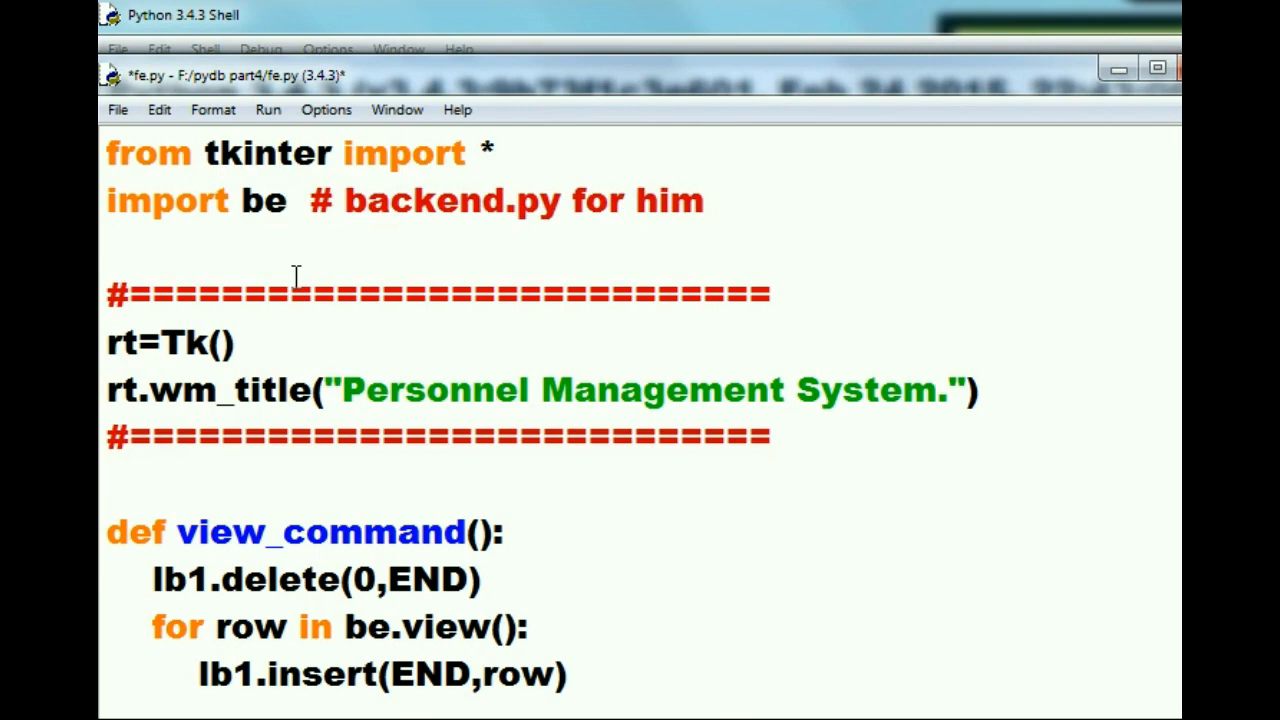
left_click(288, 200)
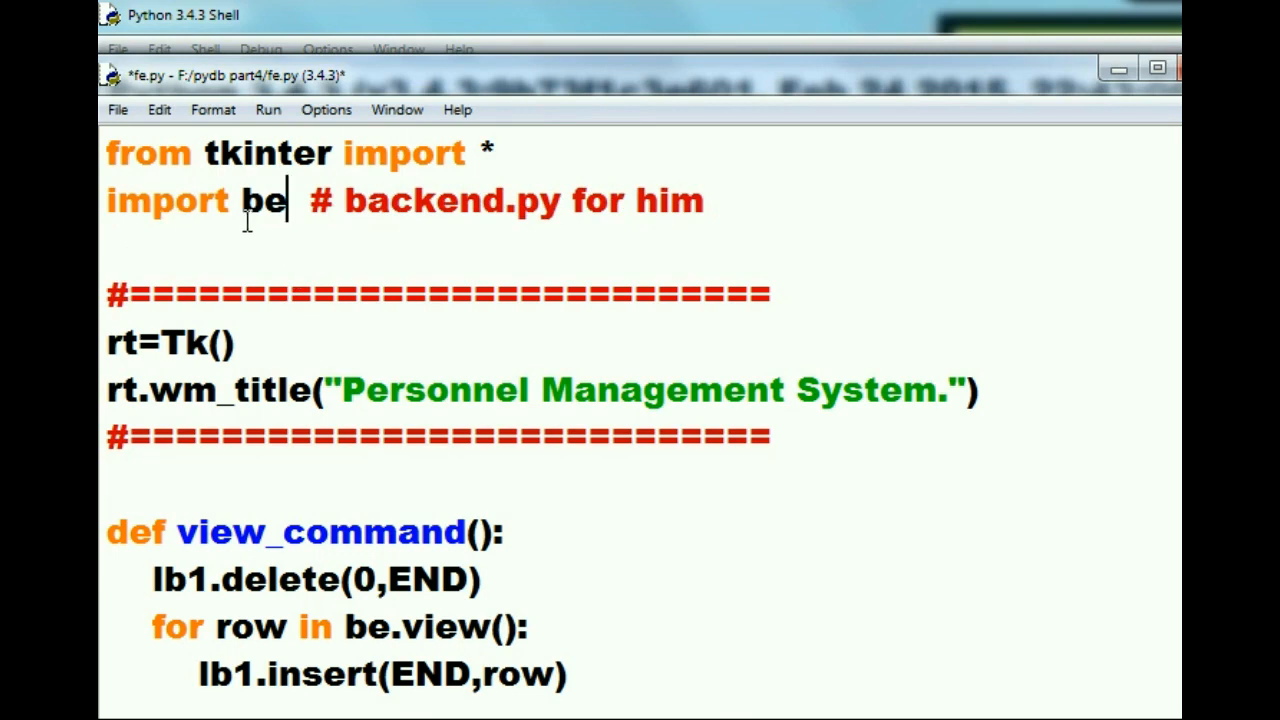
mouse_move(270, 248)
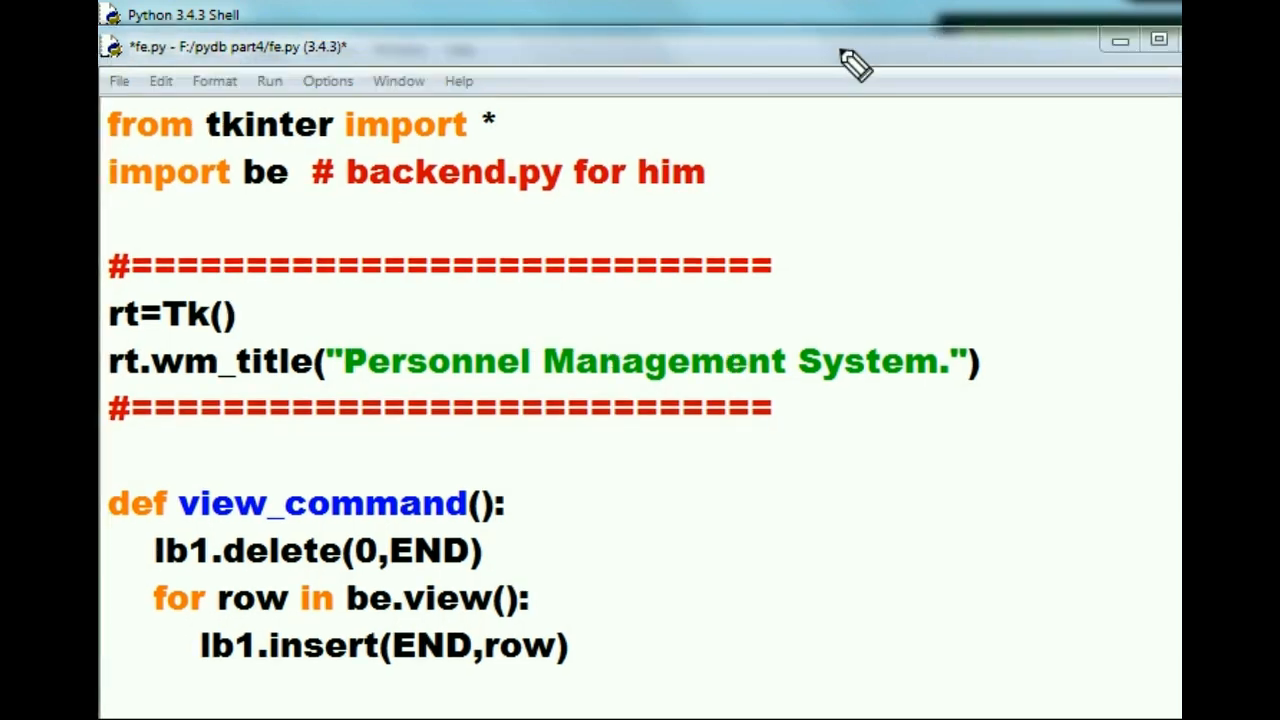
mouse_move(260, 218)
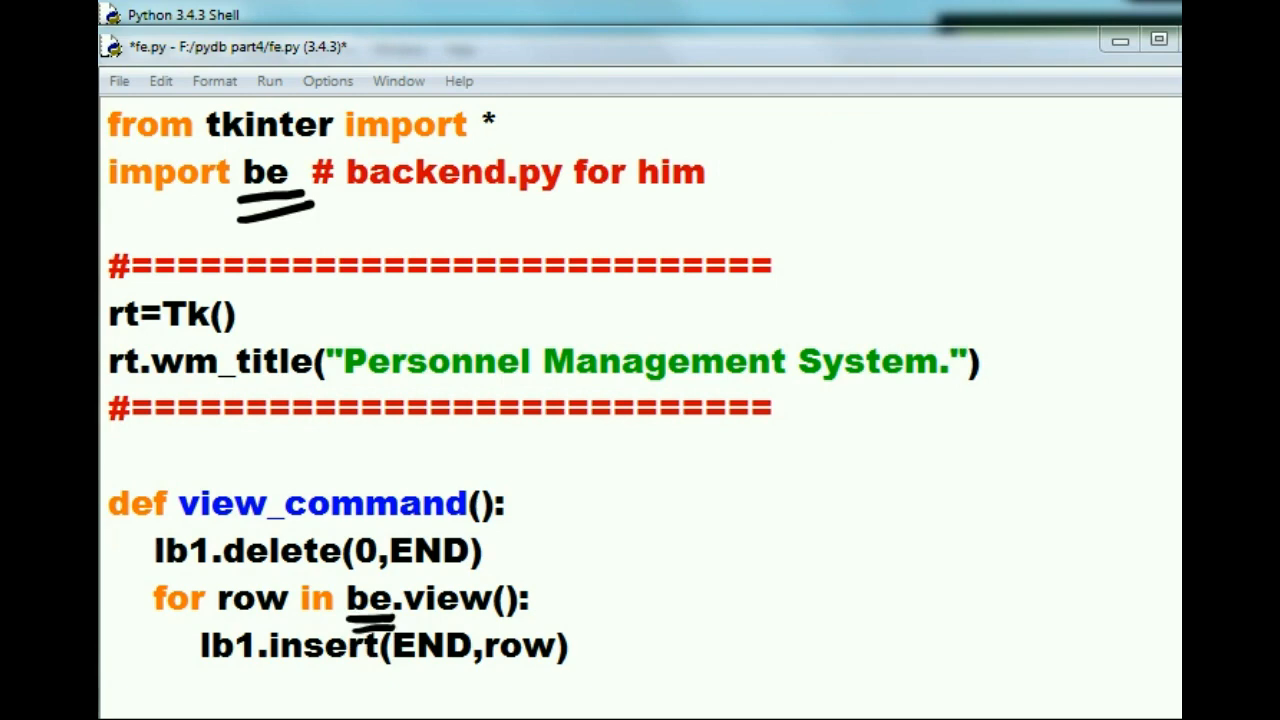
Try to add Robbie Rabbit, Movies, 50, raising a NameError that begb is undefined
scroll("down", 3)
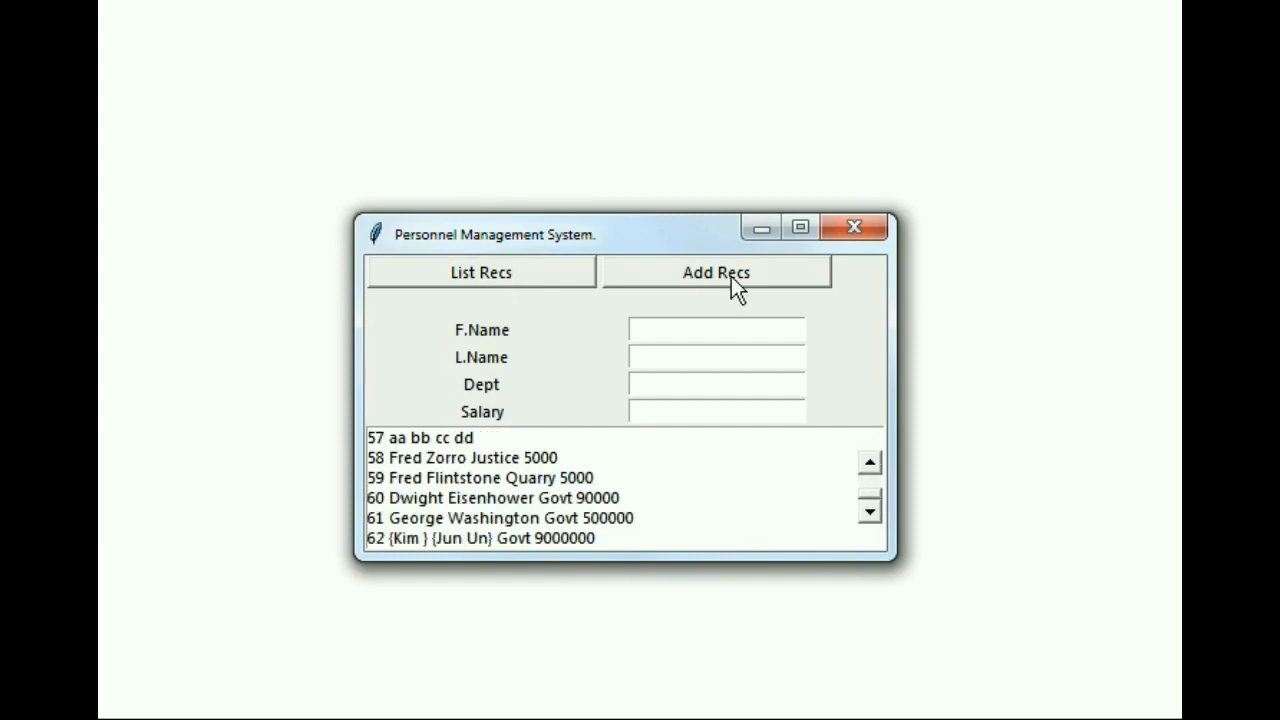
type("Robbie")
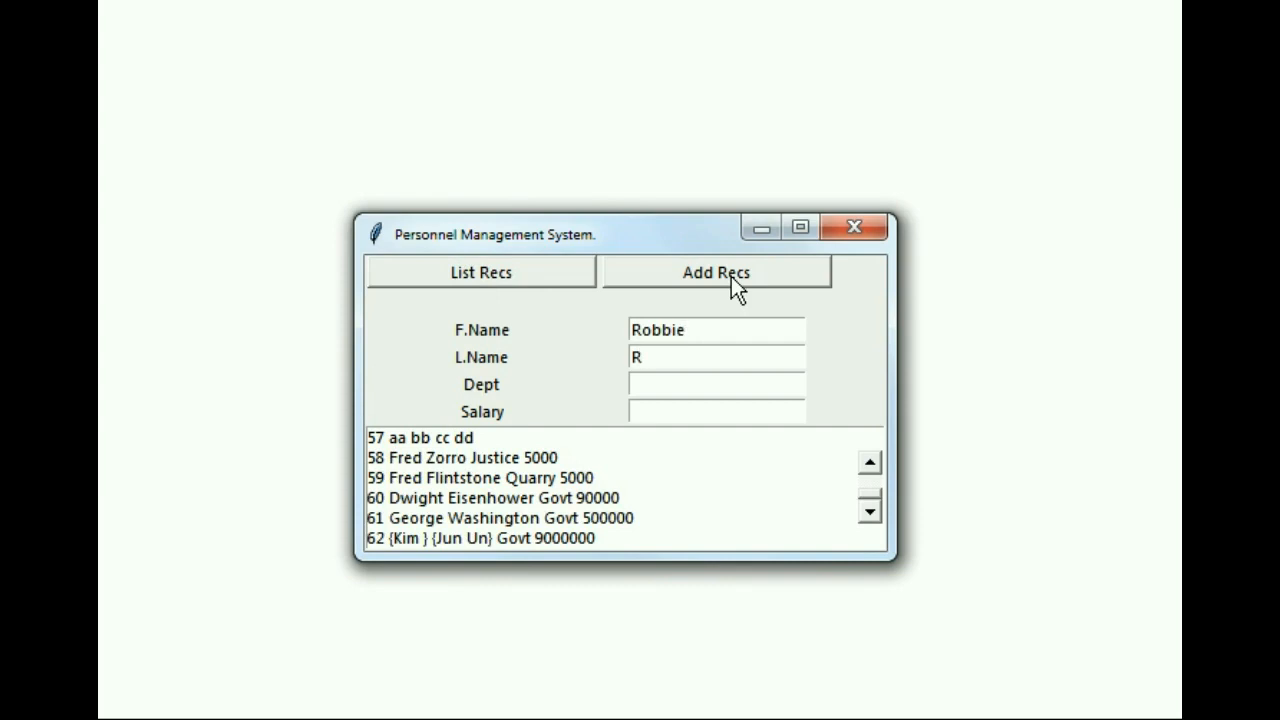
type("abbit")
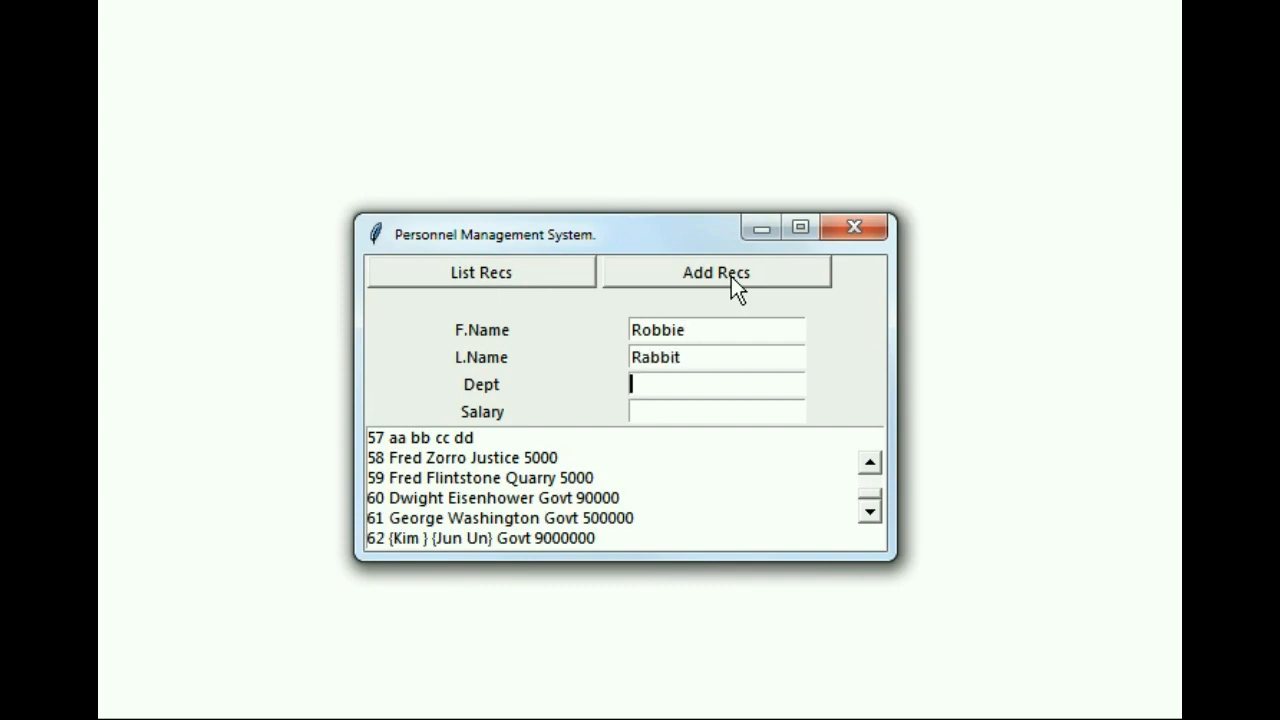
type("Movies")
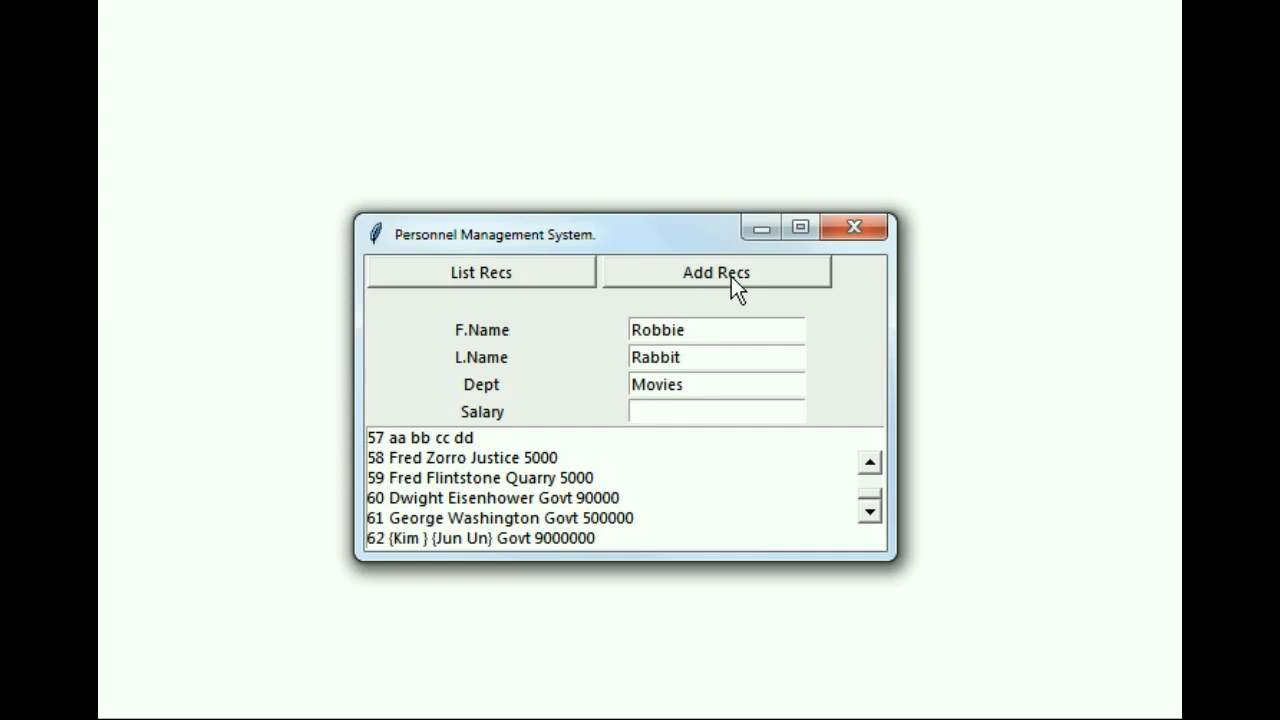
type("50")
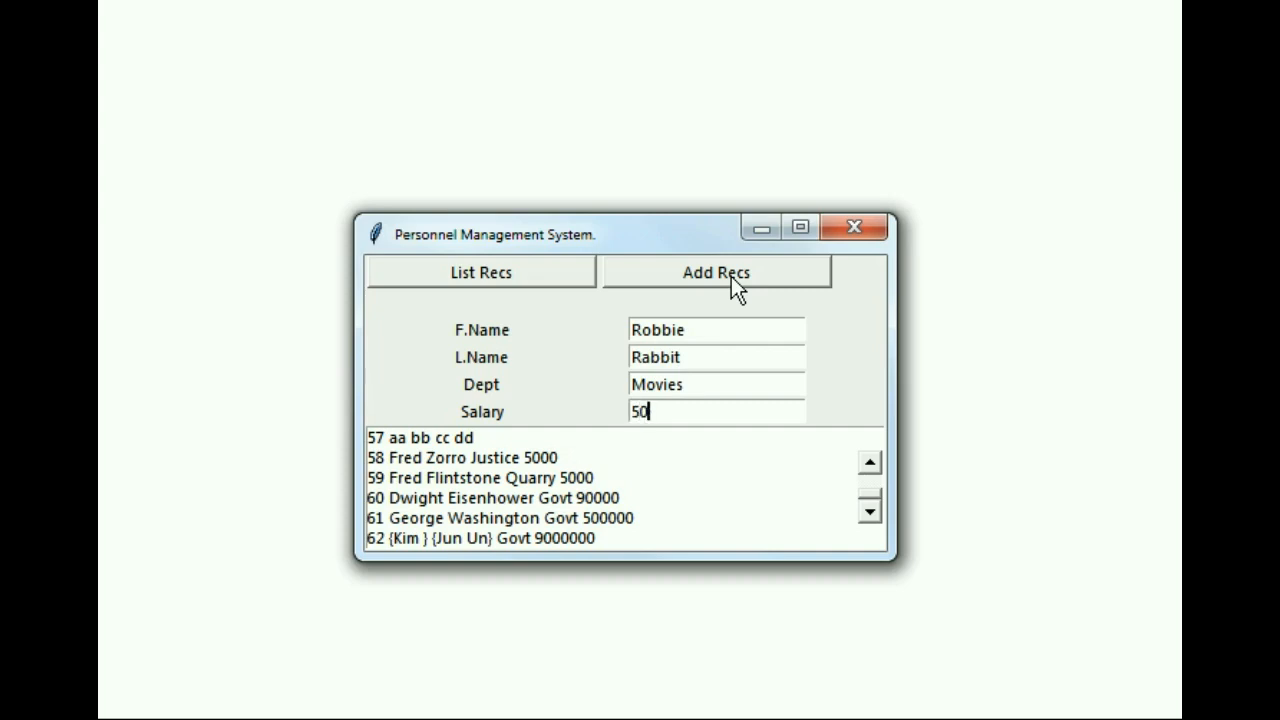
mouse_move(698, 284)
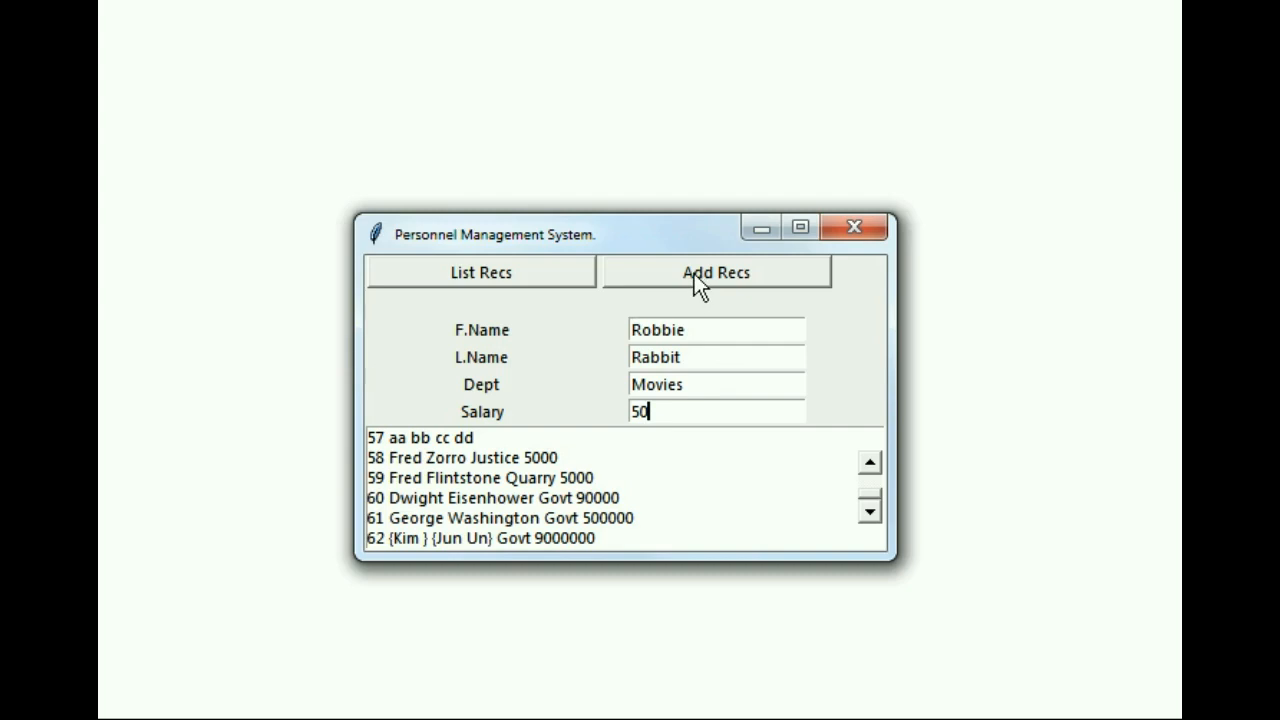
left_click(716, 272)
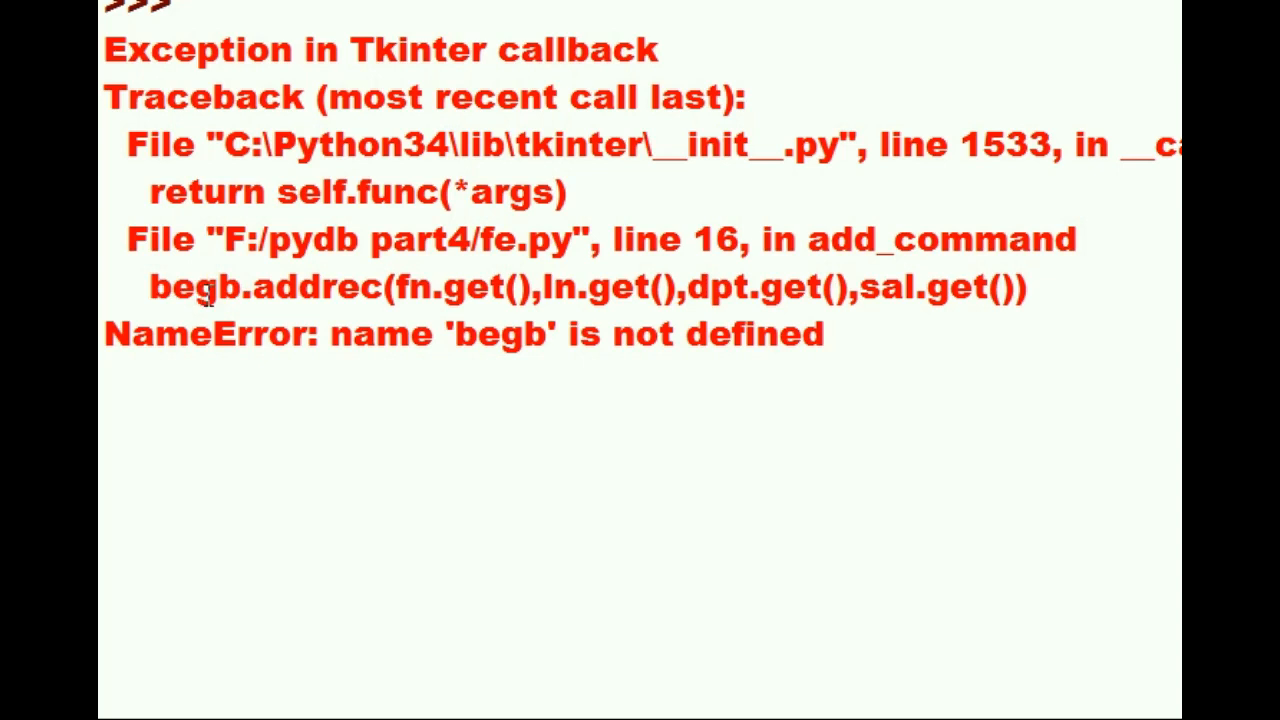
Change begb.addrec to be.addrec in add_command and save fe.py
double_click(210, 288)
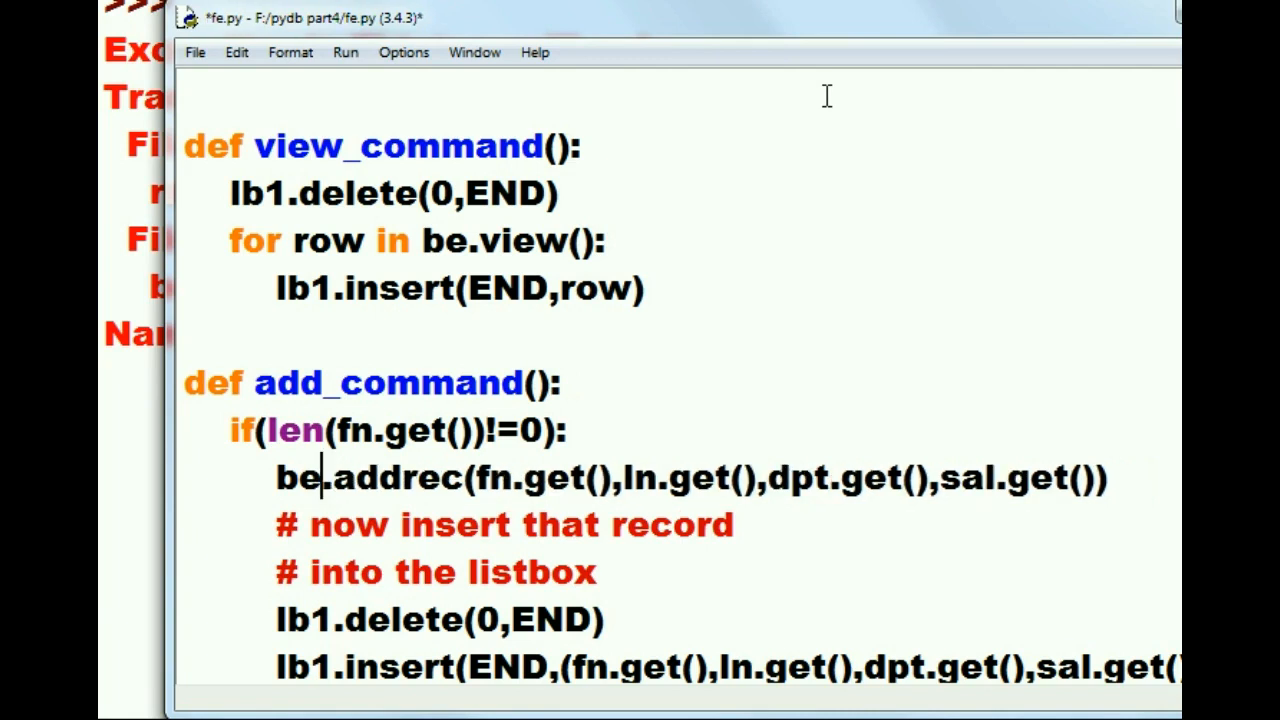
key("ctrl+s")
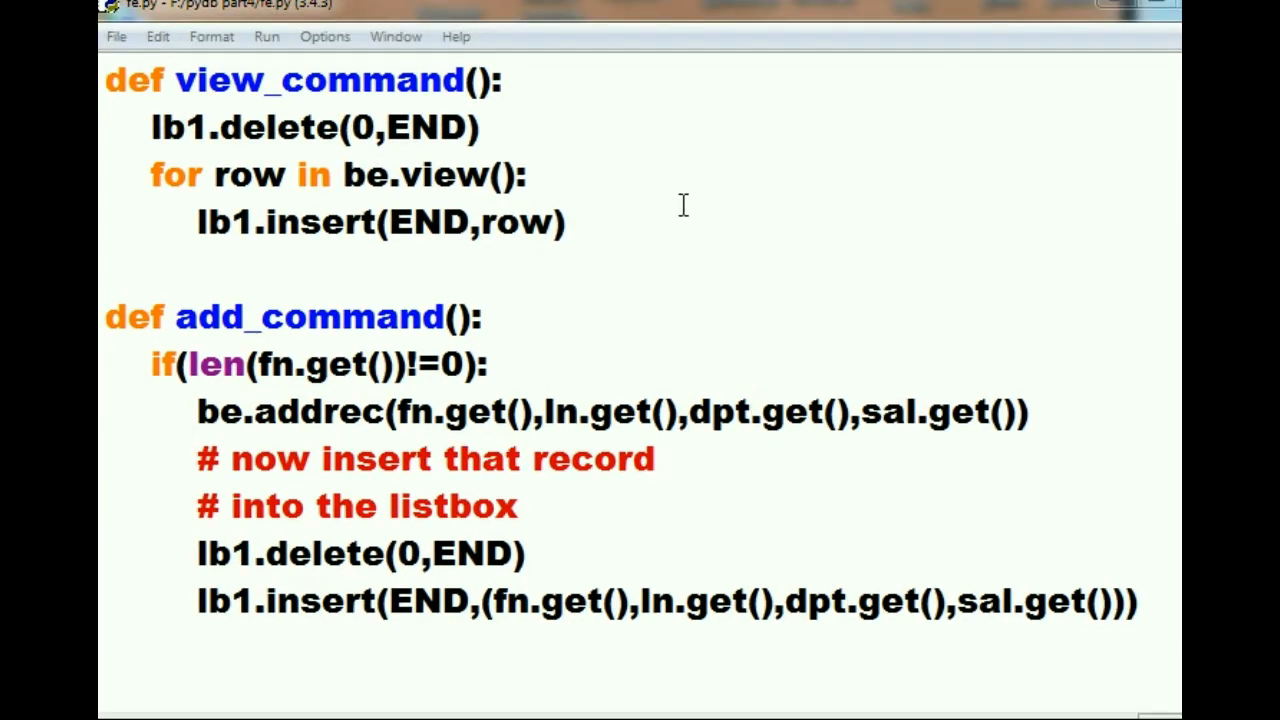
mouse_move(660, 224)
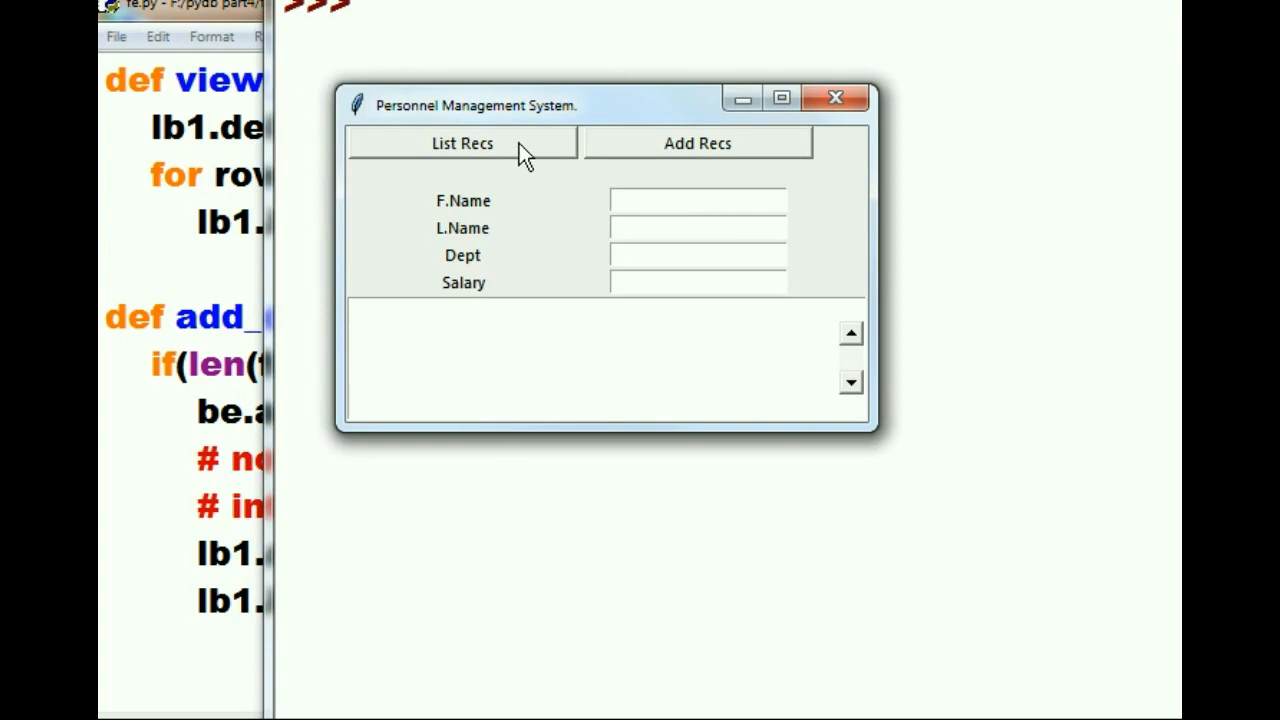
List the records and add Robbie Rabbit, Movies, 44 as a new employee
left_click(462, 144)
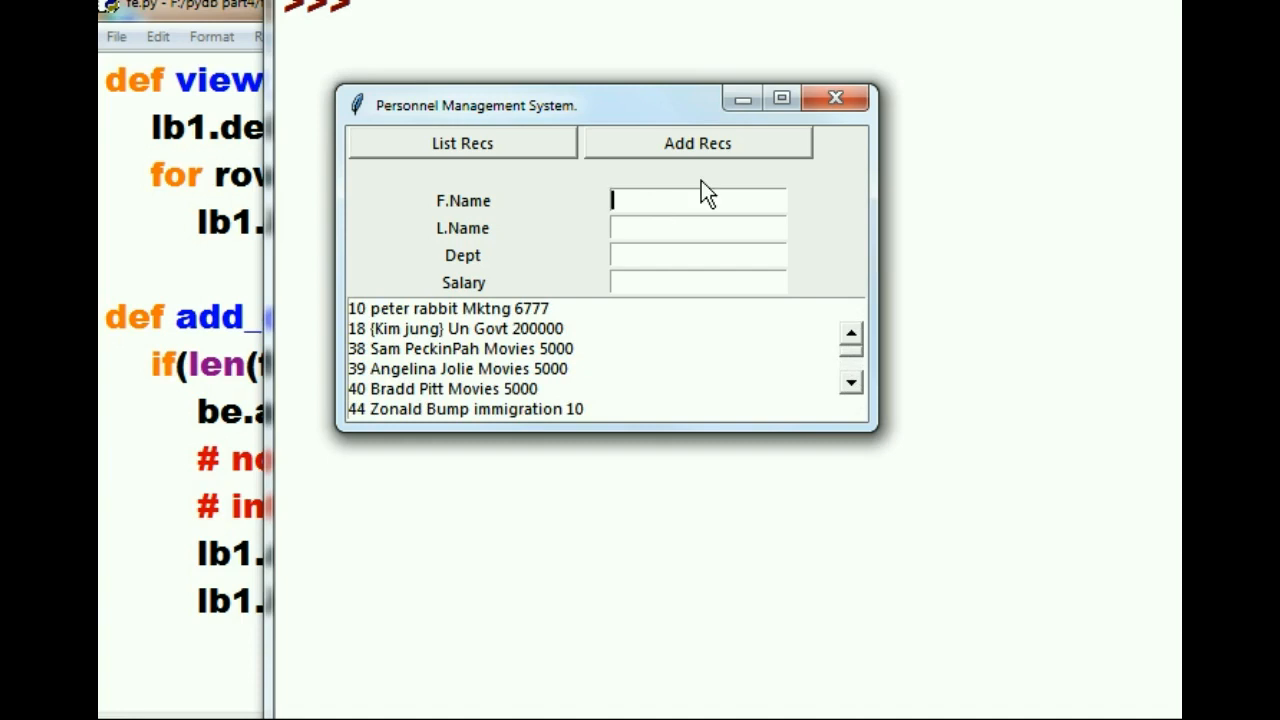
type("Robbie")
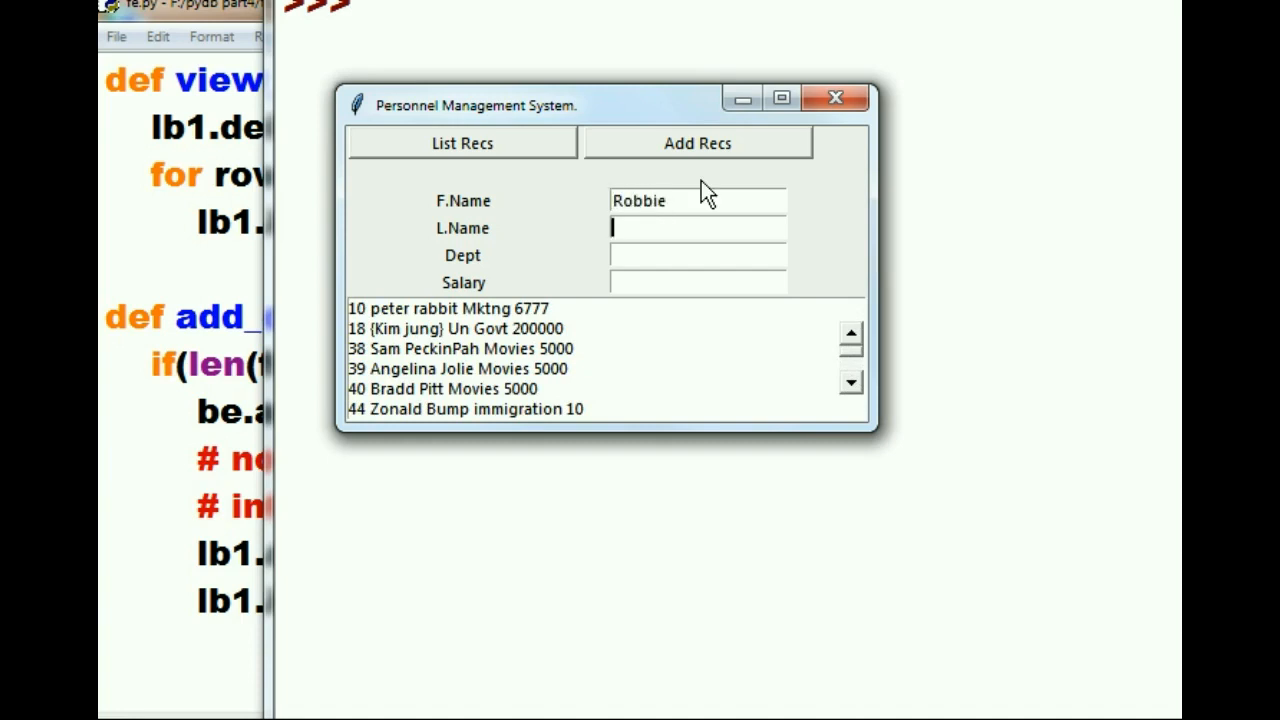
type("Rabbit")
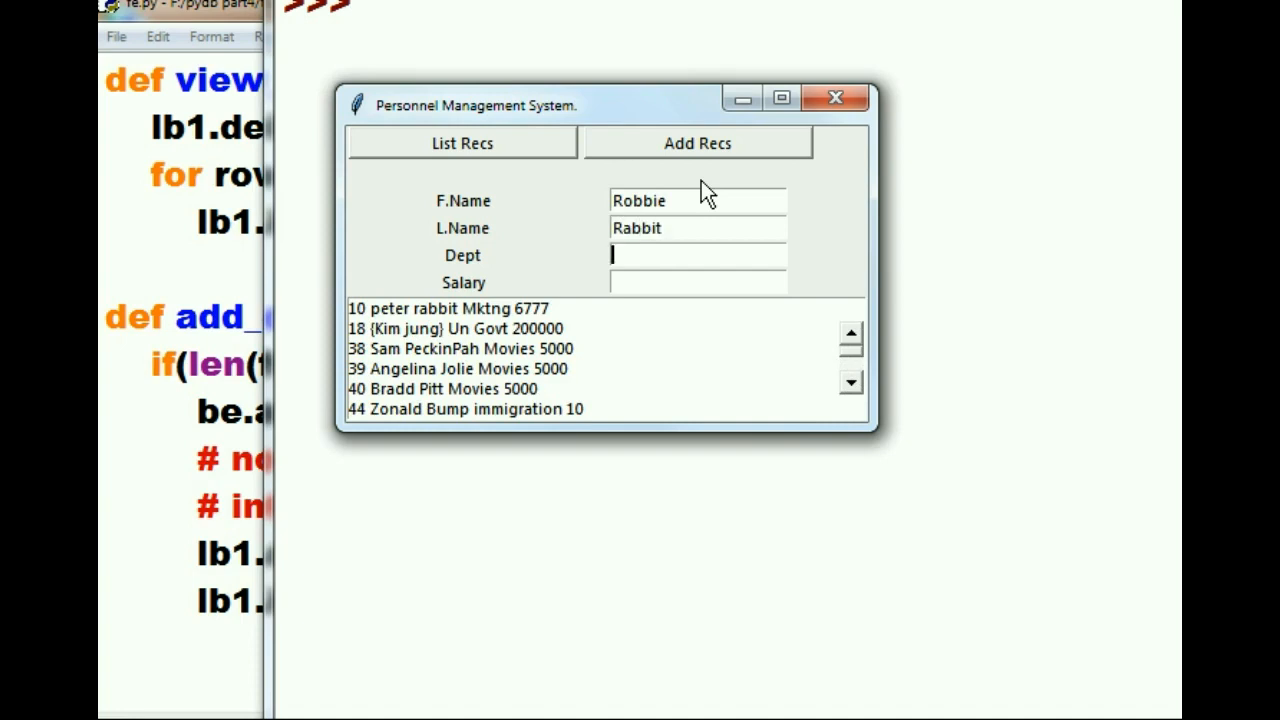
type("Movies")
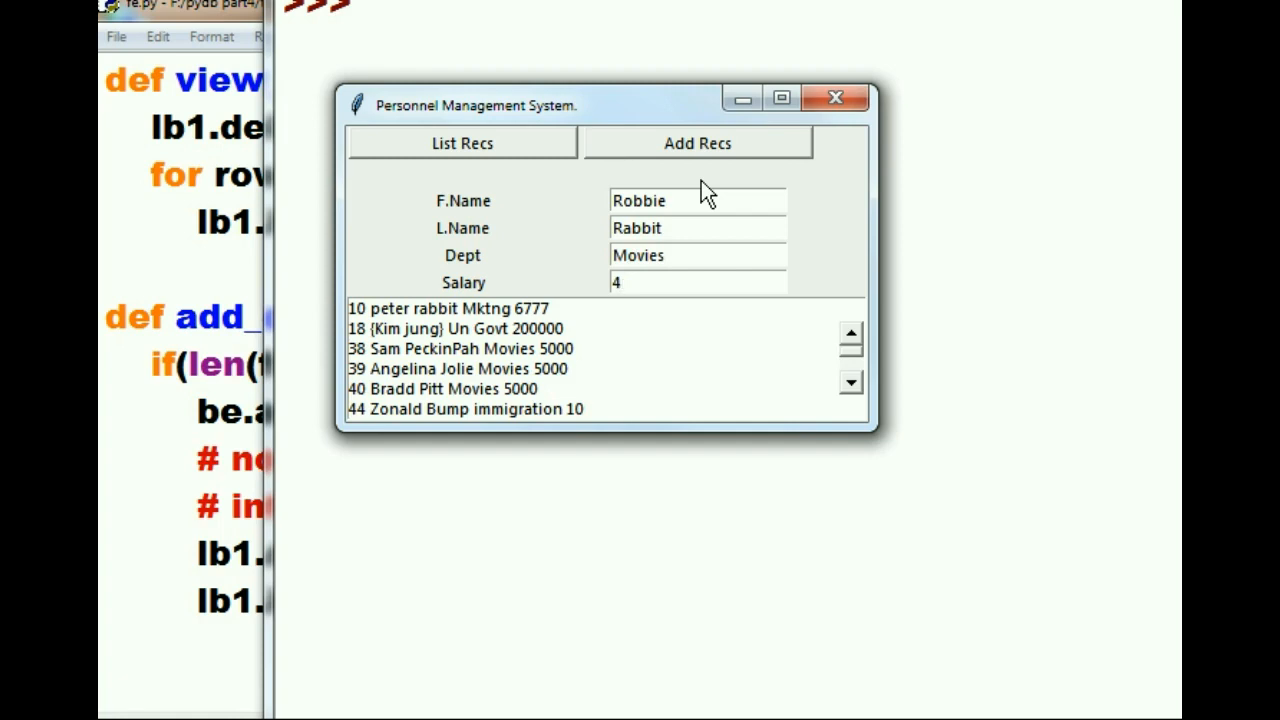
type("4")
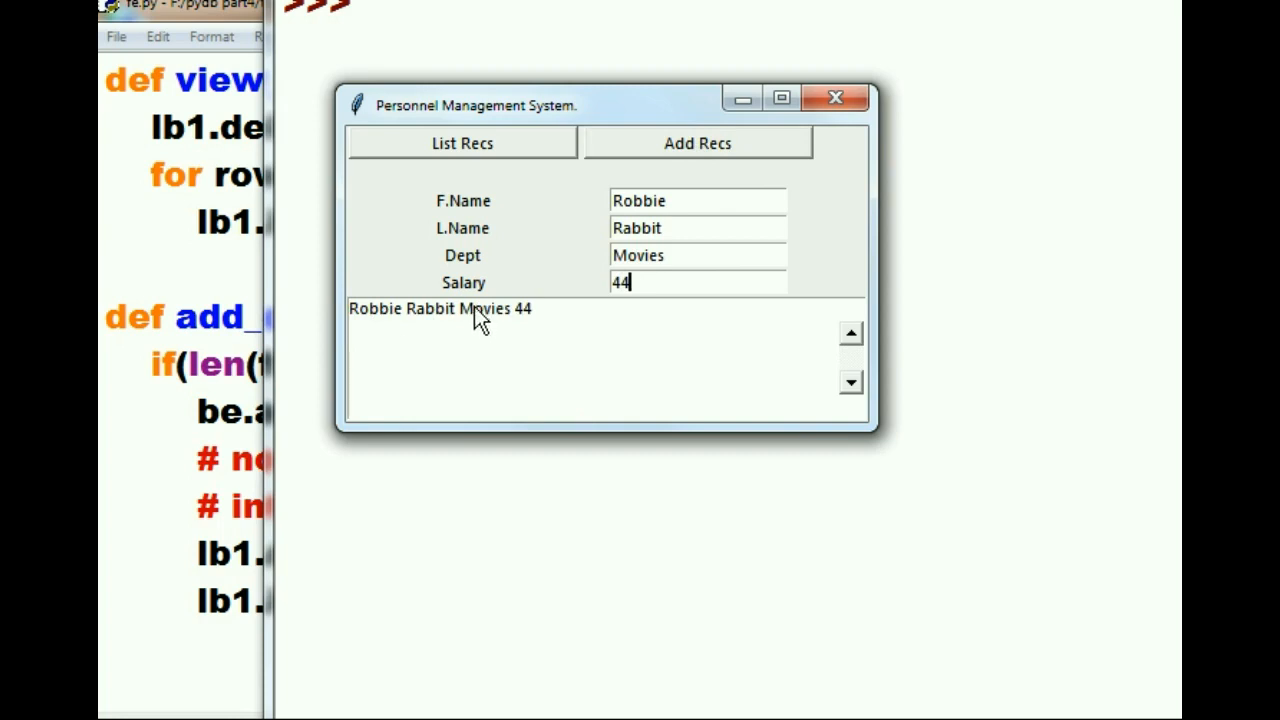
left_click(440, 308)
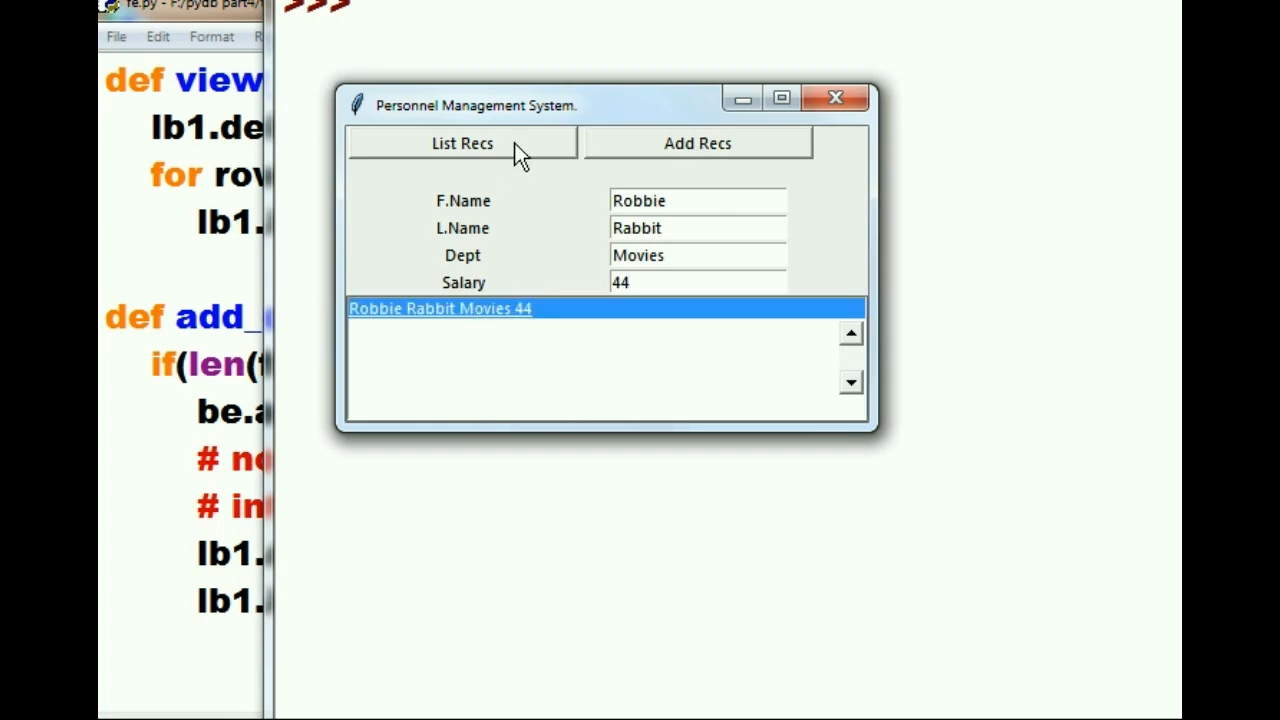
Reload the full listing and select record 63, Robbie Rabbit
left_click(460, 144)
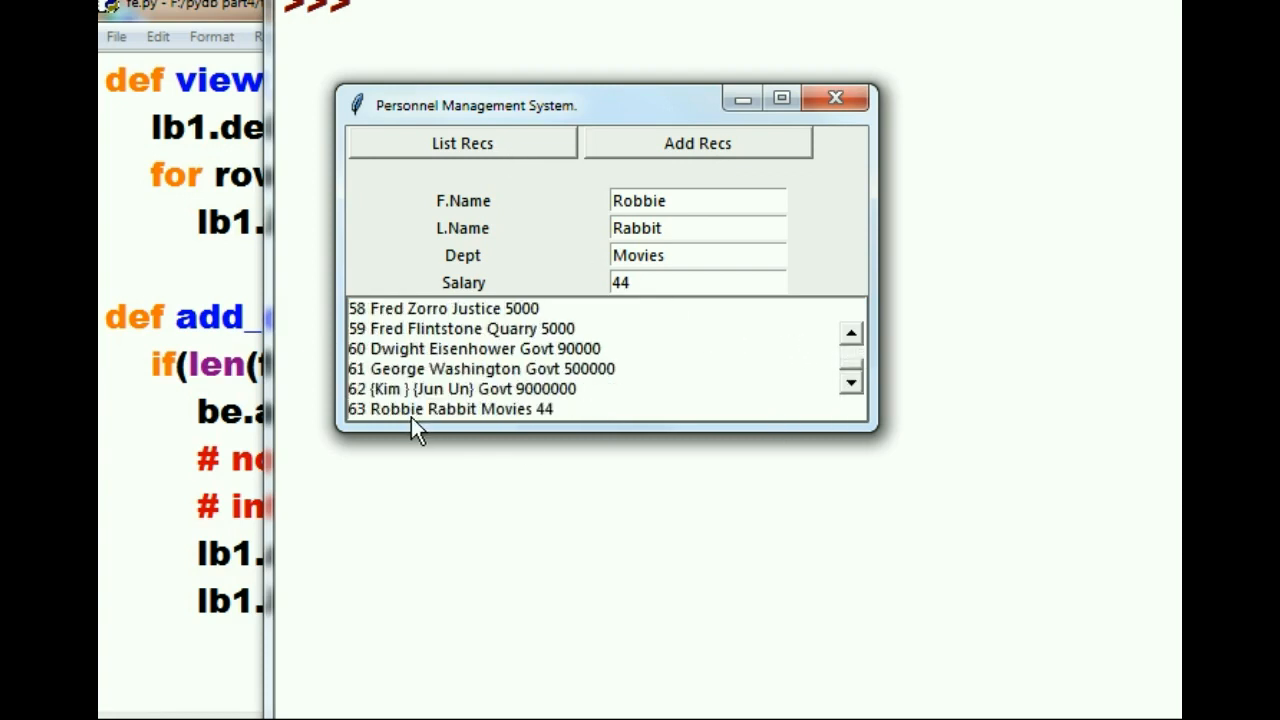
left_click(450, 408)
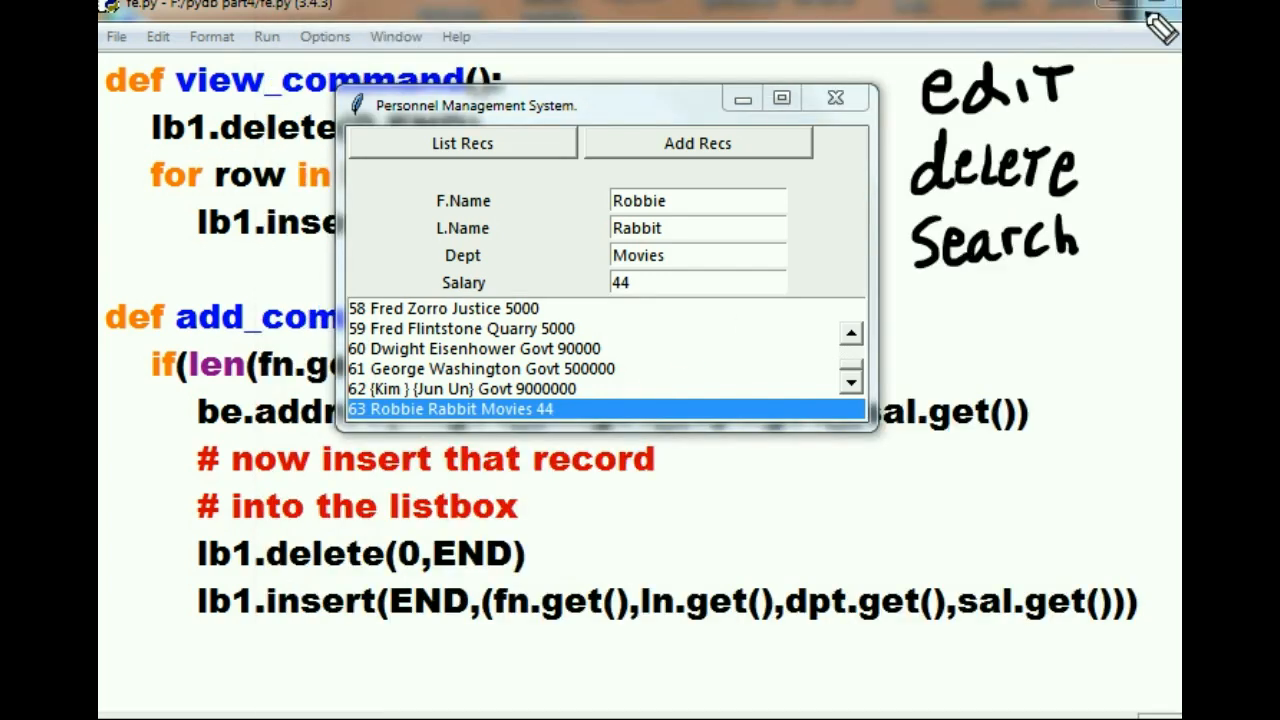
mouse_move(1092, 112)
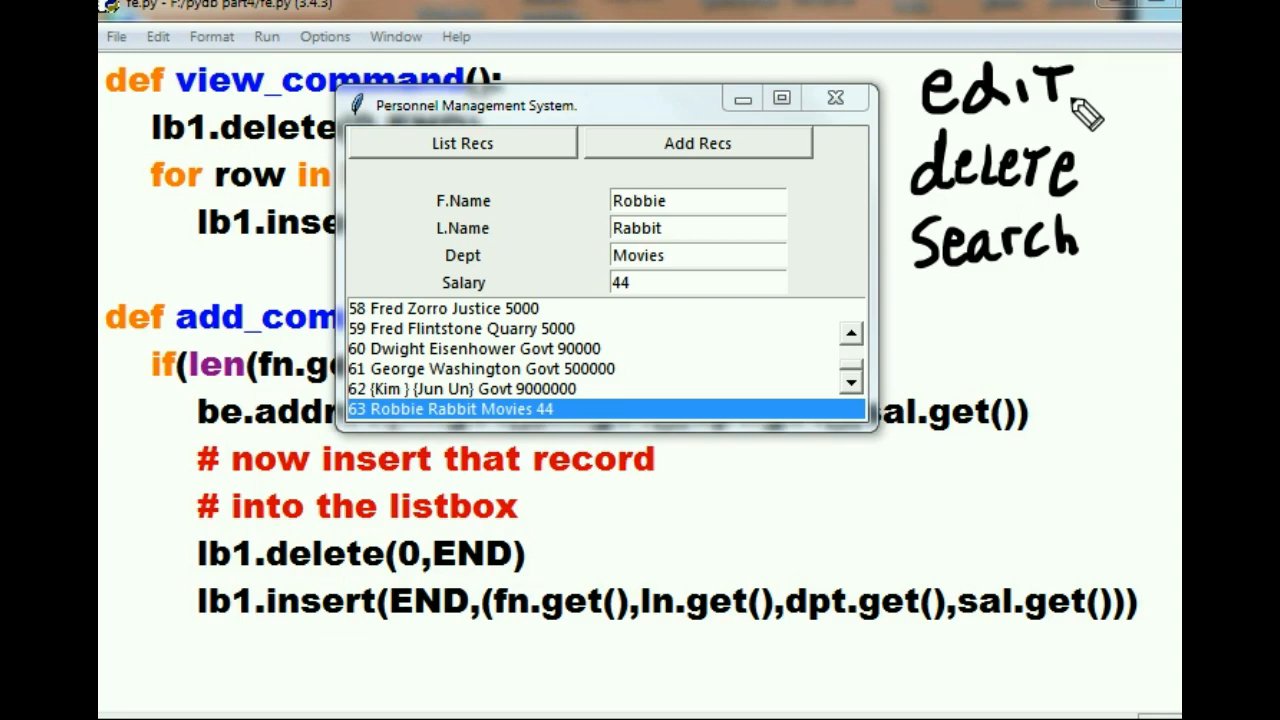
mouse_move(1100, 210)
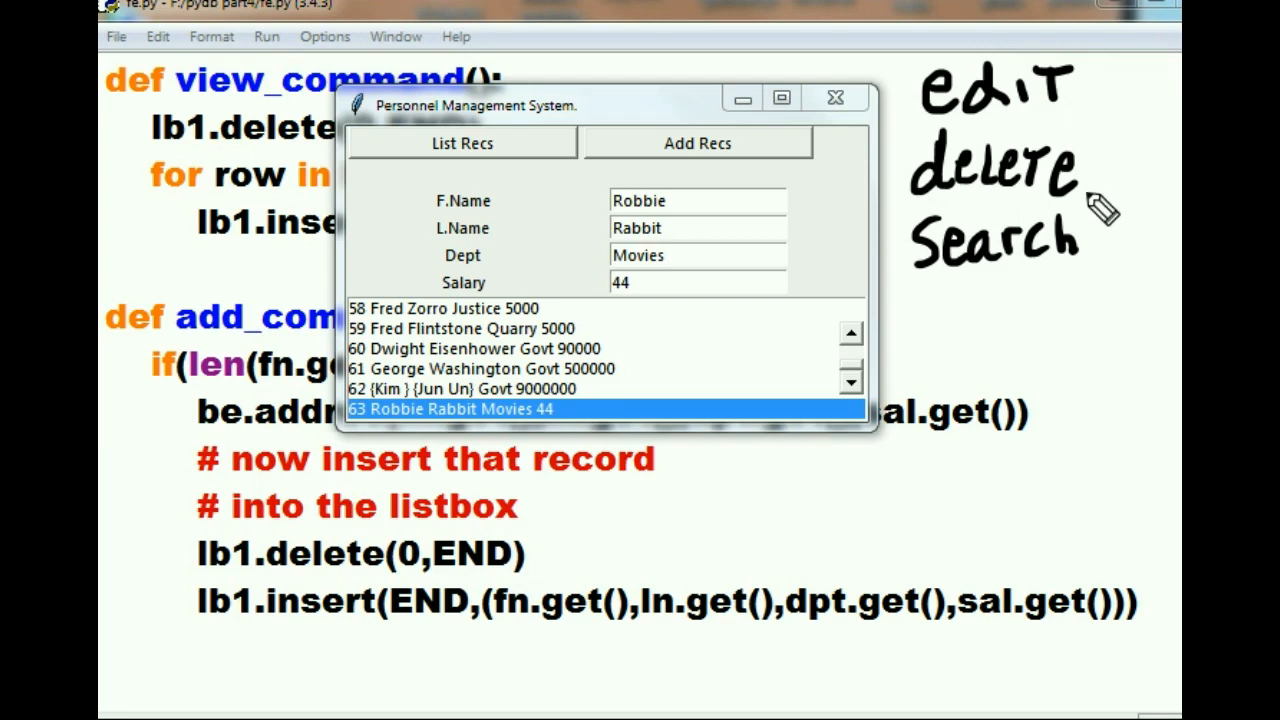
mouse_move(1110, 262)
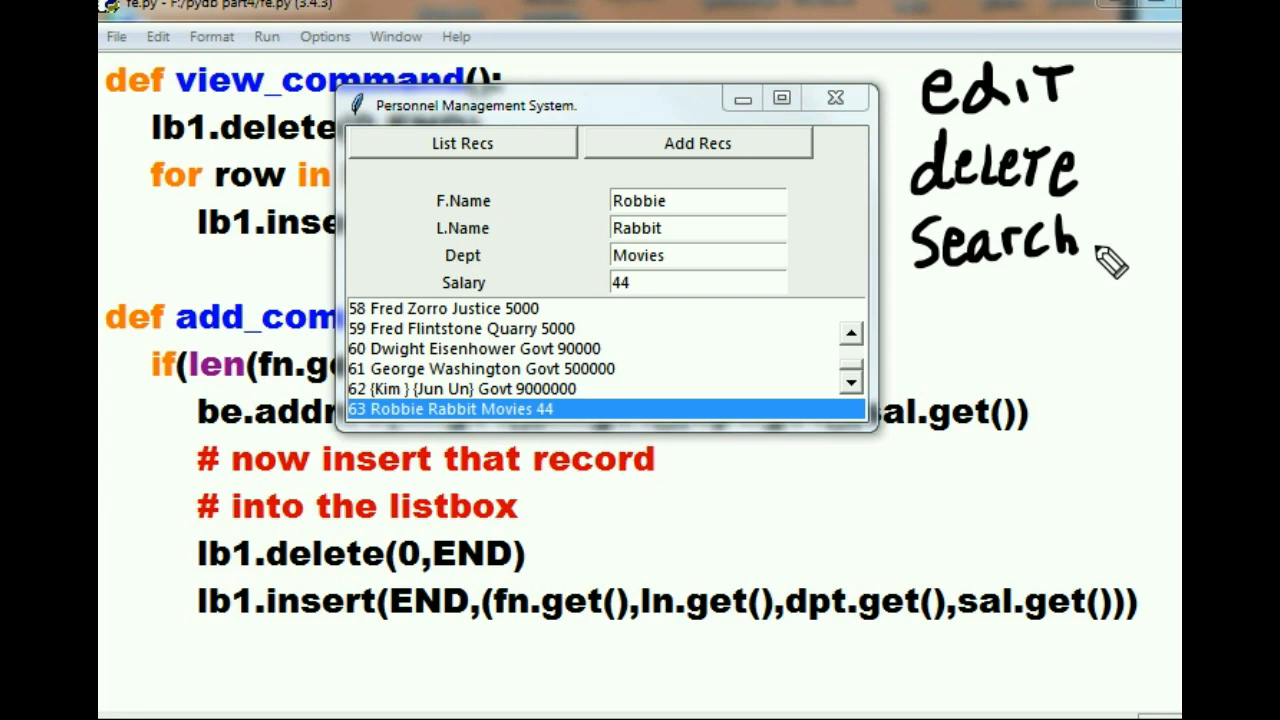
mouse_move(1136, 248)
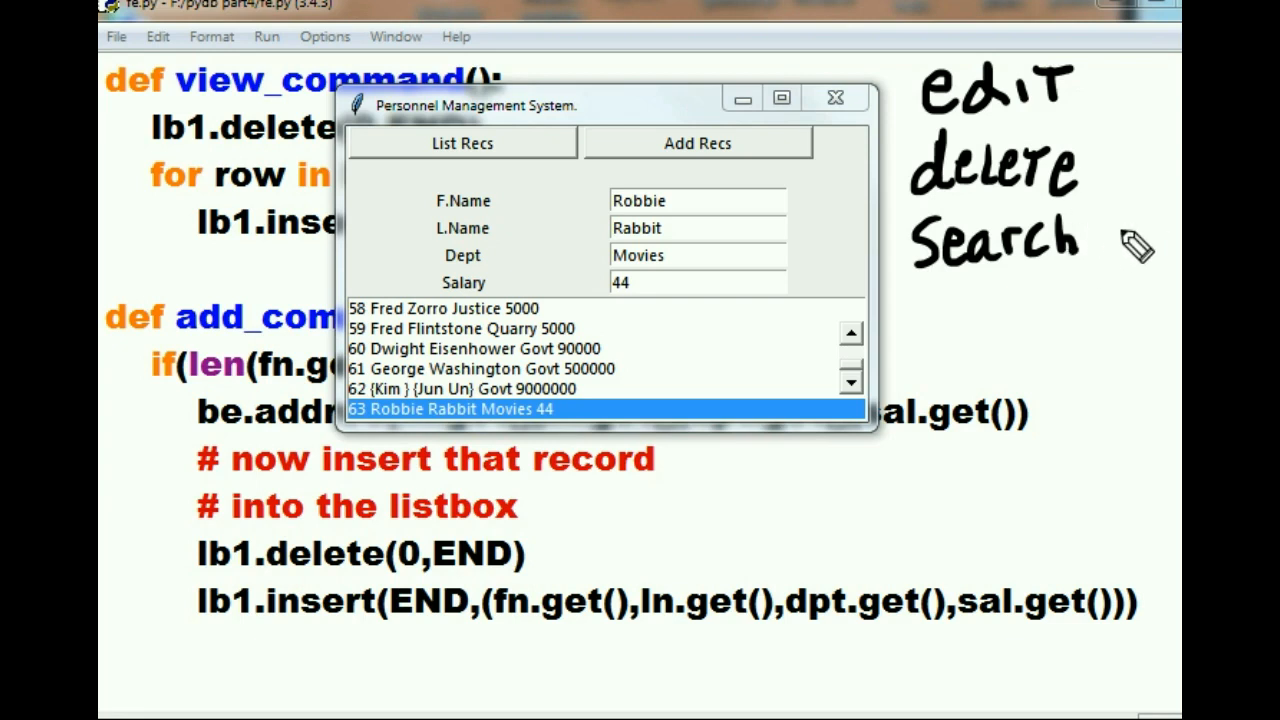